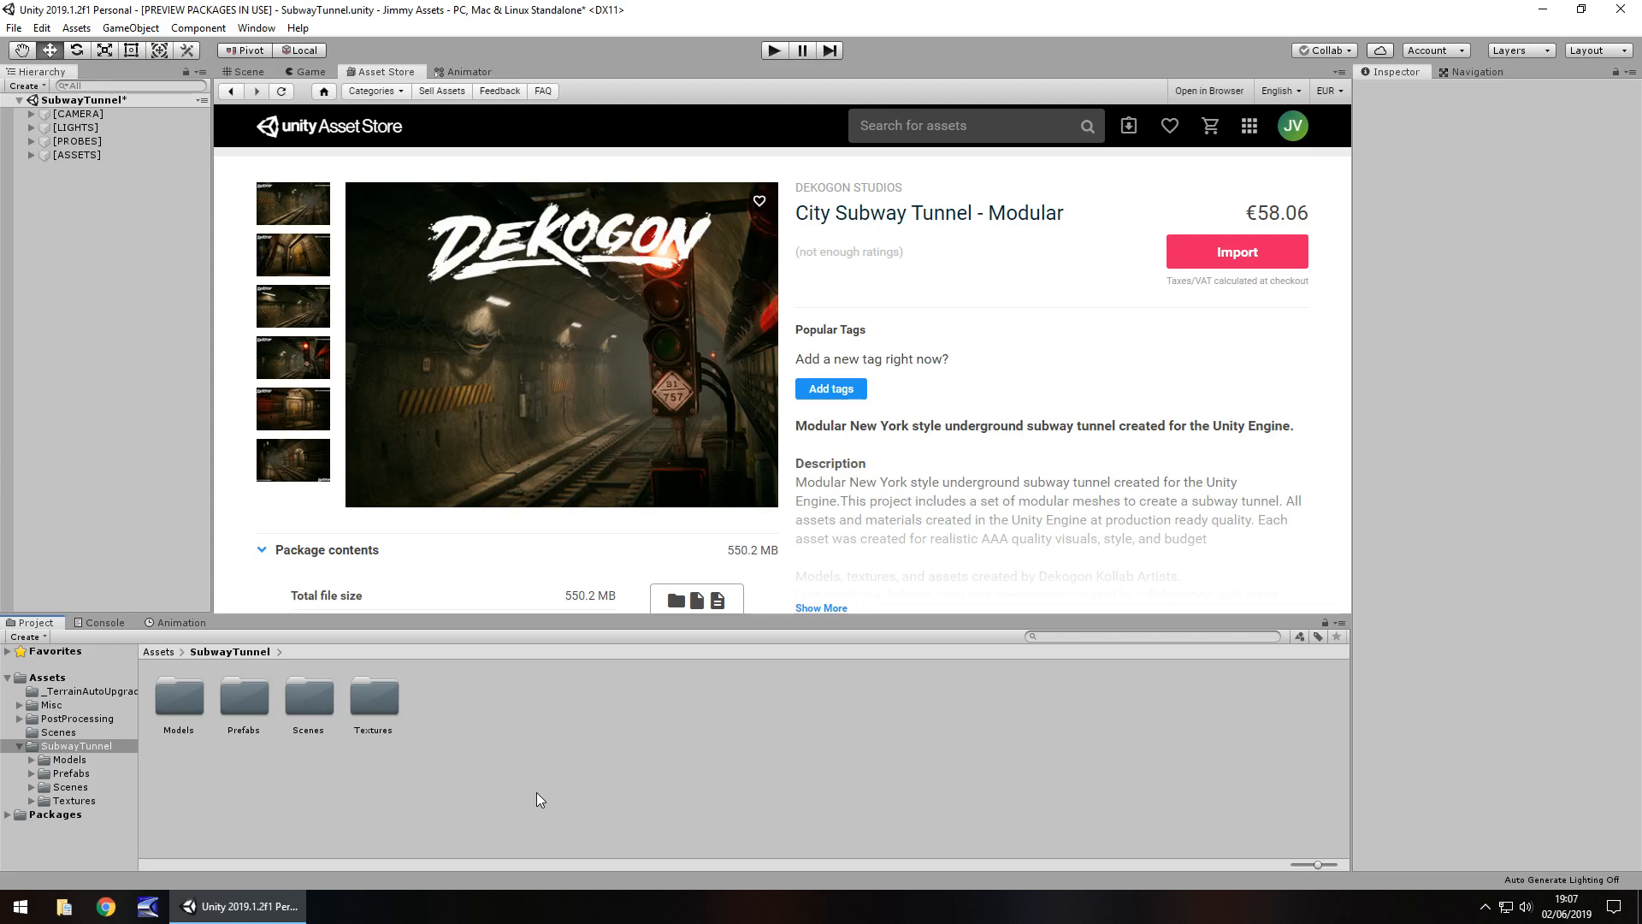
{"action": "mouse_move", "coordinate": [632, 328]}
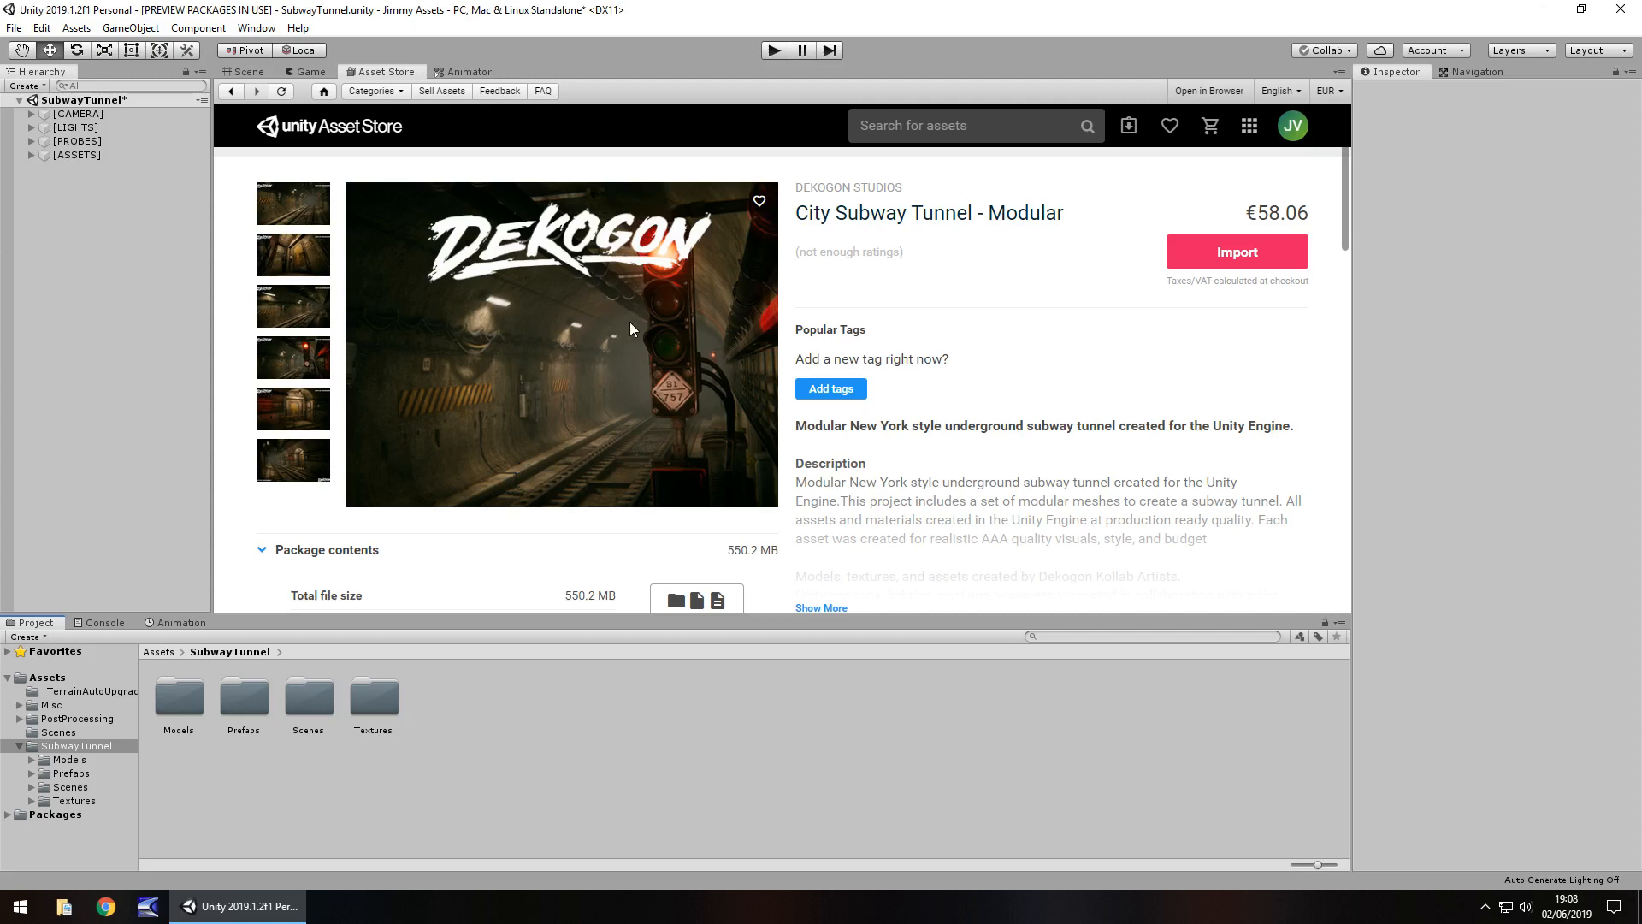
{"action": "mouse_move", "coordinate": [570, 390]}
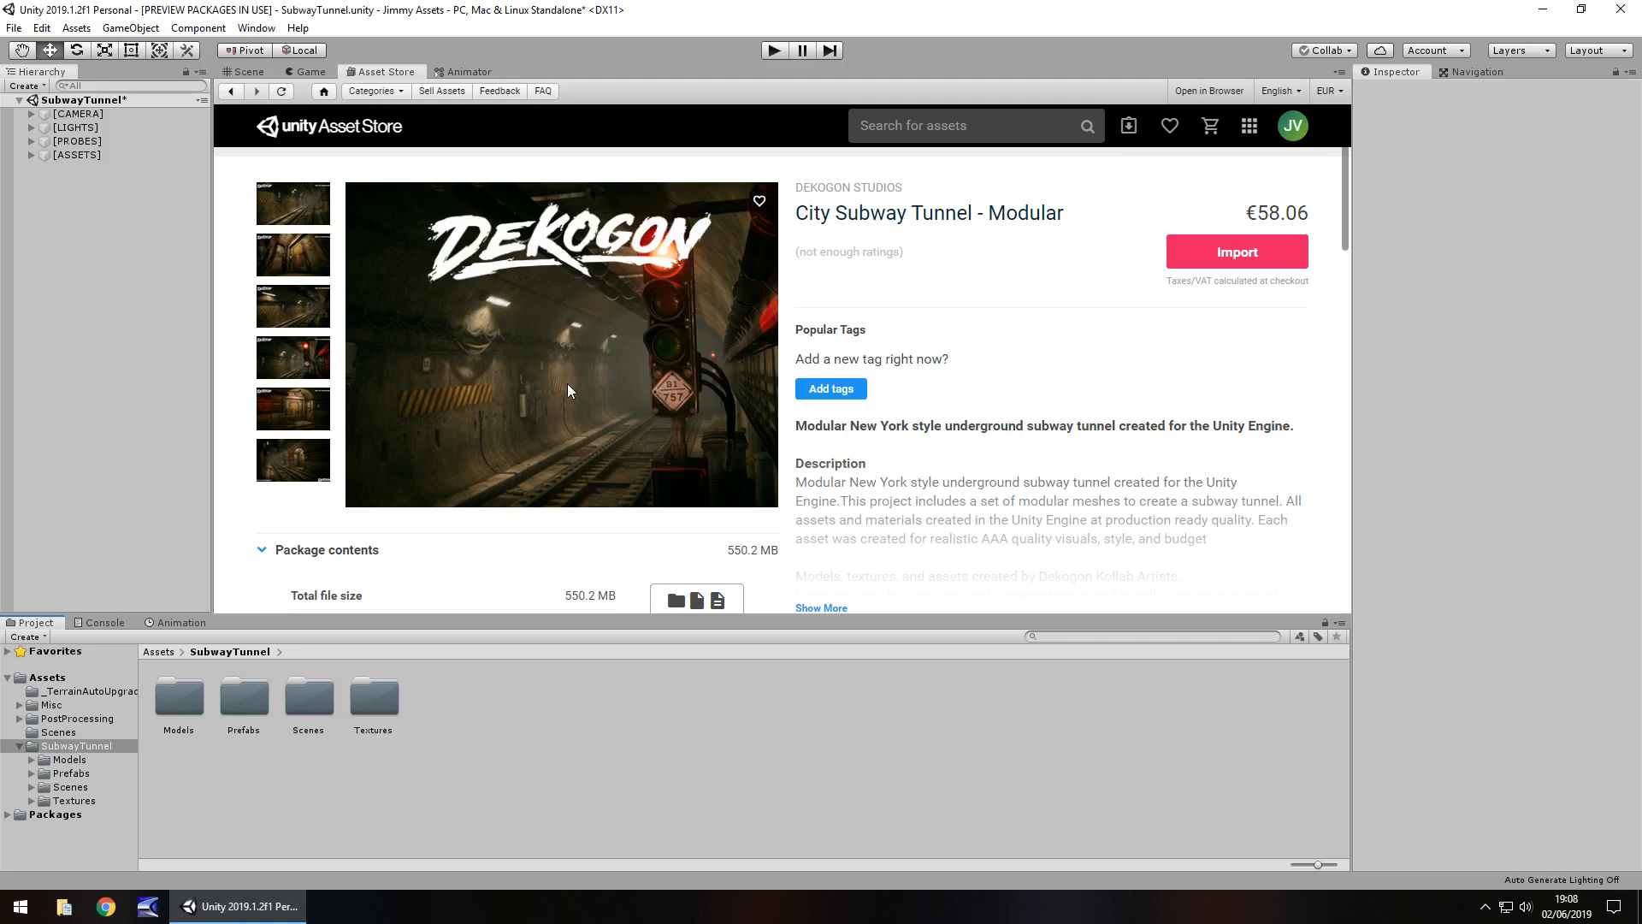
{"action": "mouse_move", "coordinate": [633, 407]}
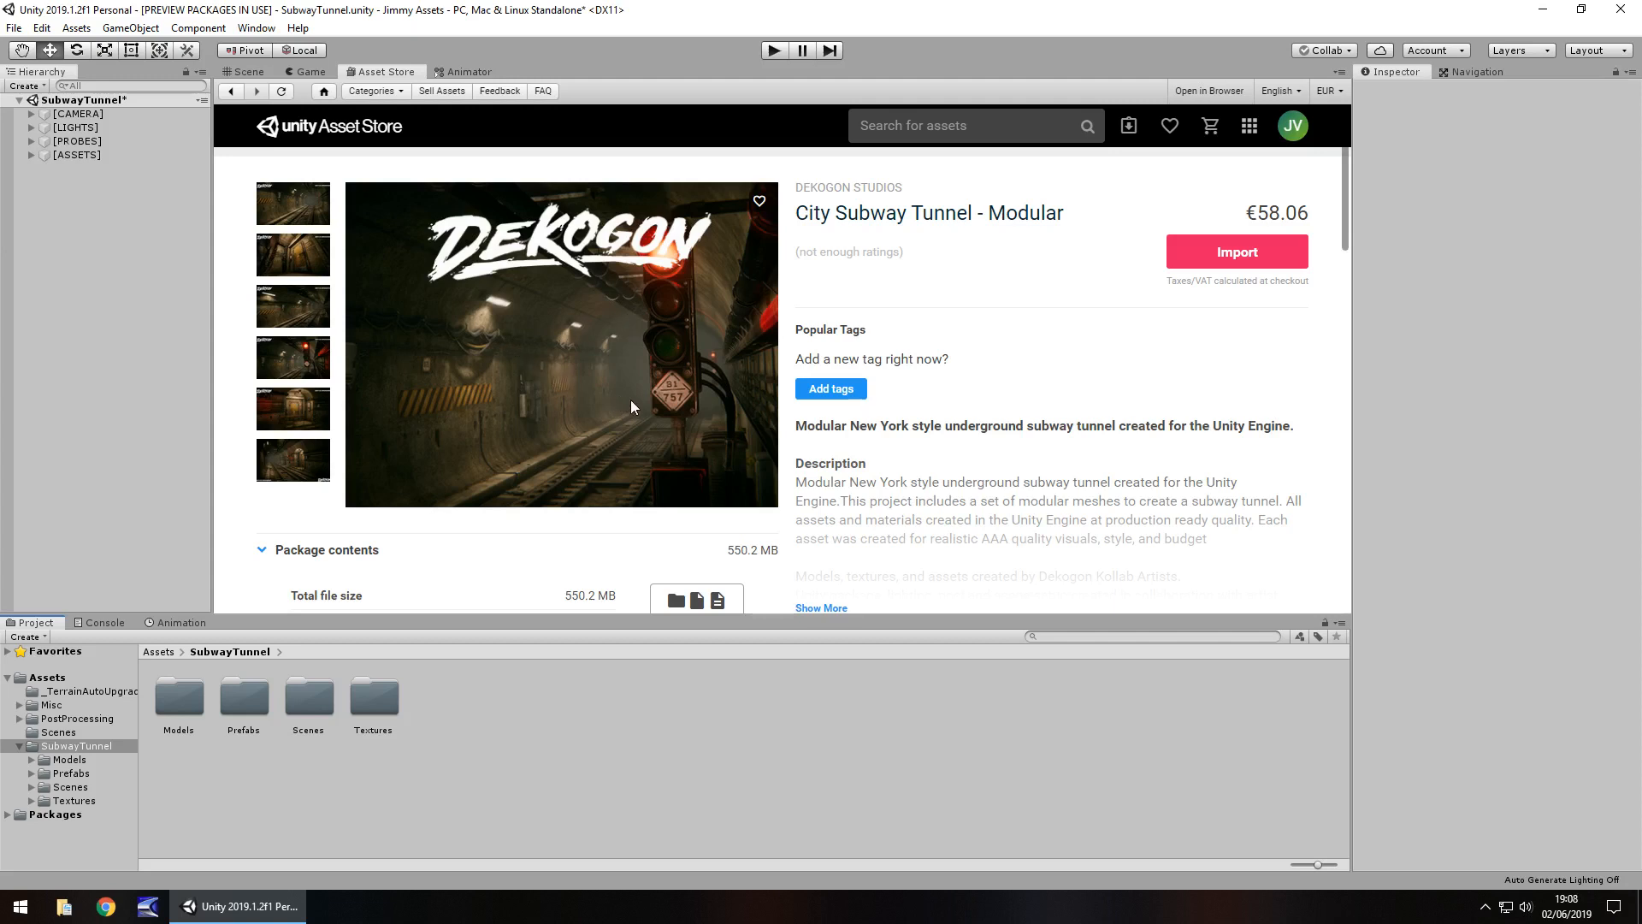
{"action": "mouse_move", "coordinate": [620, 409]}
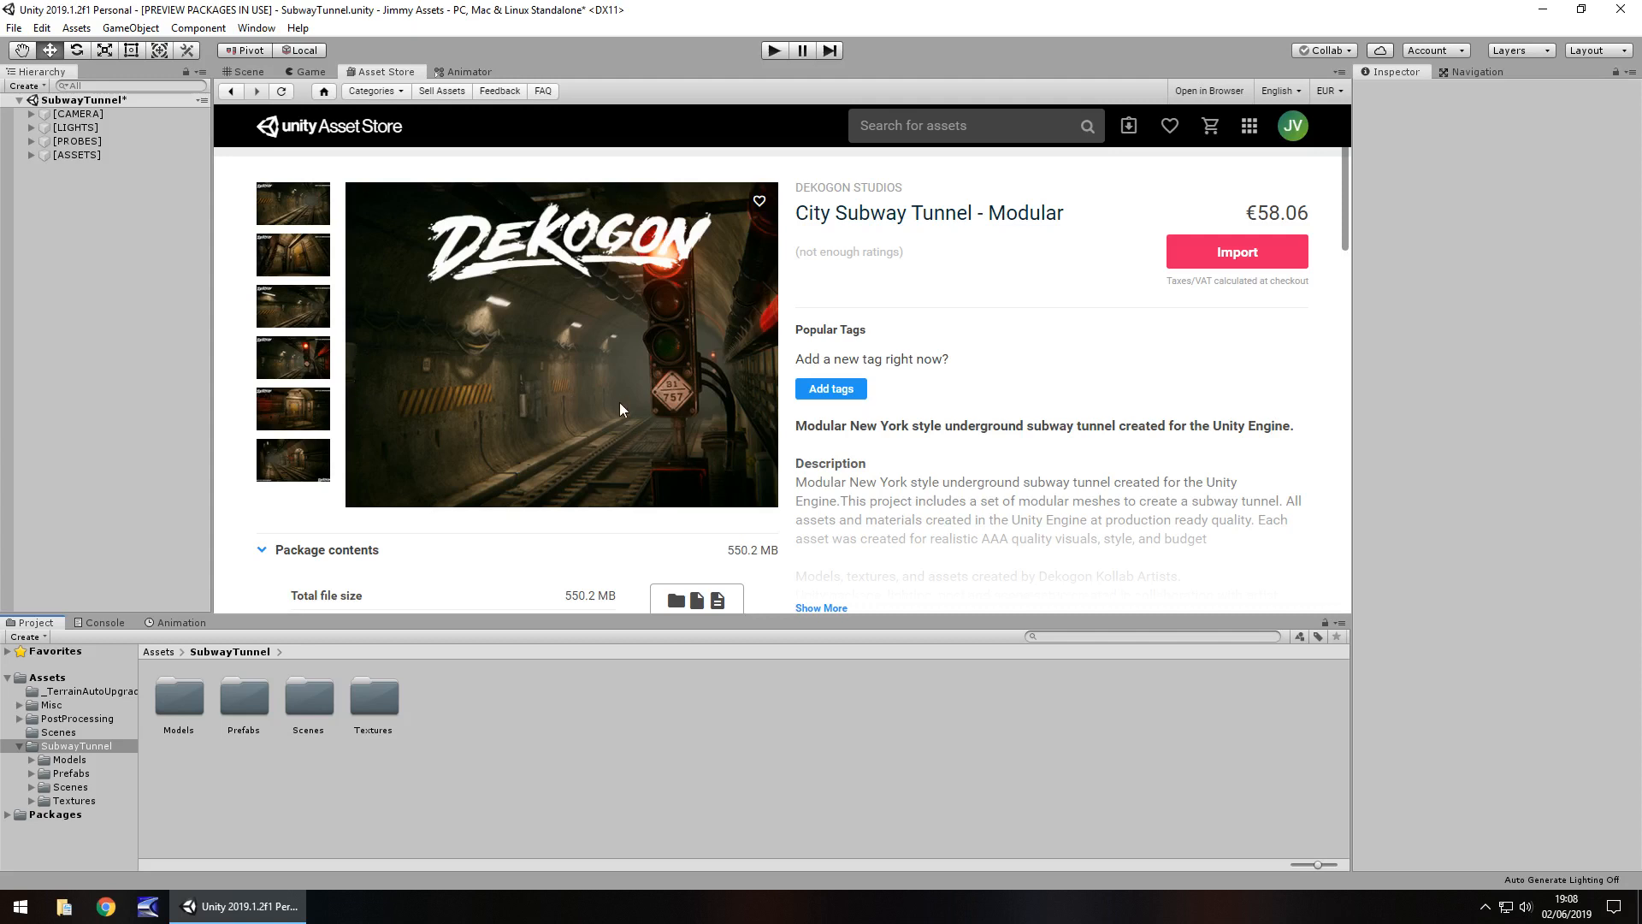
{"action": "mouse_move", "coordinate": [604, 419]}
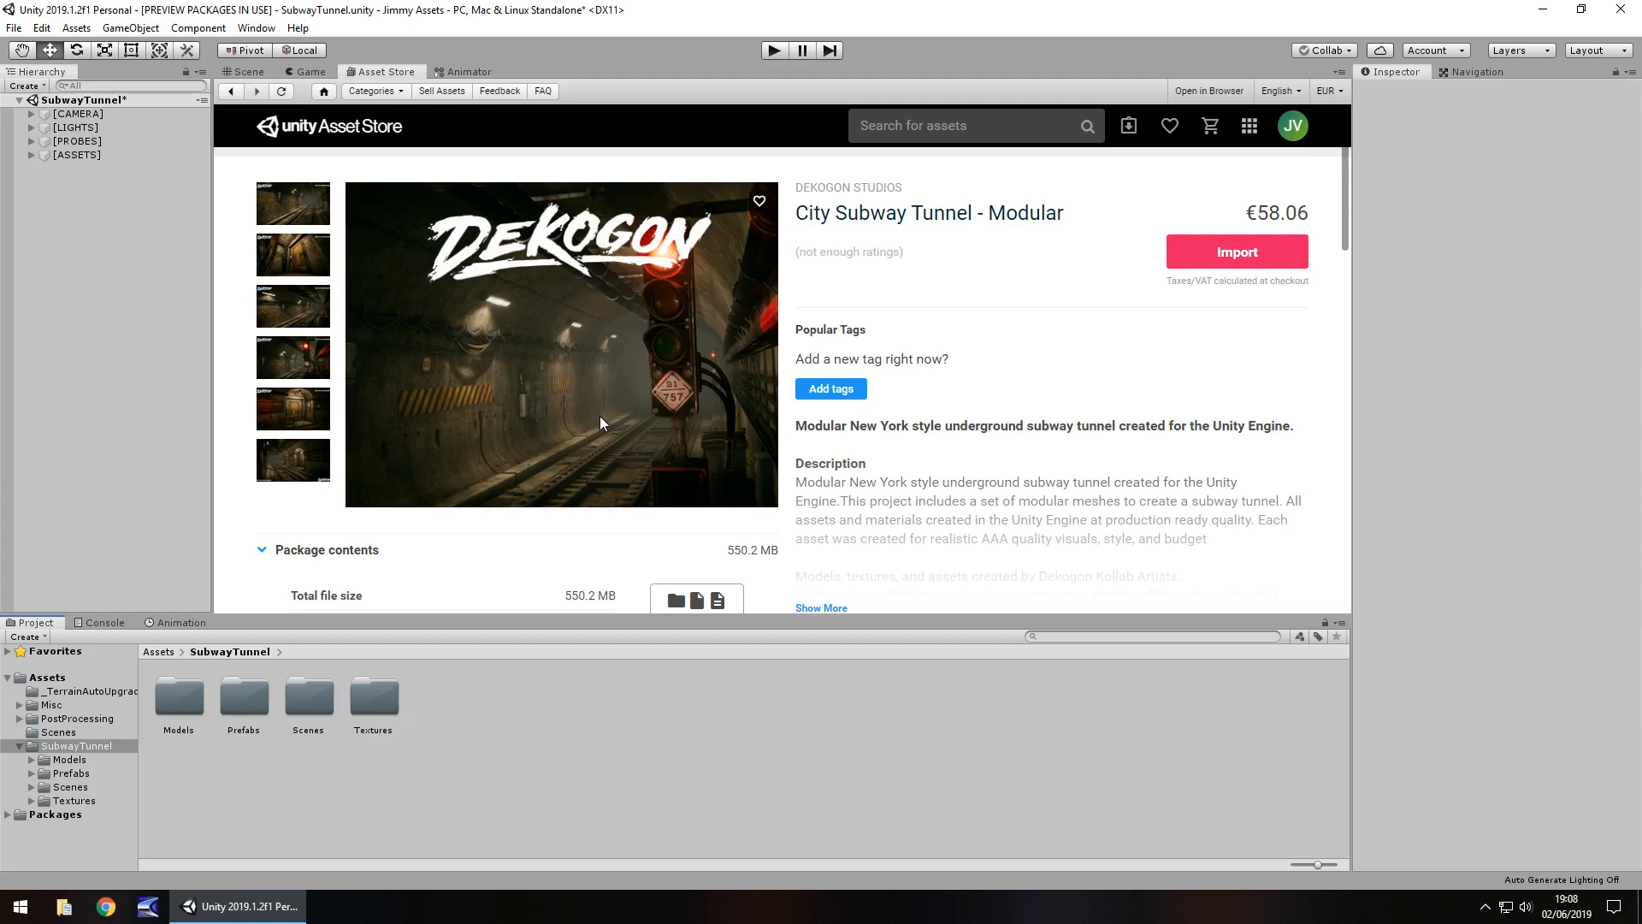
{"action": "mouse_move", "coordinate": [632, 413]}
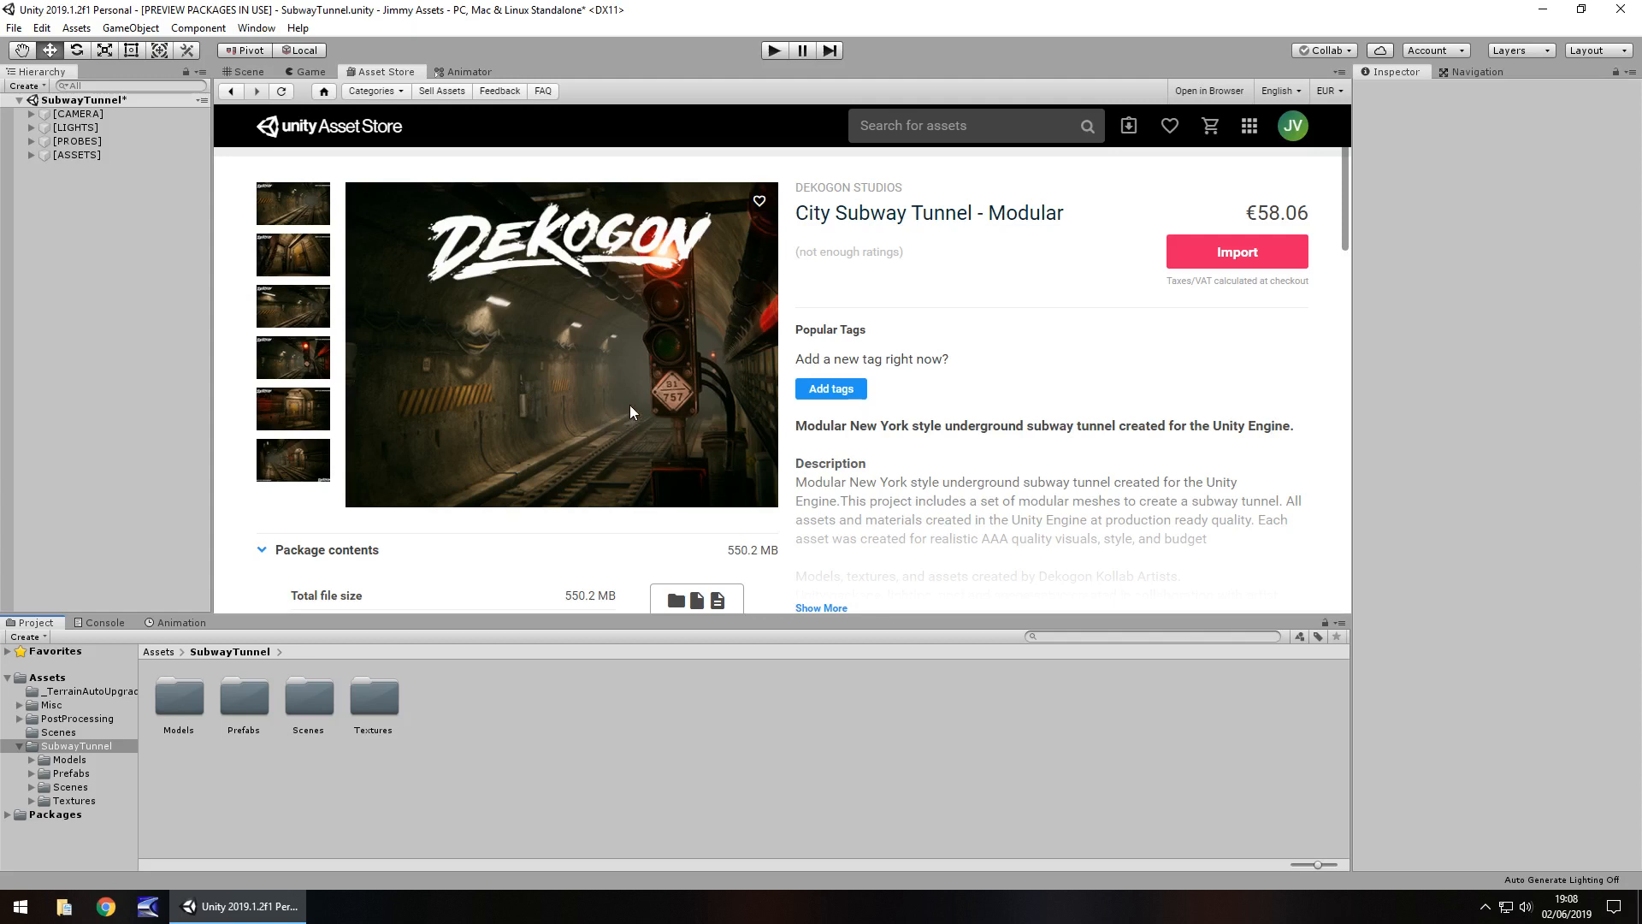
{"action": "mouse_move", "coordinate": [250, 76]}
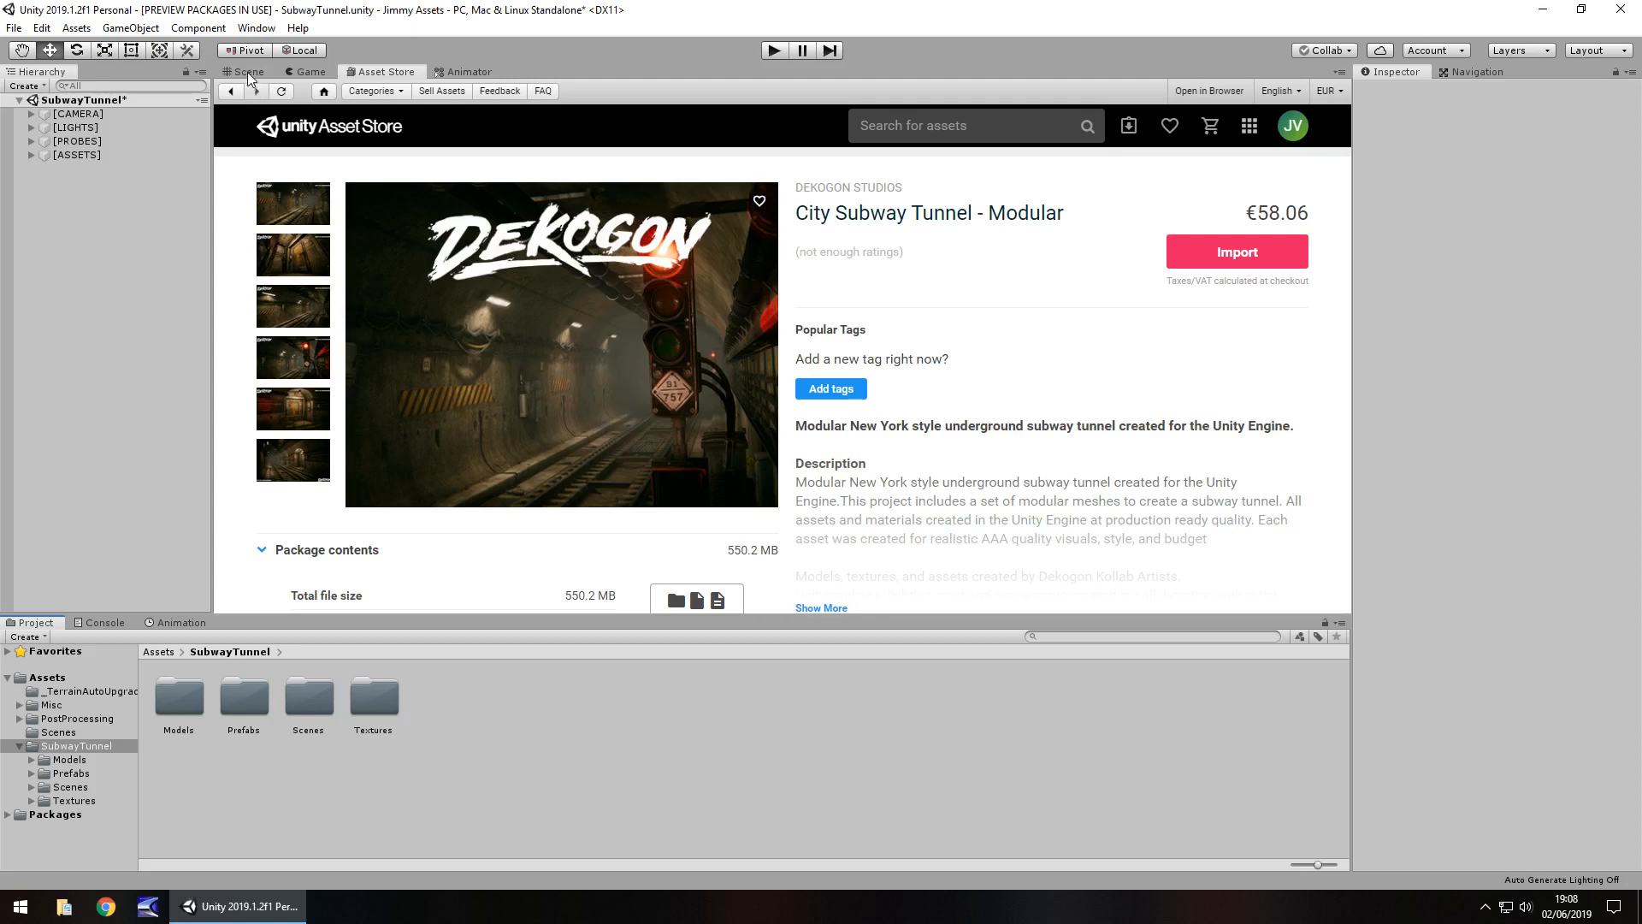
- Show the tunnel Scene view, open its Scenes folder, and fly past the wall door and tracks
{"action": "left_click", "coordinate": [246, 72]}
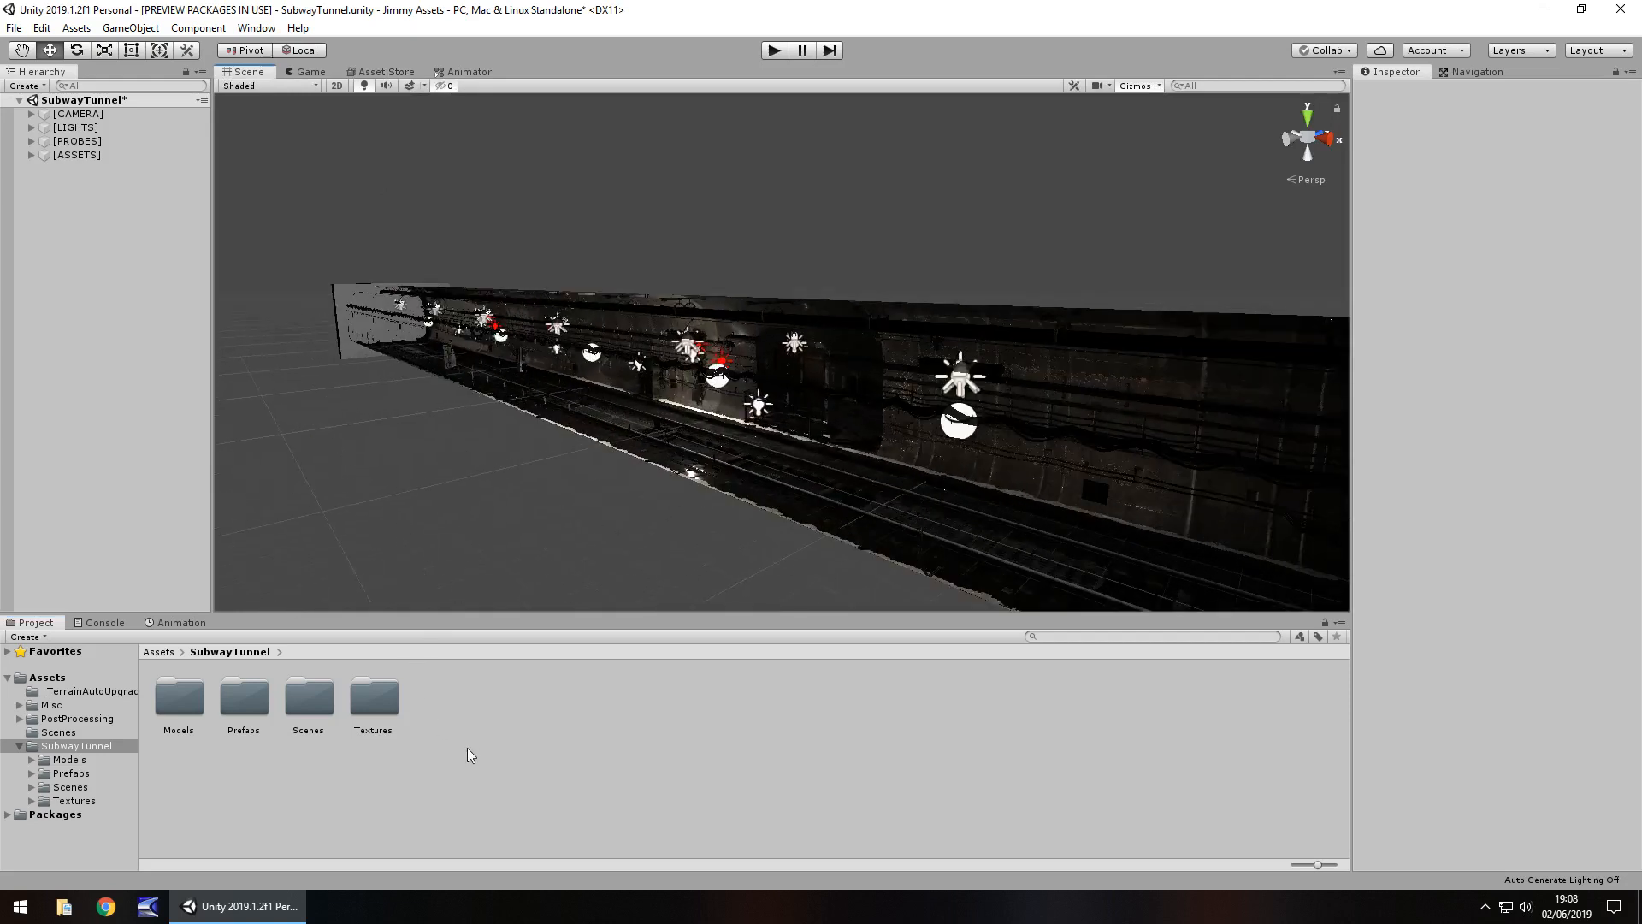
{"action": "double_click", "coordinate": [308, 697]}
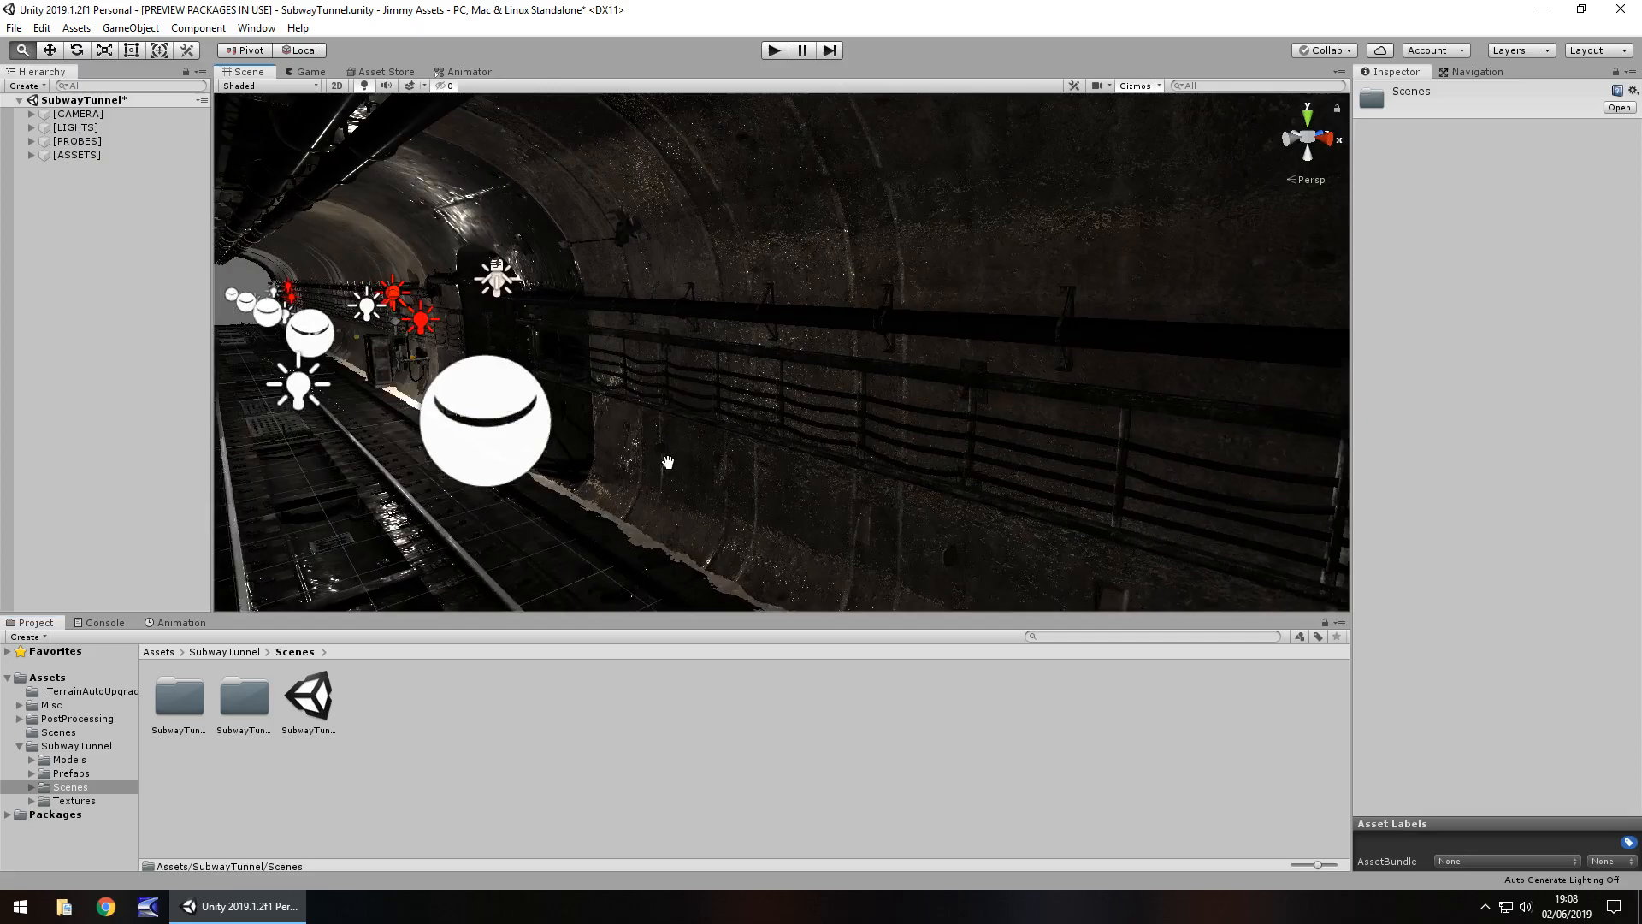
{"action": "left_click_drag", "start_coordinate": [668, 462], "coordinate": [843, 424]}
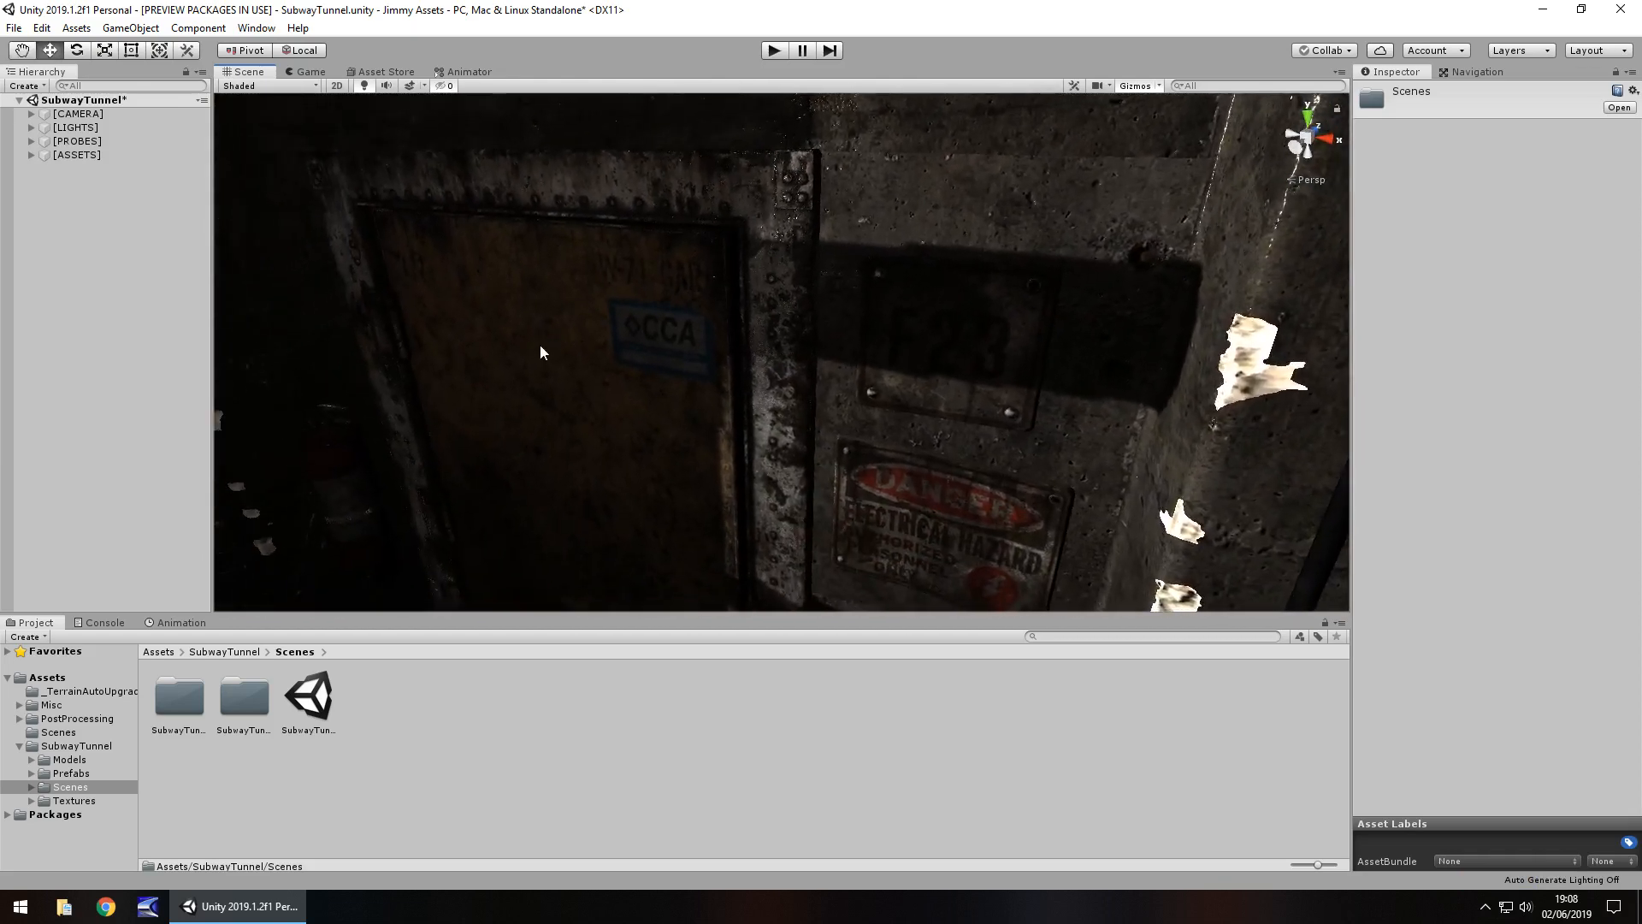
{"action": "left_click_drag", "start_coordinate": [541, 352], "coordinate": [720, 331]}
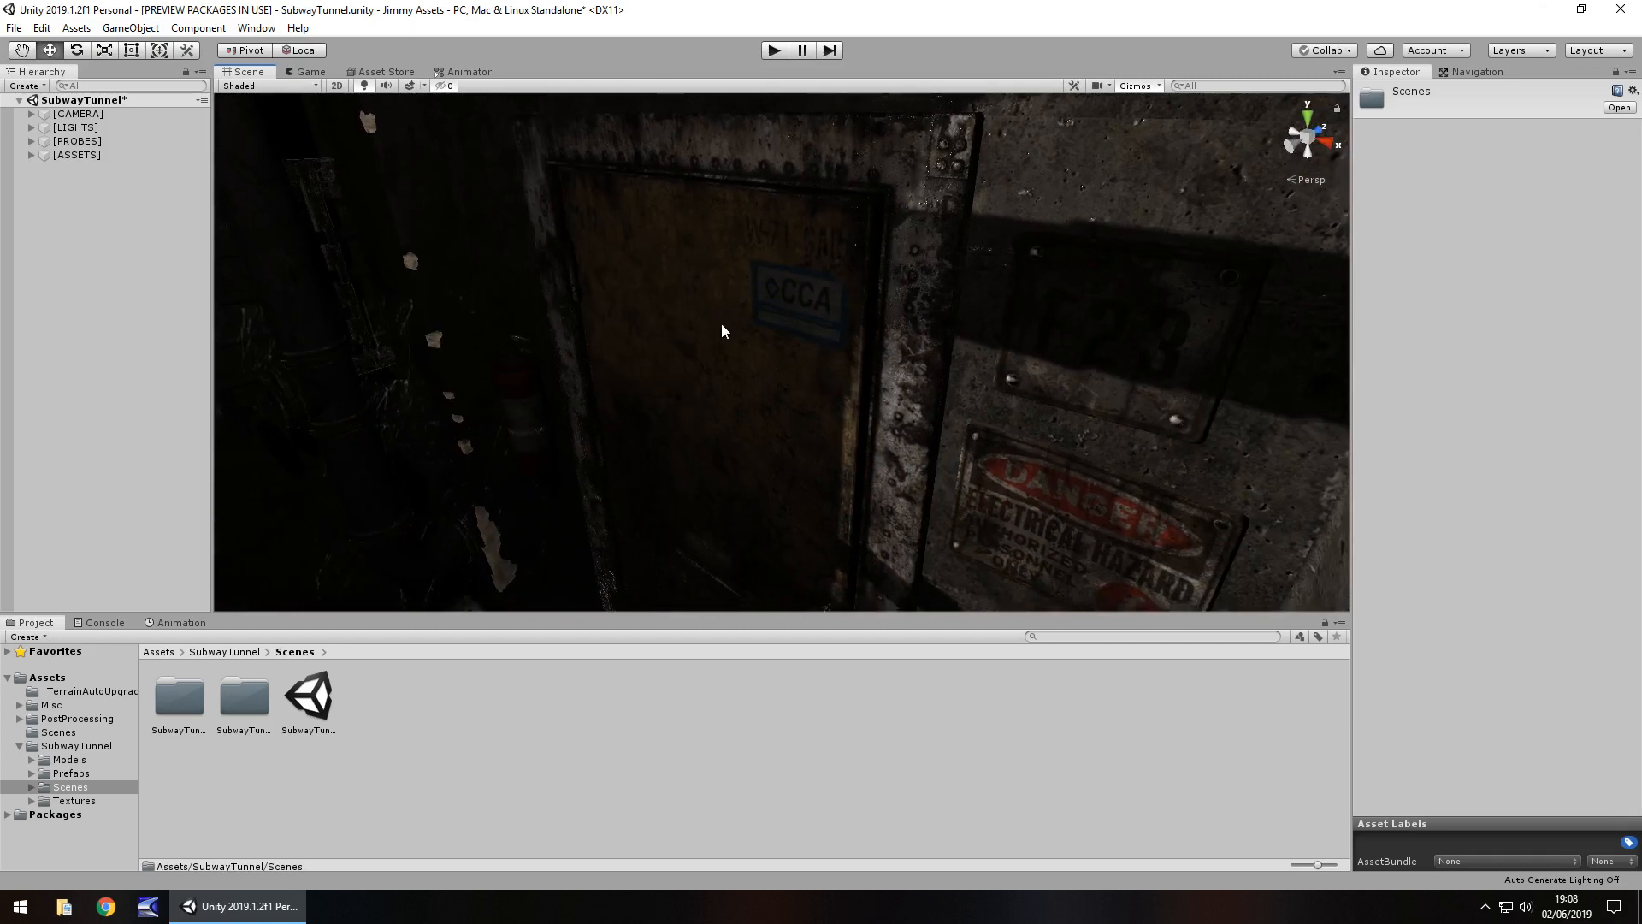
{"action": "mouse_move", "coordinate": [731, 334]}
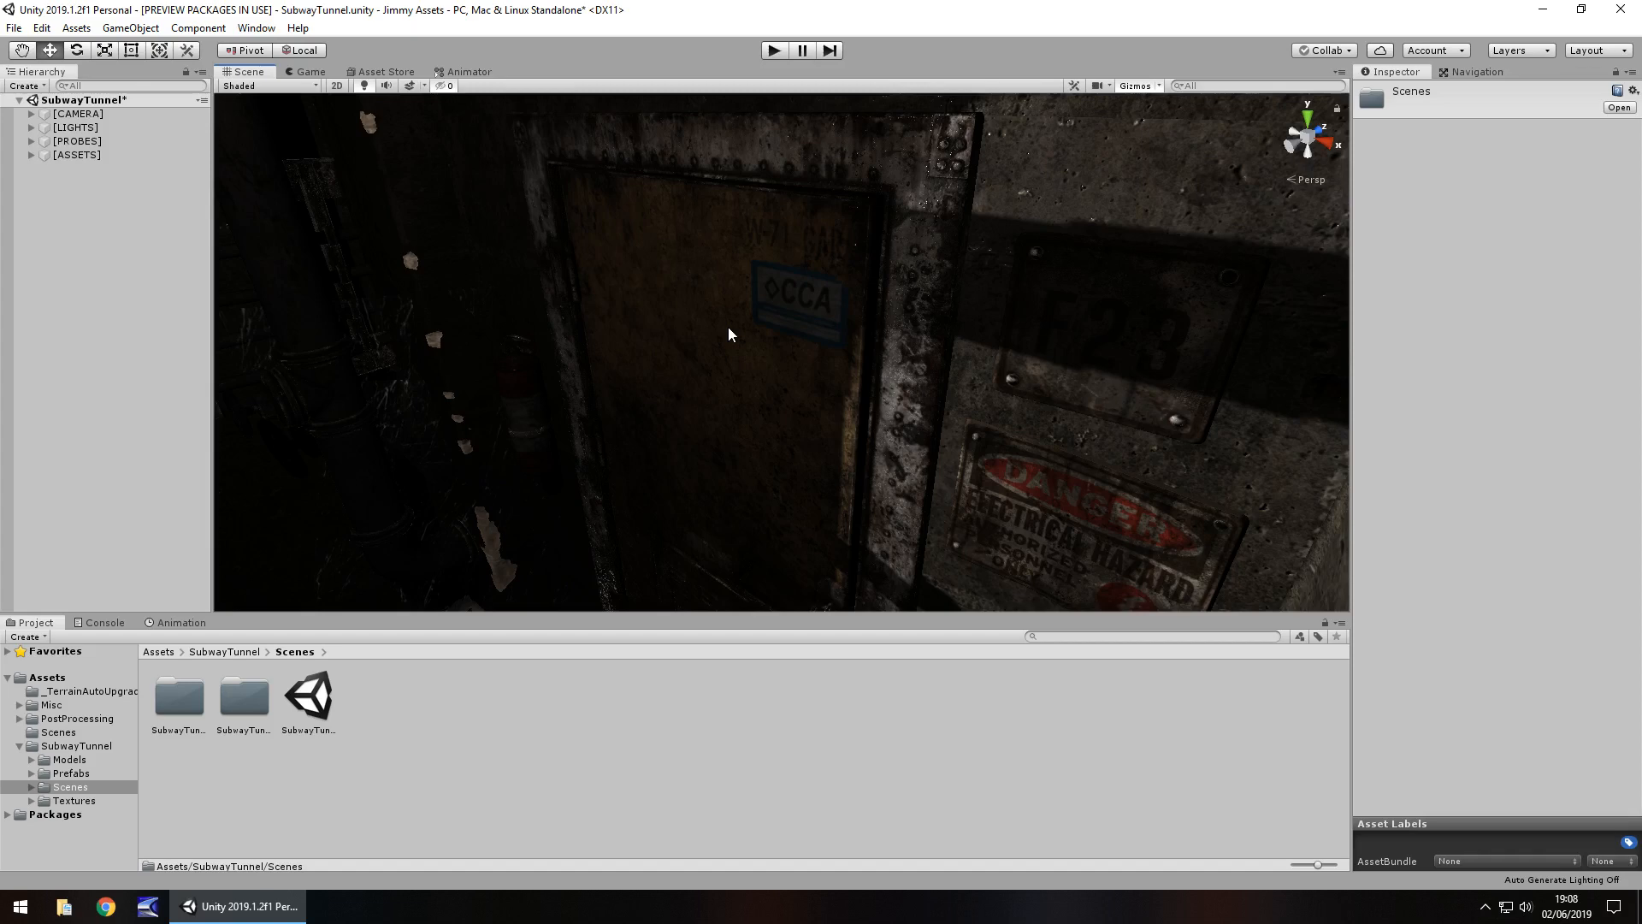
{"action": "left_click_drag", "start_coordinate": [730, 334], "coordinate": [774, 258]}
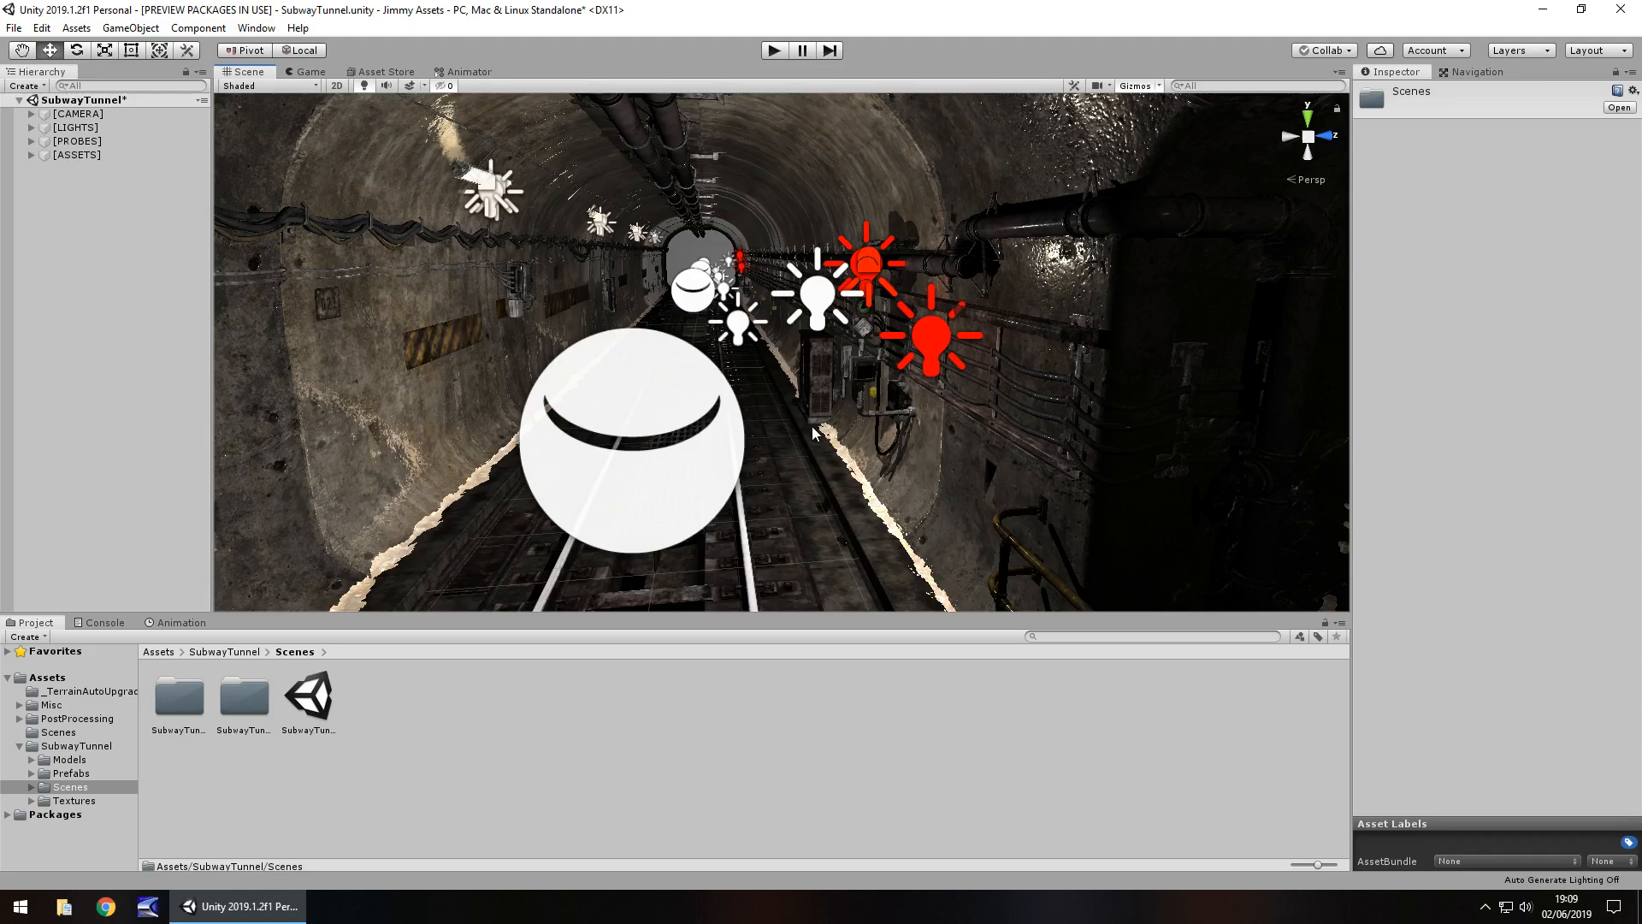
{"action": "left_click_drag", "start_coordinate": [817, 435], "coordinate": [704, 435]}
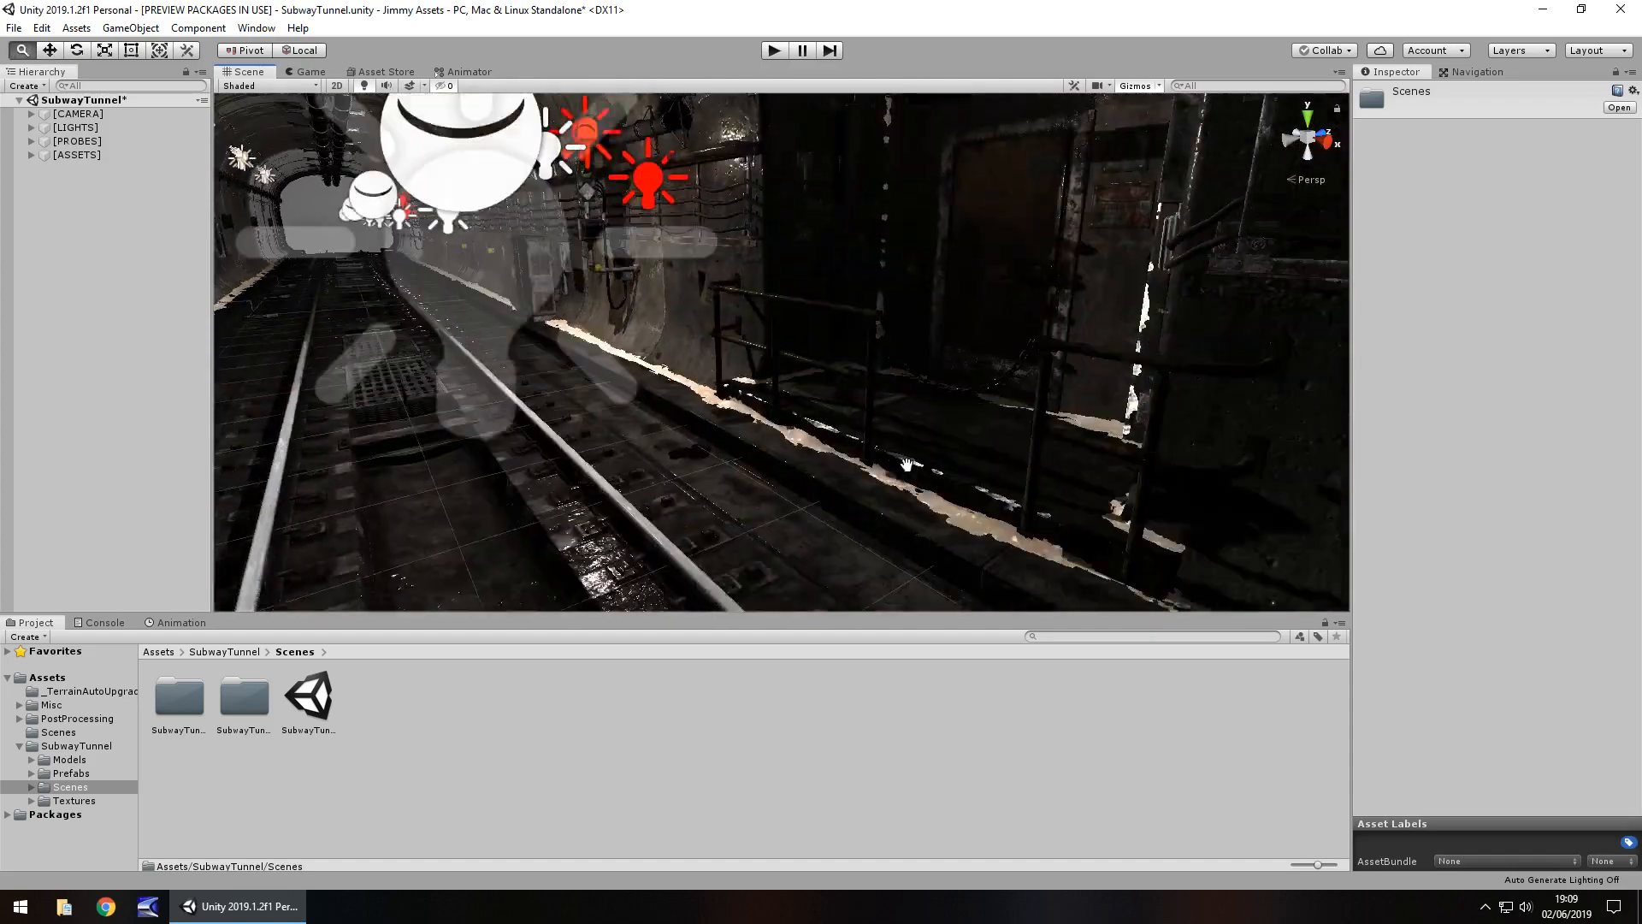
{"action": "left_click_drag", "start_coordinate": [906, 463], "coordinate": [660, 393]}
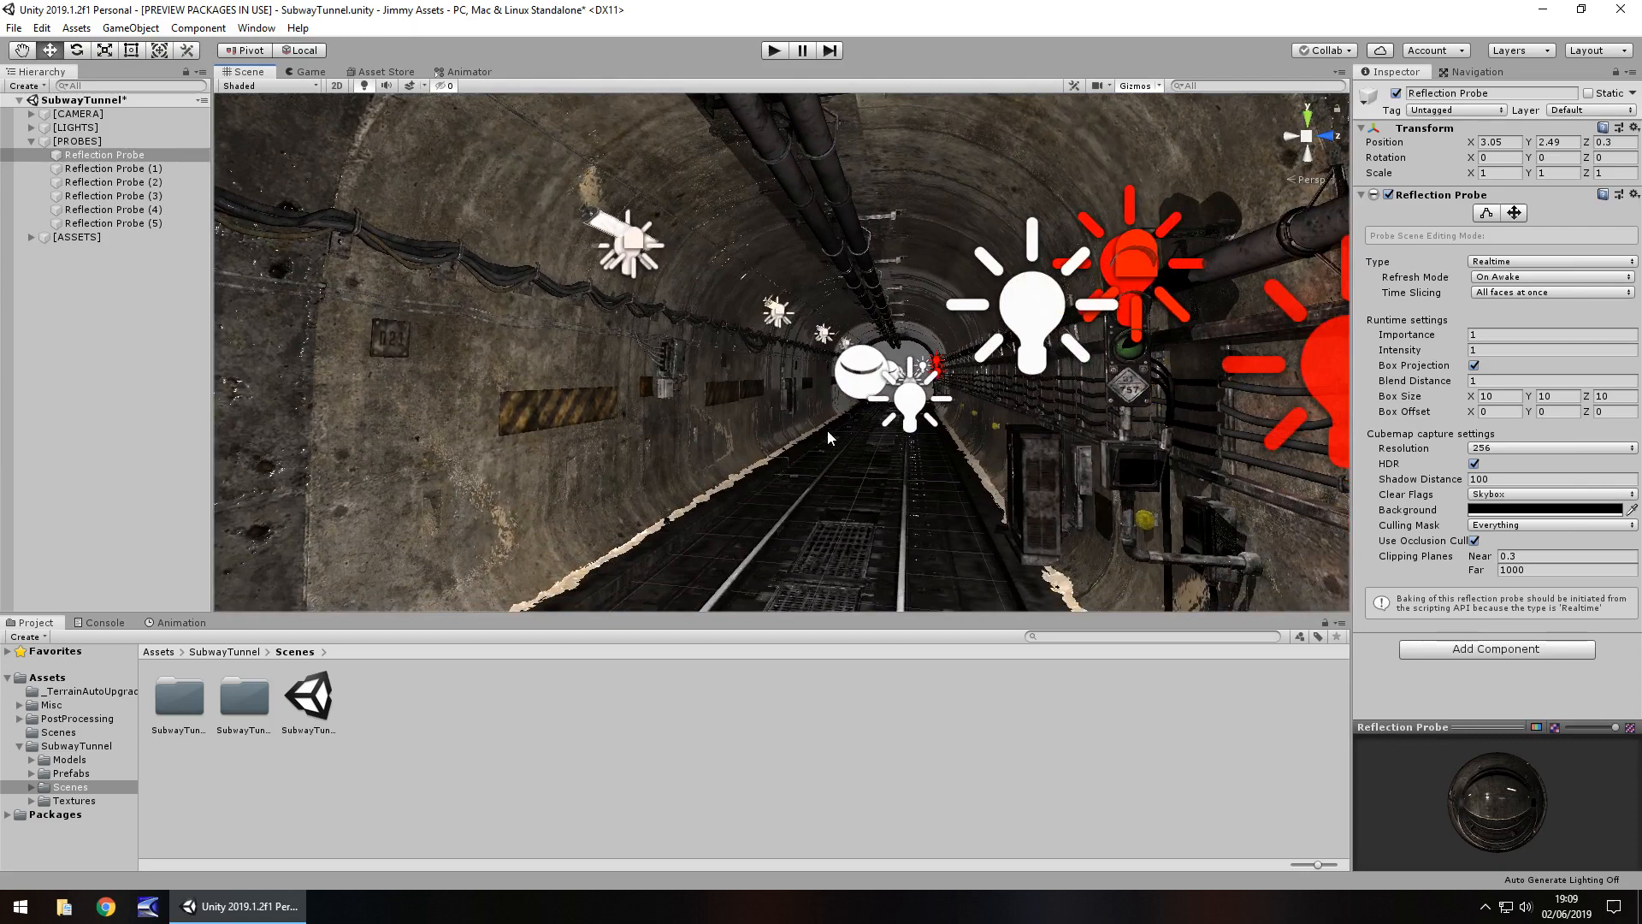
{"action": "mouse_move", "coordinate": [675, 376]}
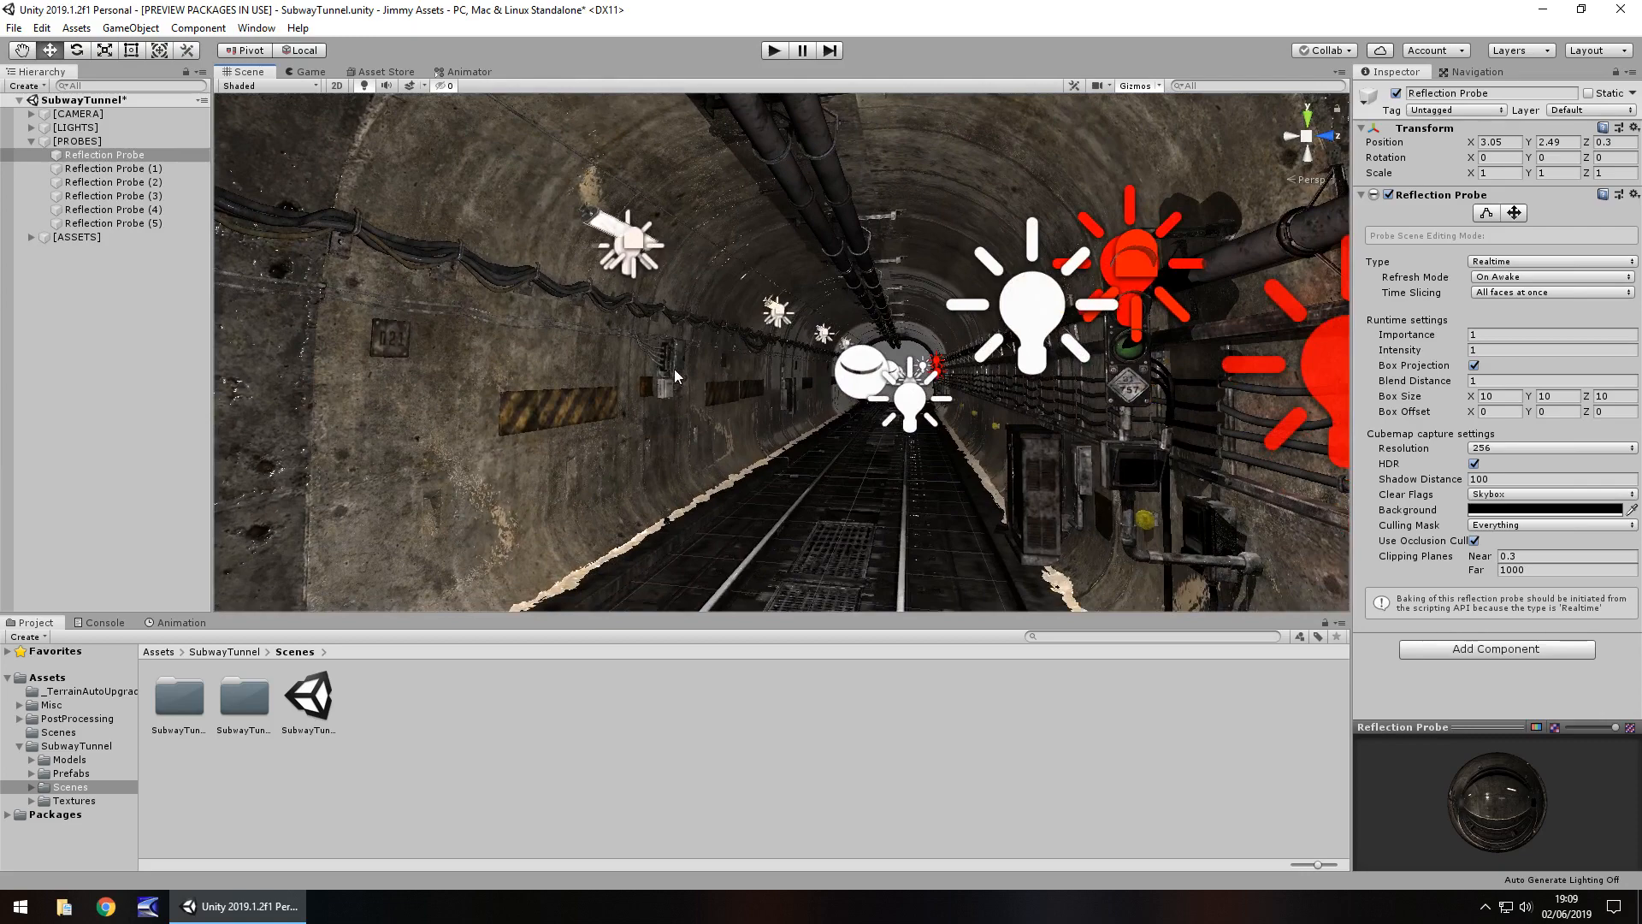
{"action": "mouse_move", "coordinate": [711, 370]}
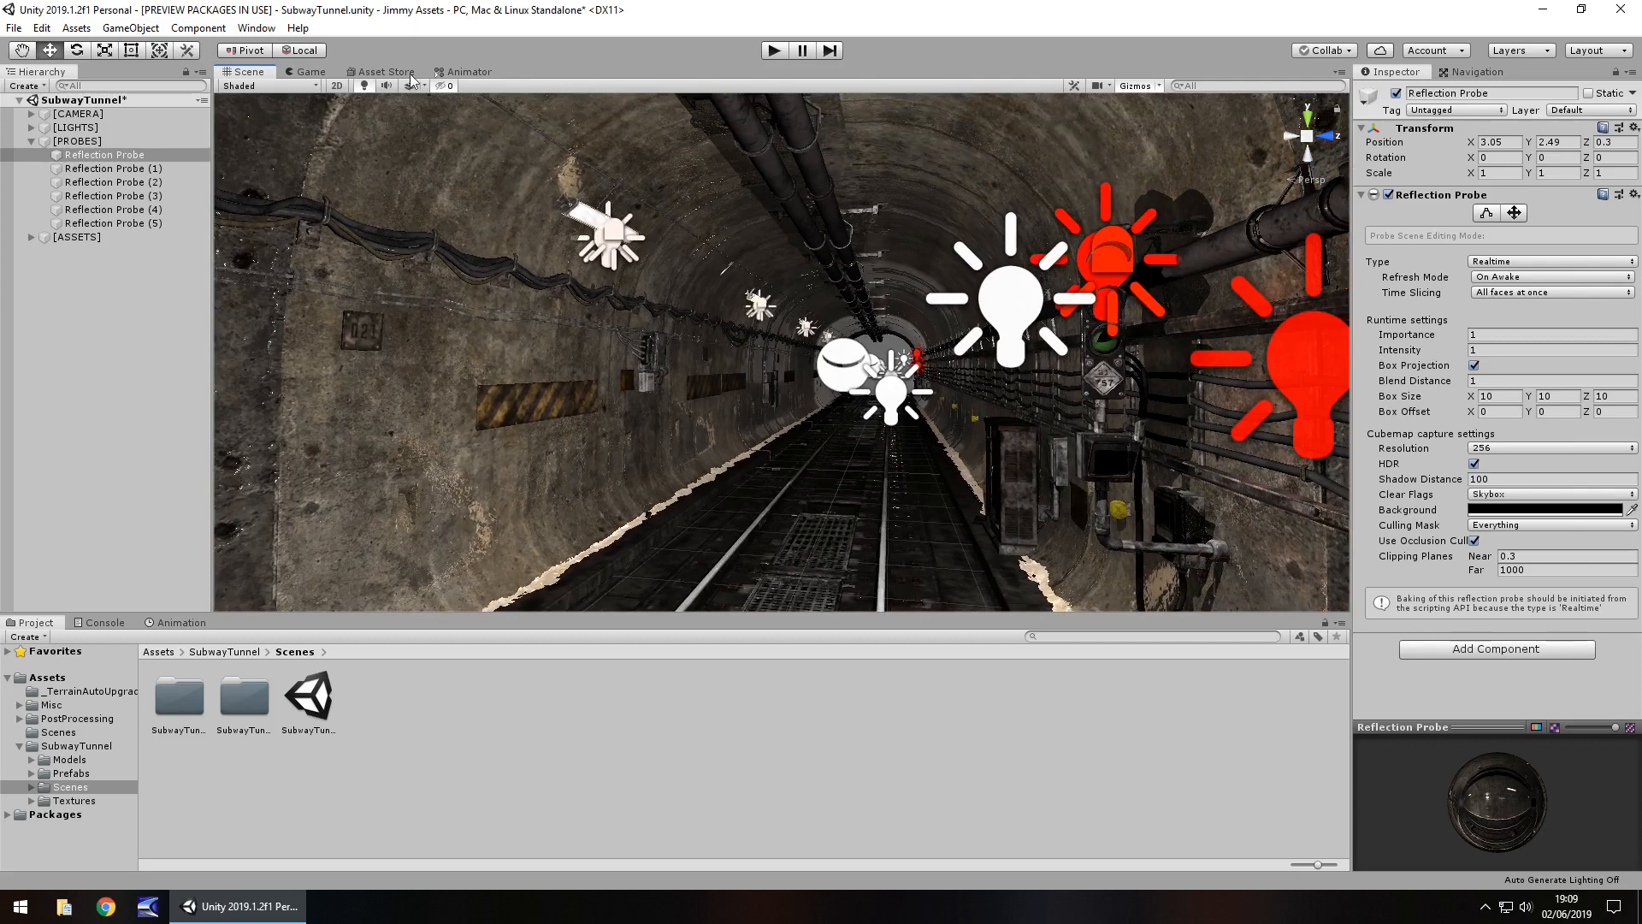
{"action": "left_click", "coordinate": [382, 71]}
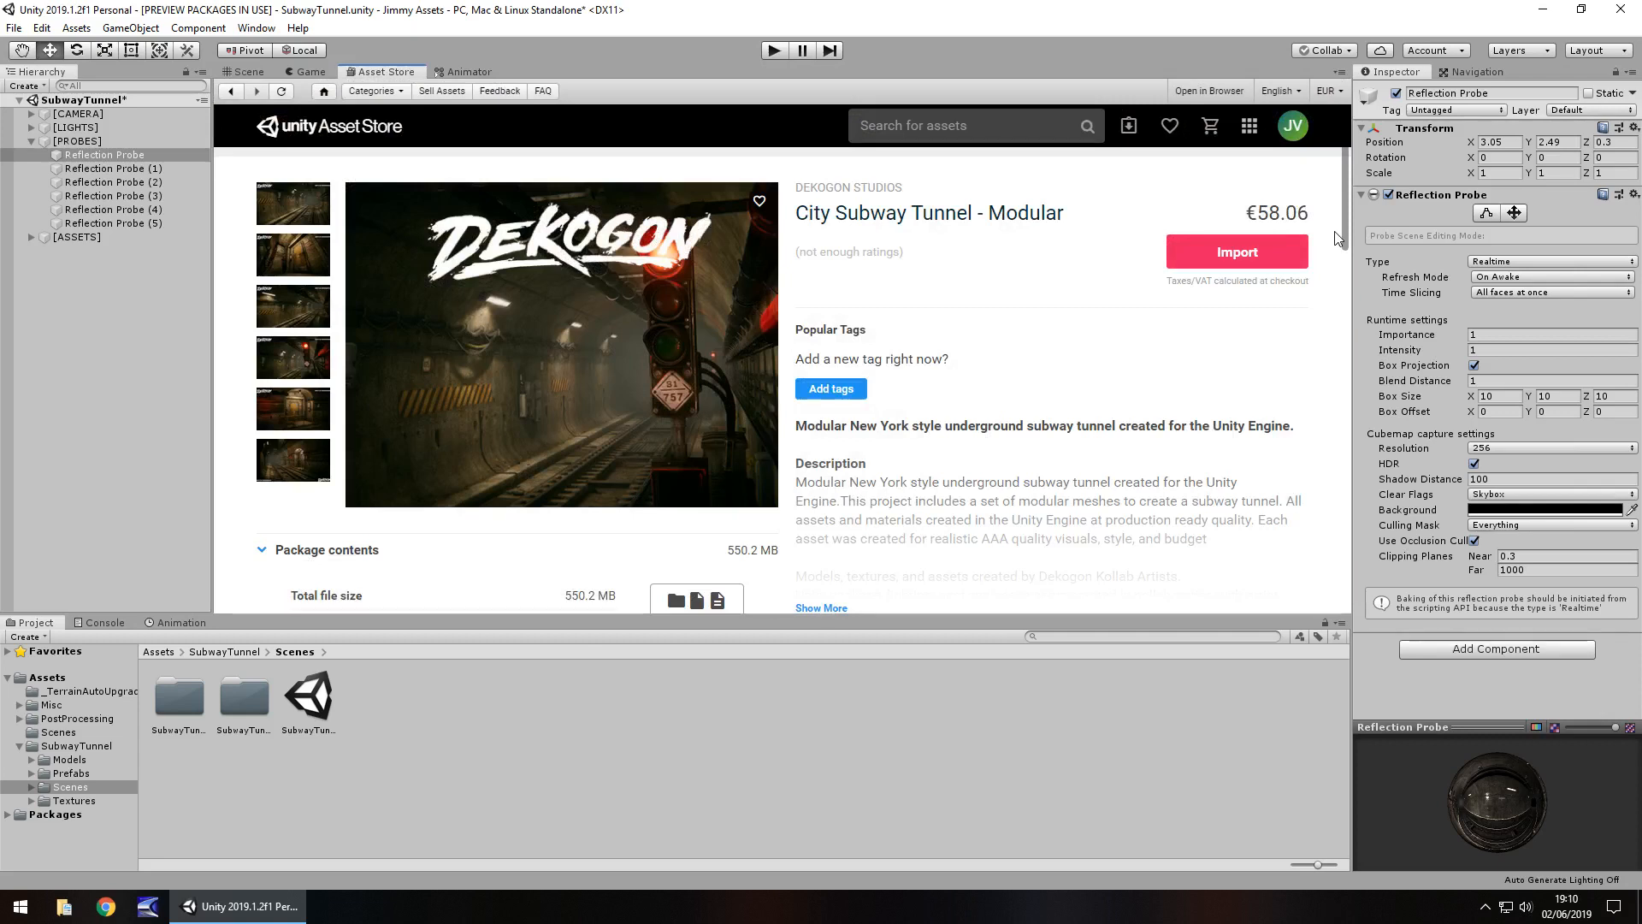
{"action": "mouse_move", "coordinate": [1070, 310]}
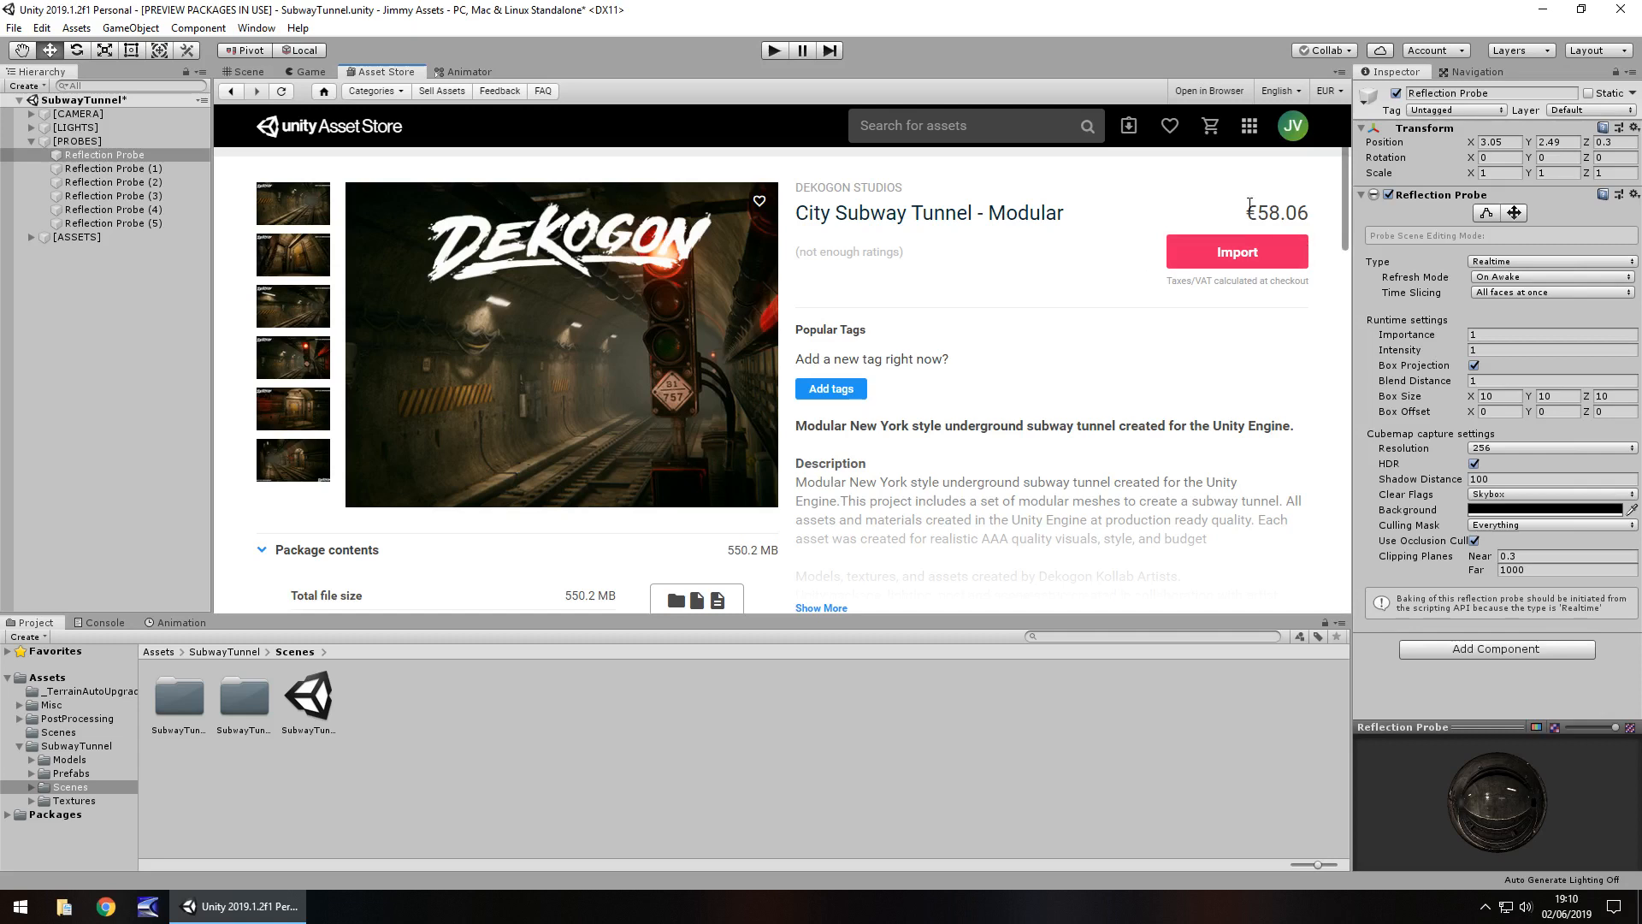
{"action": "mouse_move", "coordinate": [735, 567]}
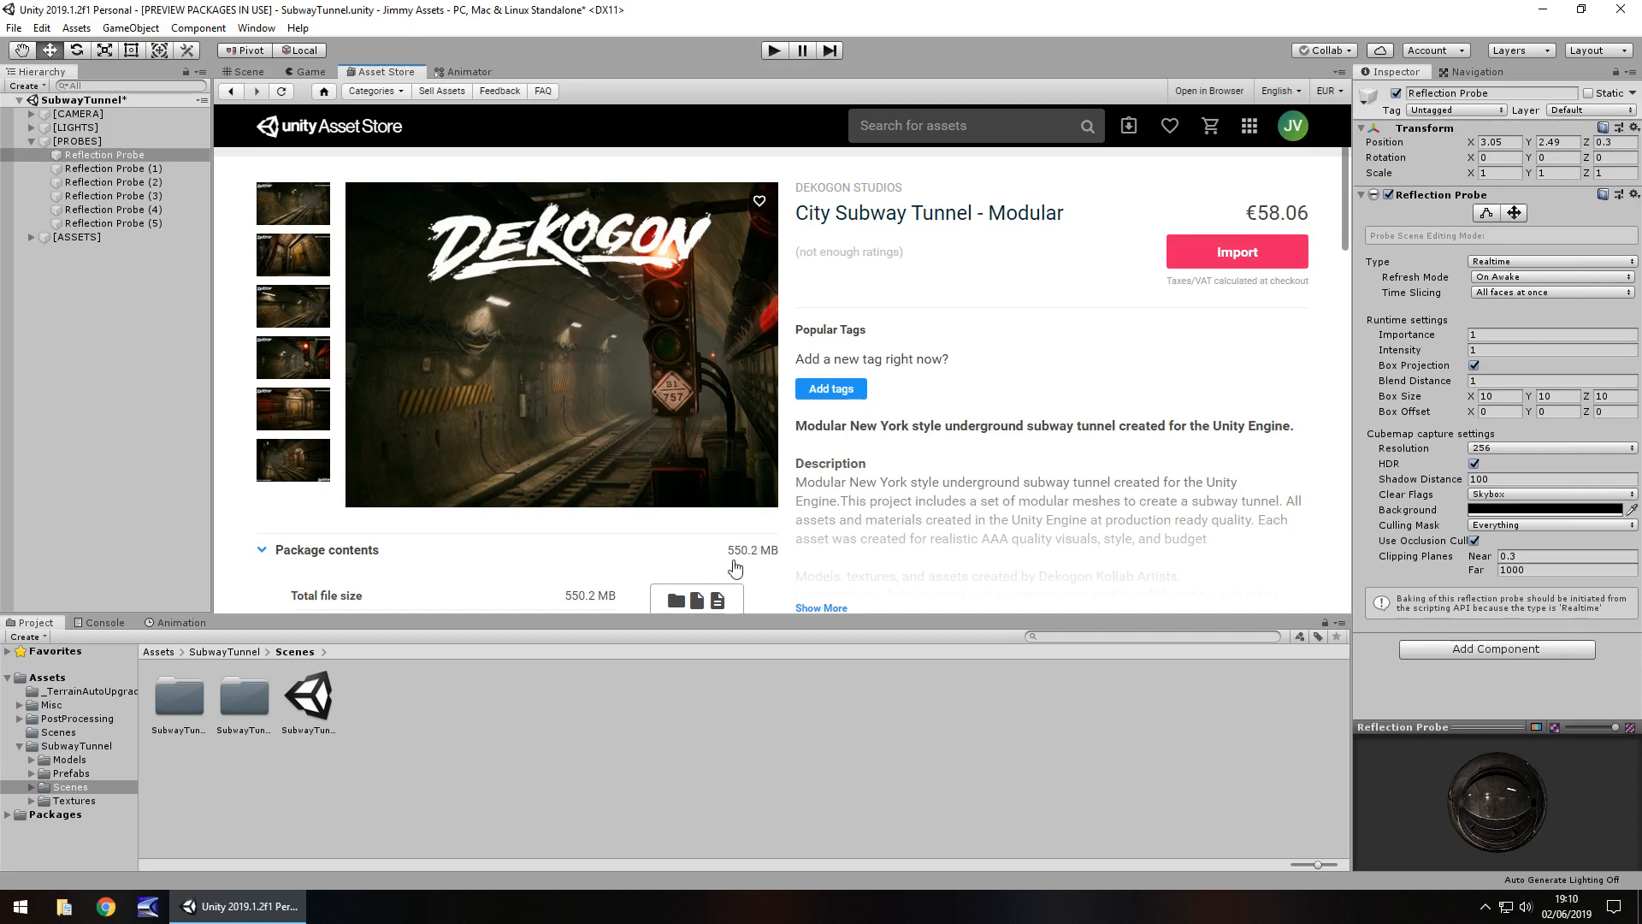
{"action": "mouse_move", "coordinate": [728, 551]}
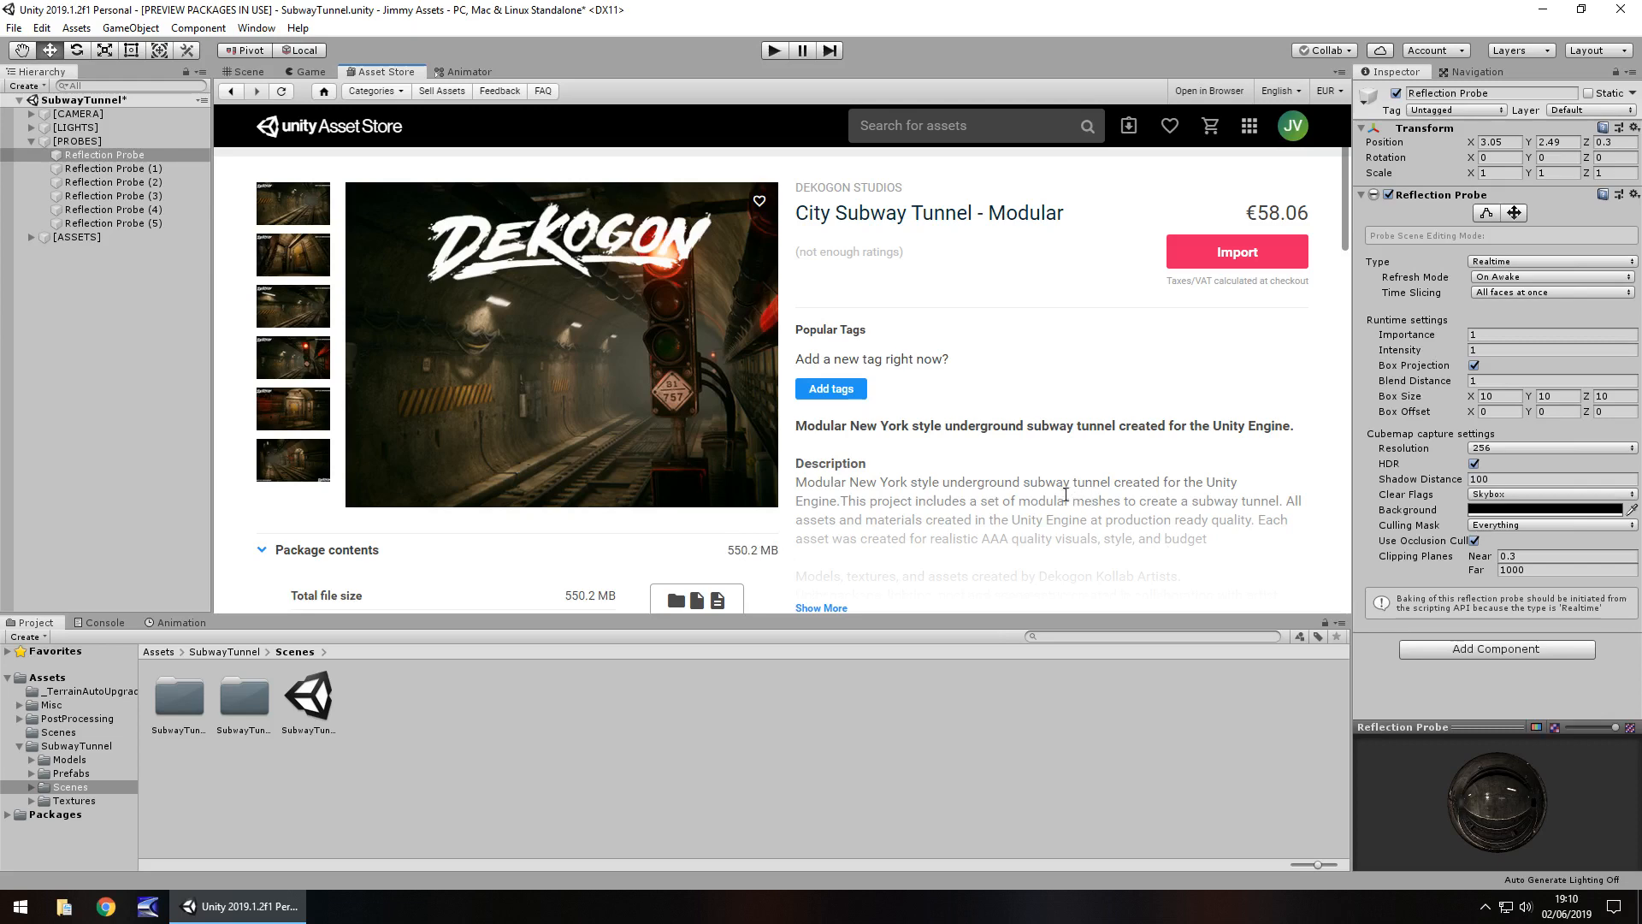
{"action": "mouse_move", "coordinate": [864, 516]}
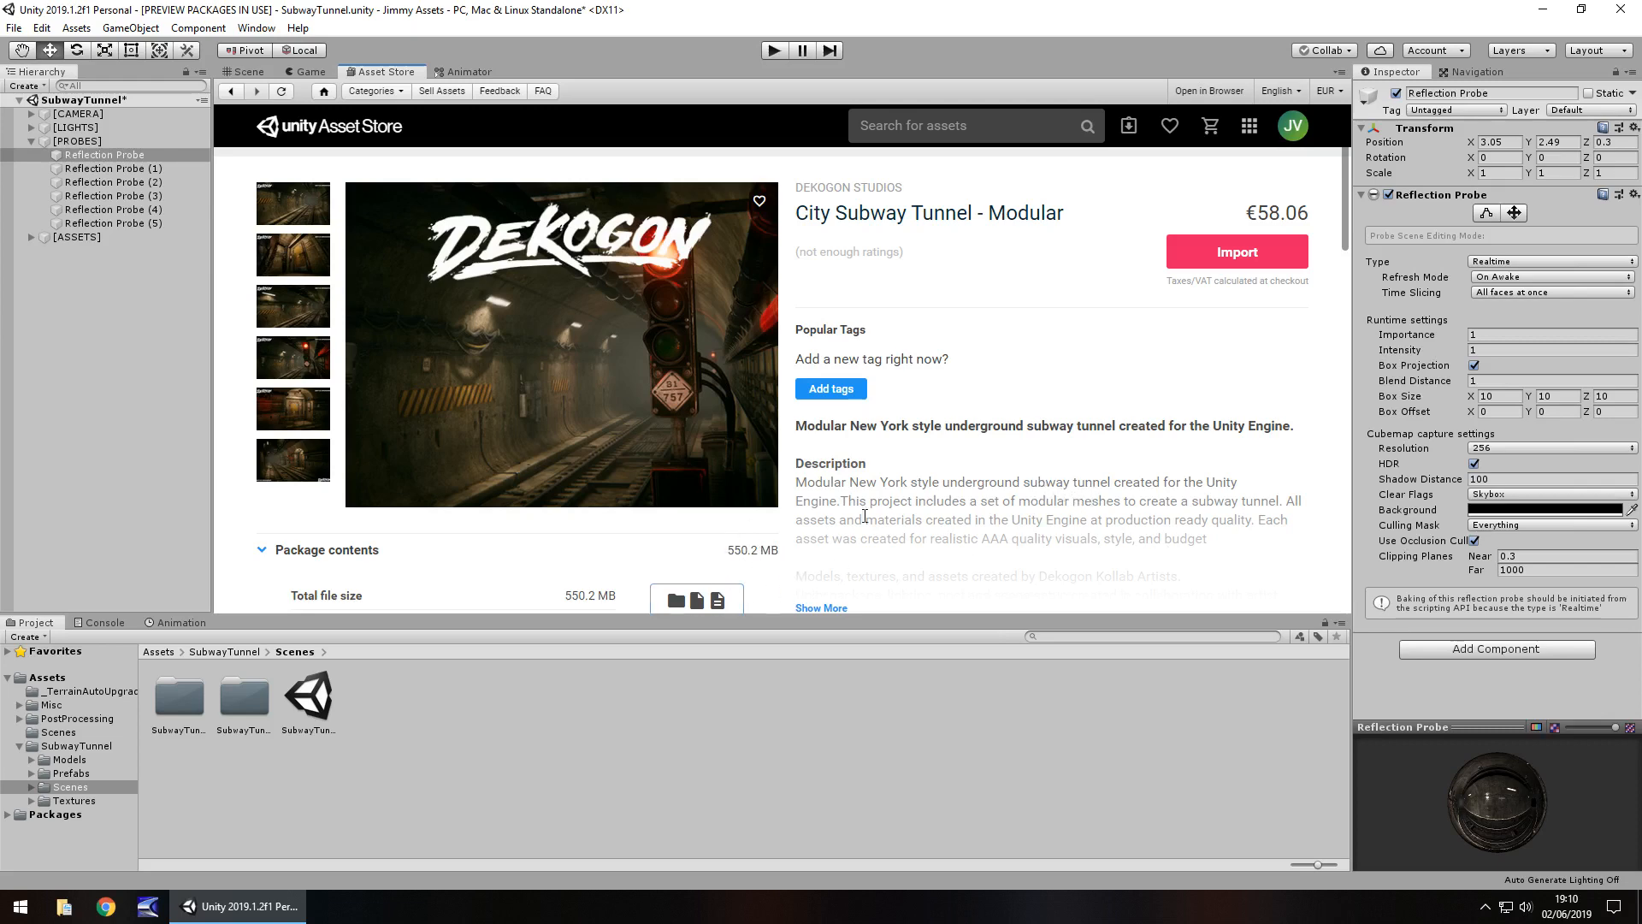
{"action": "left_click", "coordinate": [248, 72]}
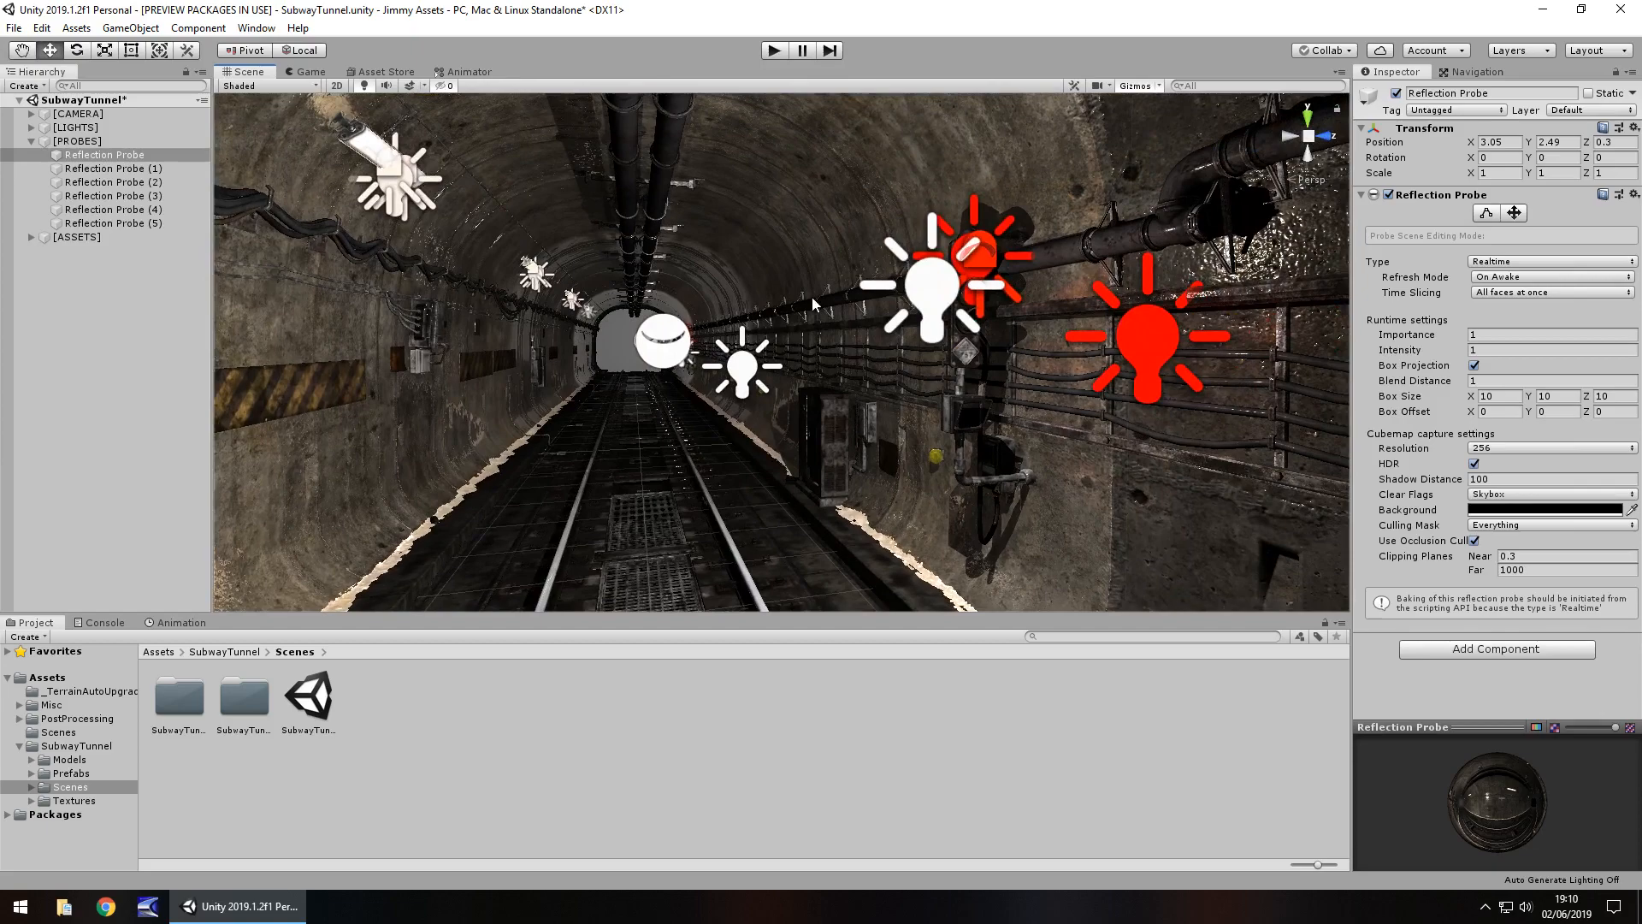
- Fly toward the wall cables and signal, then look along the tunnel wall and lights
{"action": "left_click_drag", "start_coordinate": [817, 303], "coordinate": [964, 419]}
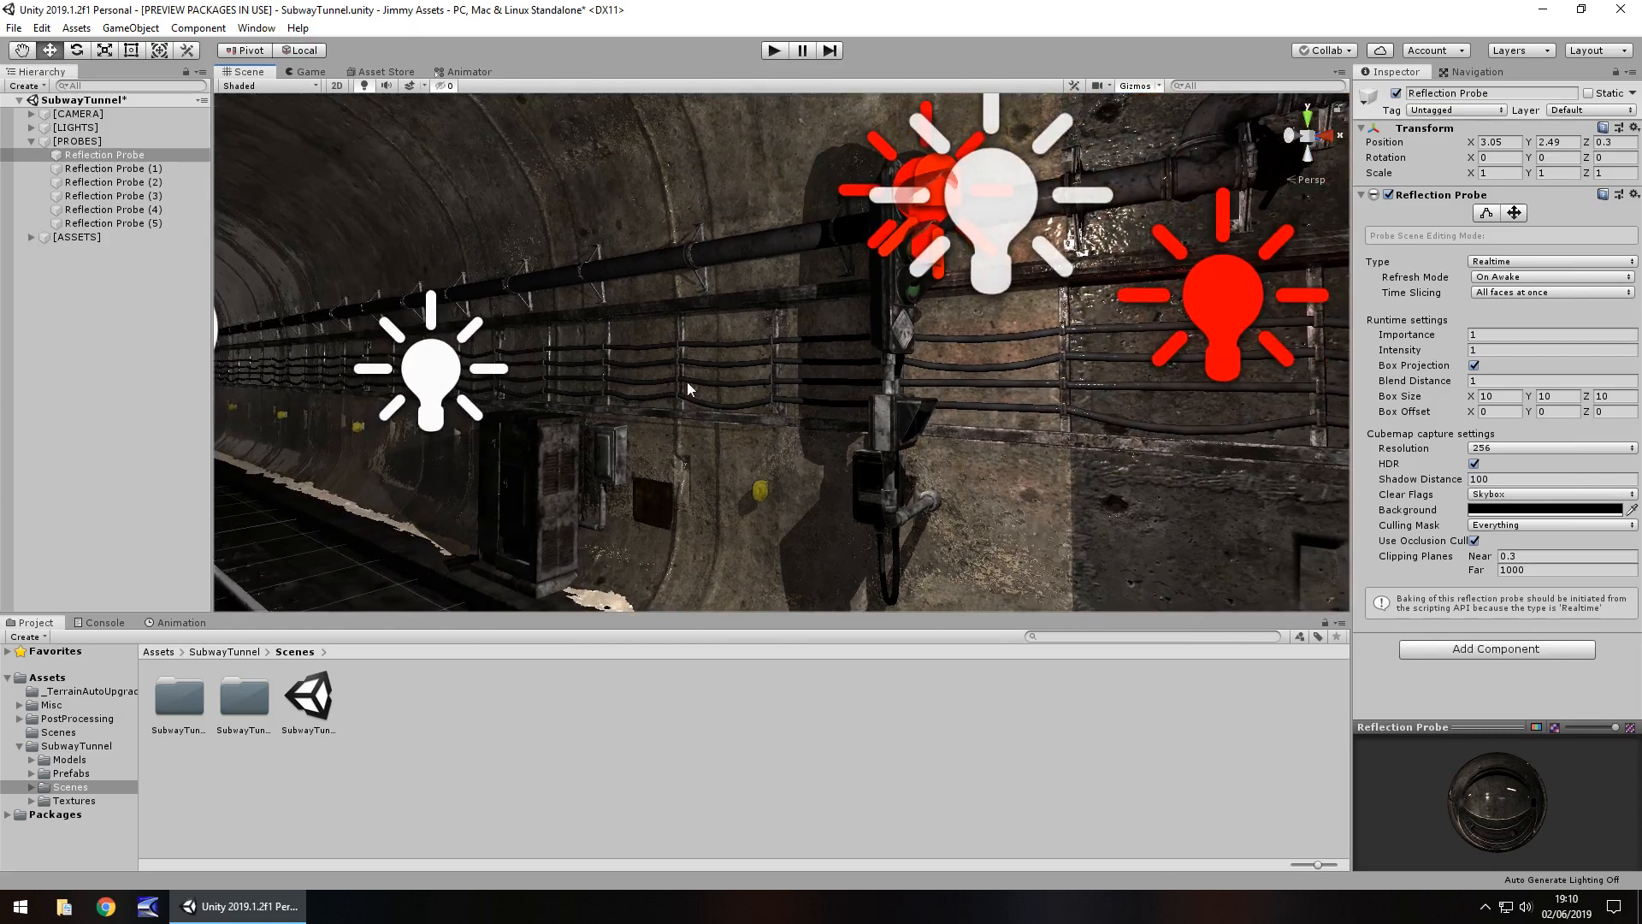
{"action": "left_click_drag", "start_coordinate": [689, 390], "coordinate": [654, 438]}
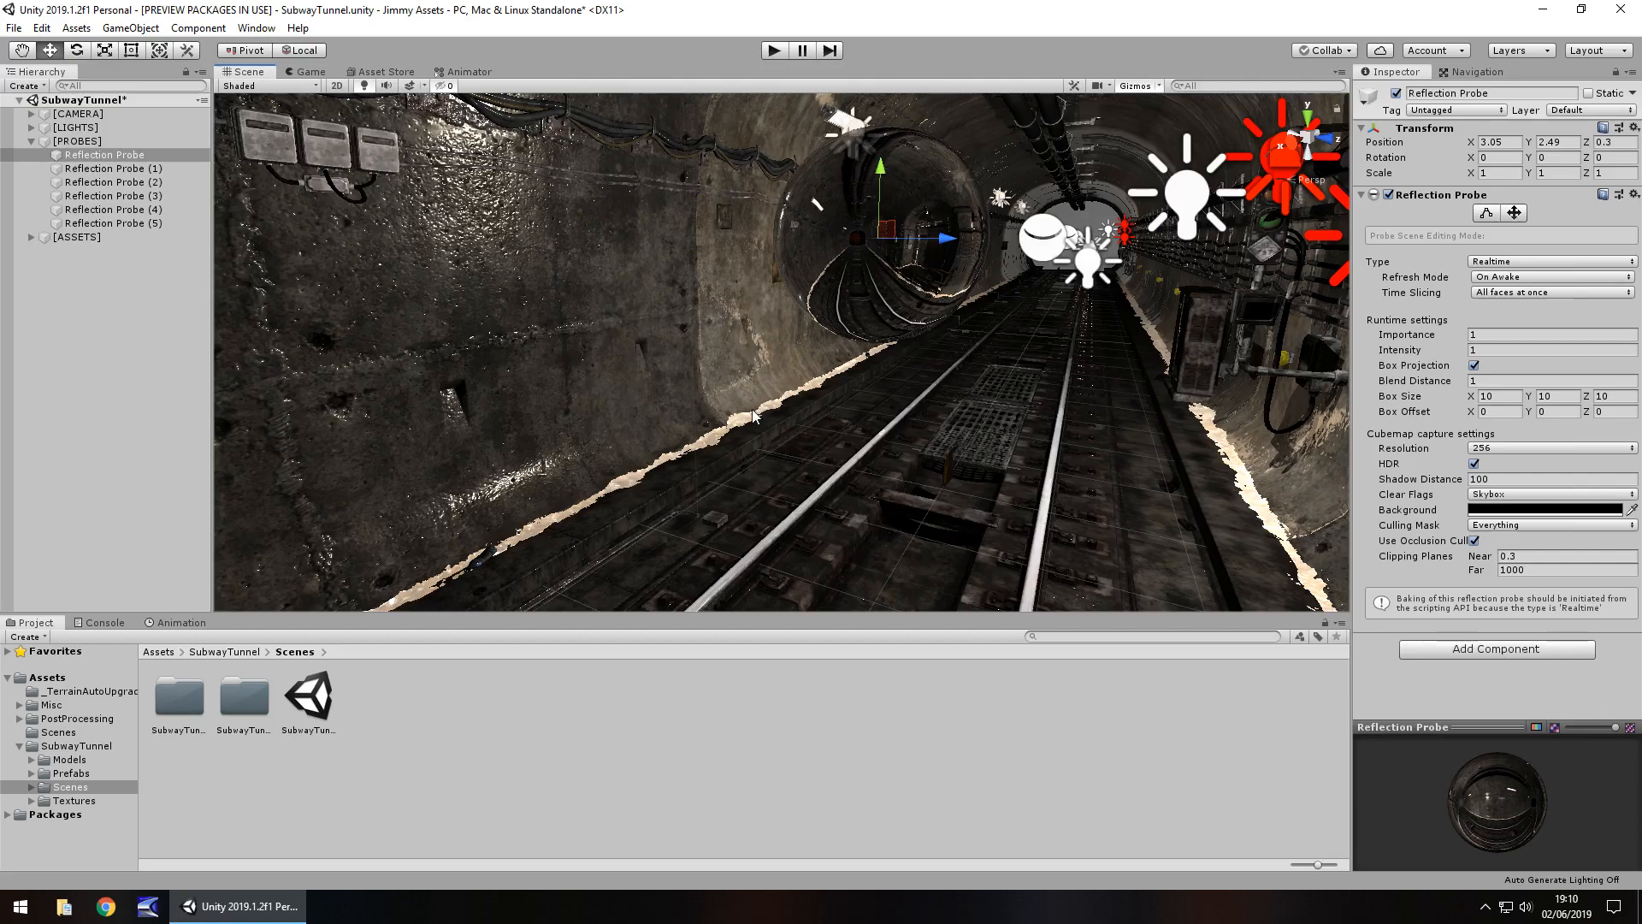
{"action": "mouse_move", "coordinate": [662, 441]}
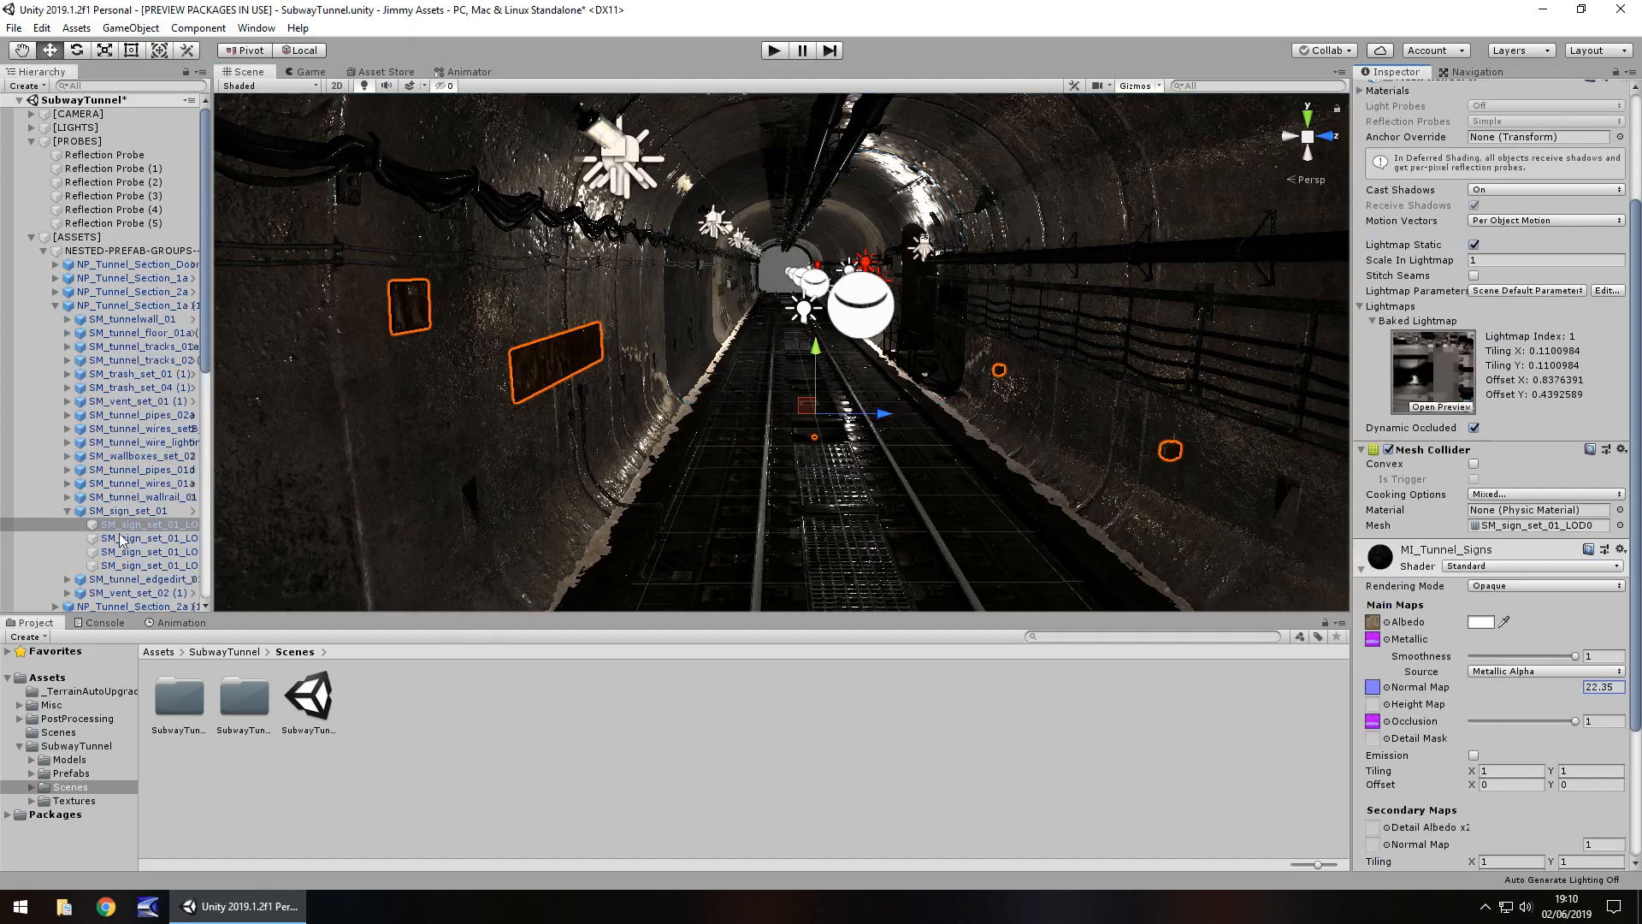
{"action": "mouse_move", "coordinate": [1055, 470]}
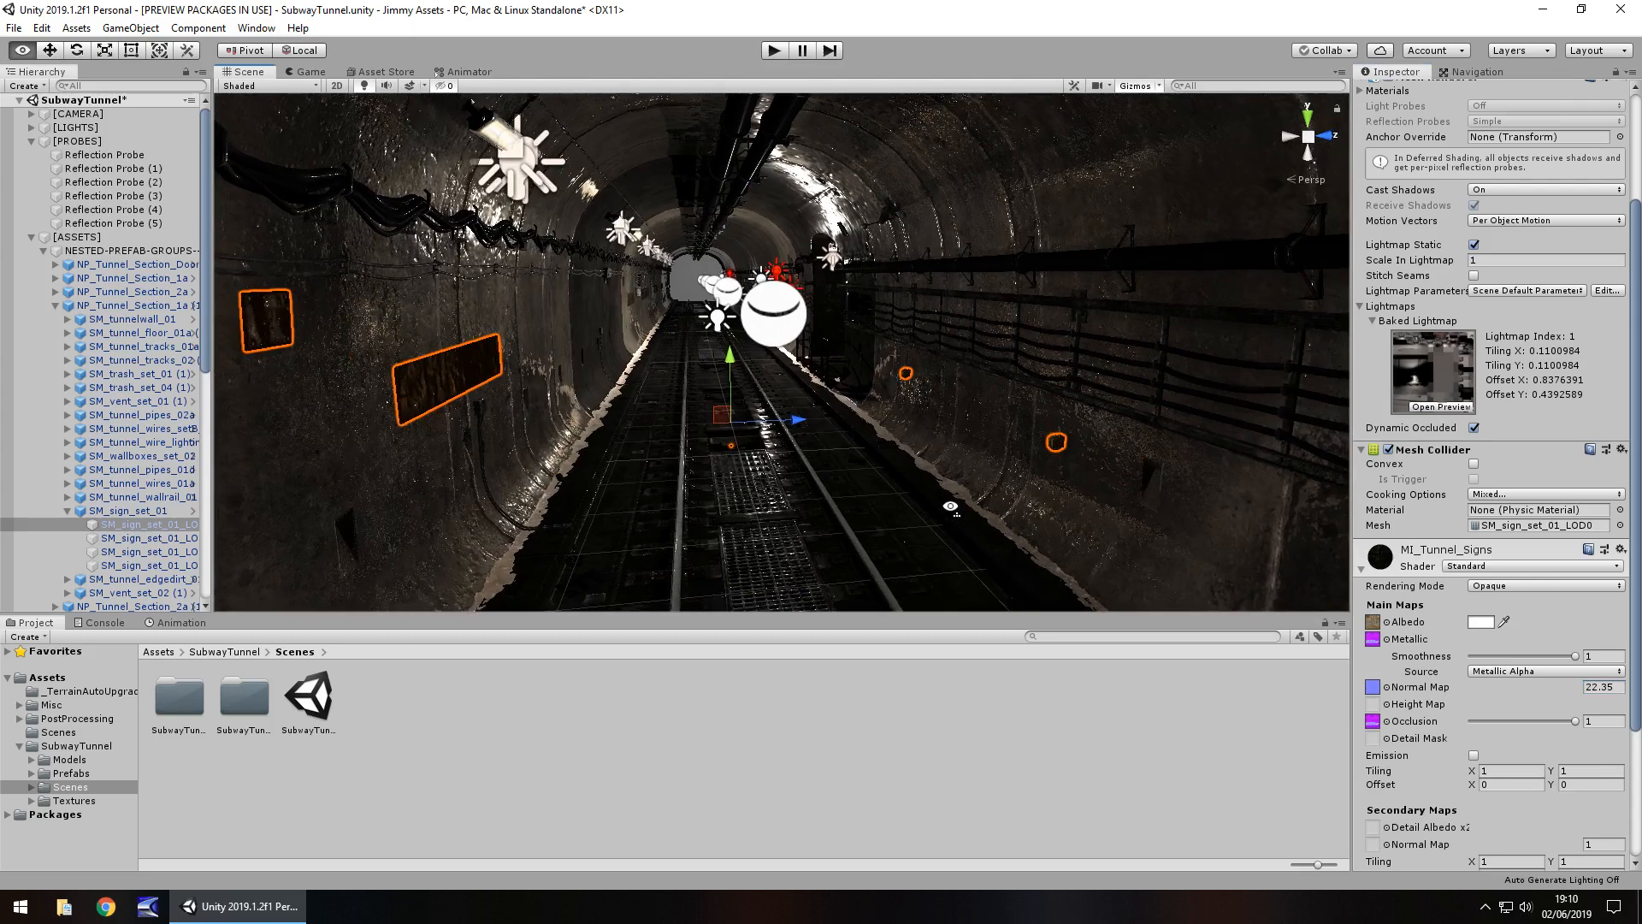
- Select the tracks and set MI_Tunnel_Floor_02's Smoothness Source to Albedo Alpha
{"action": "left_click", "coordinate": [141, 373]}
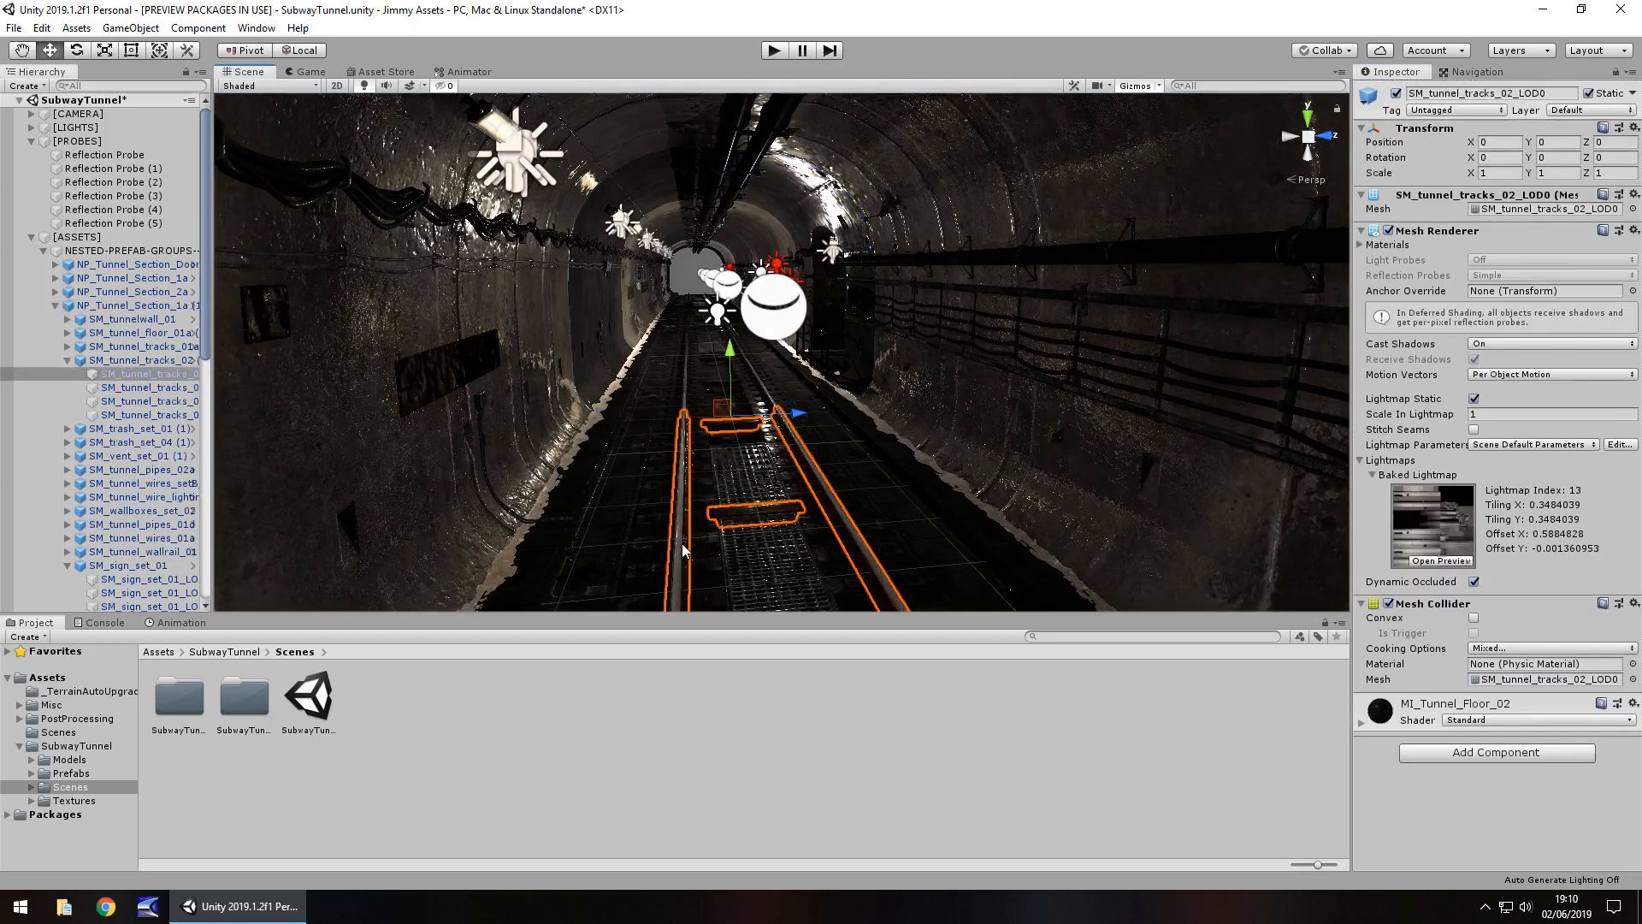
{"action": "scroll", "scroll_direction": "down", "scroll_amount": 3}
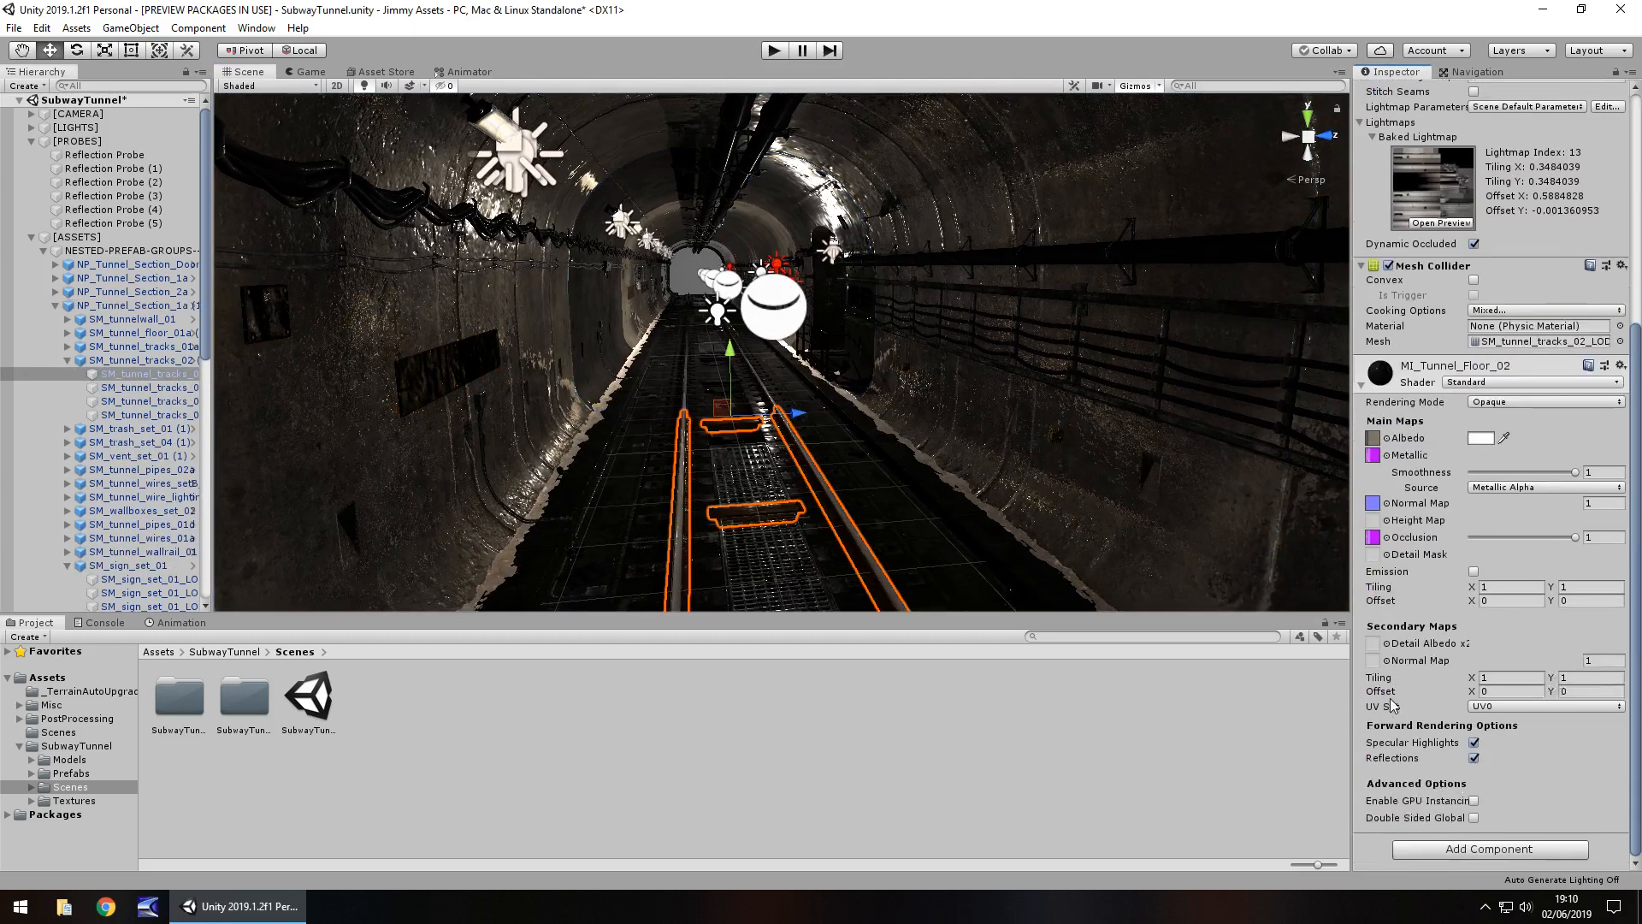
{"action": "left_click", "coordinate": [1546, 487]}
{"action": "type", "text": "3.11"}
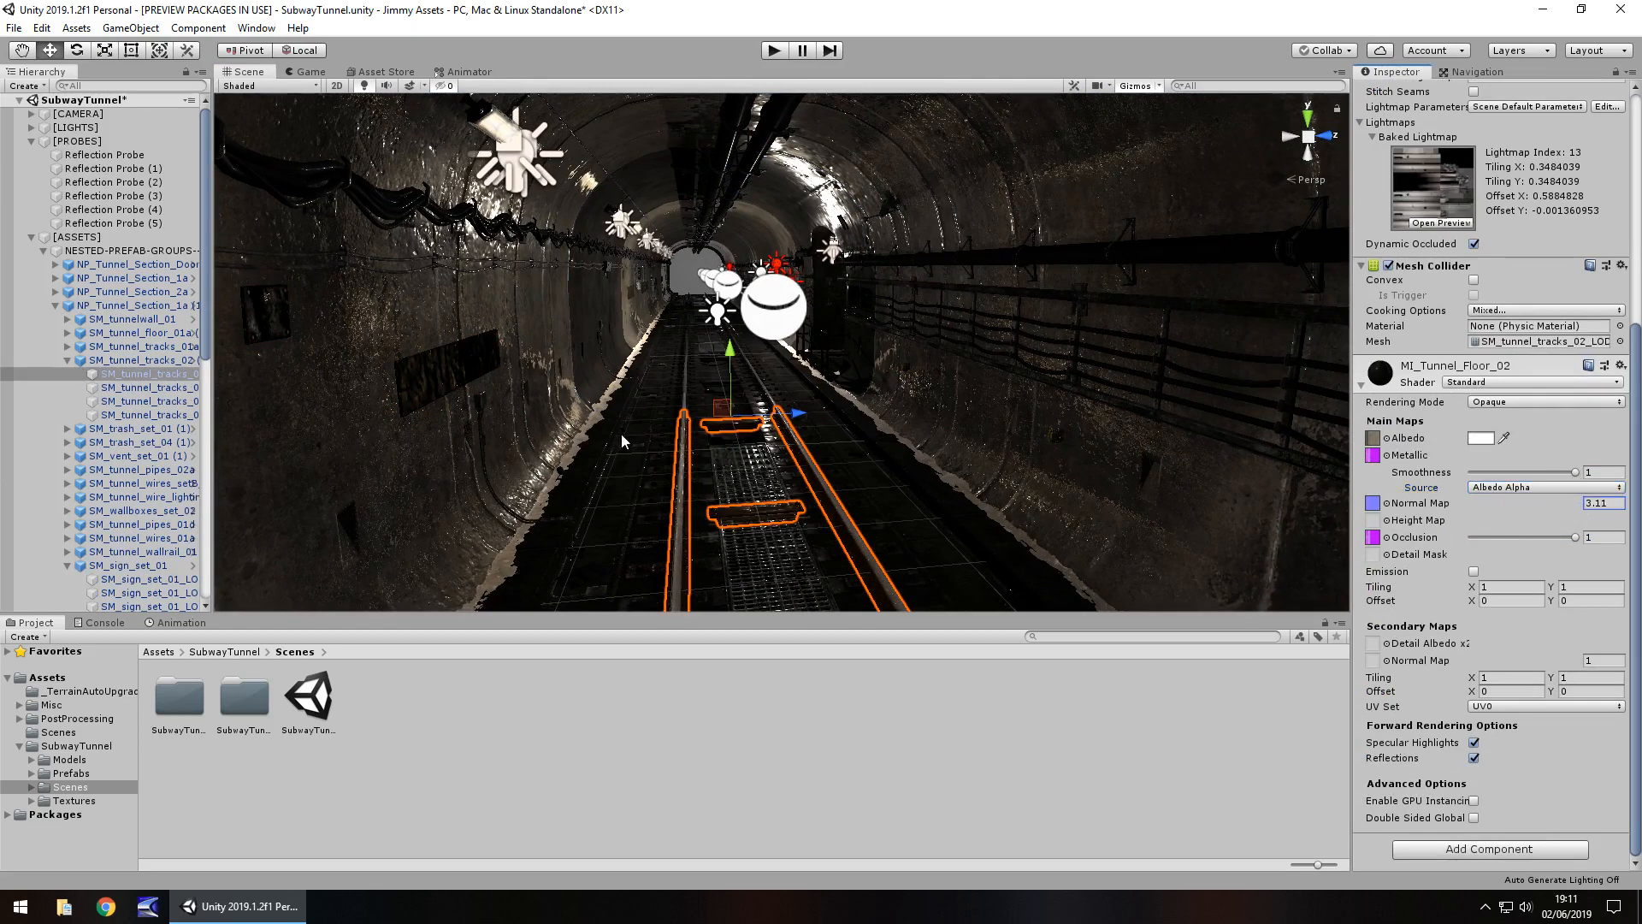
{"action": "mouse_move", "coordinate": [949, 342]}
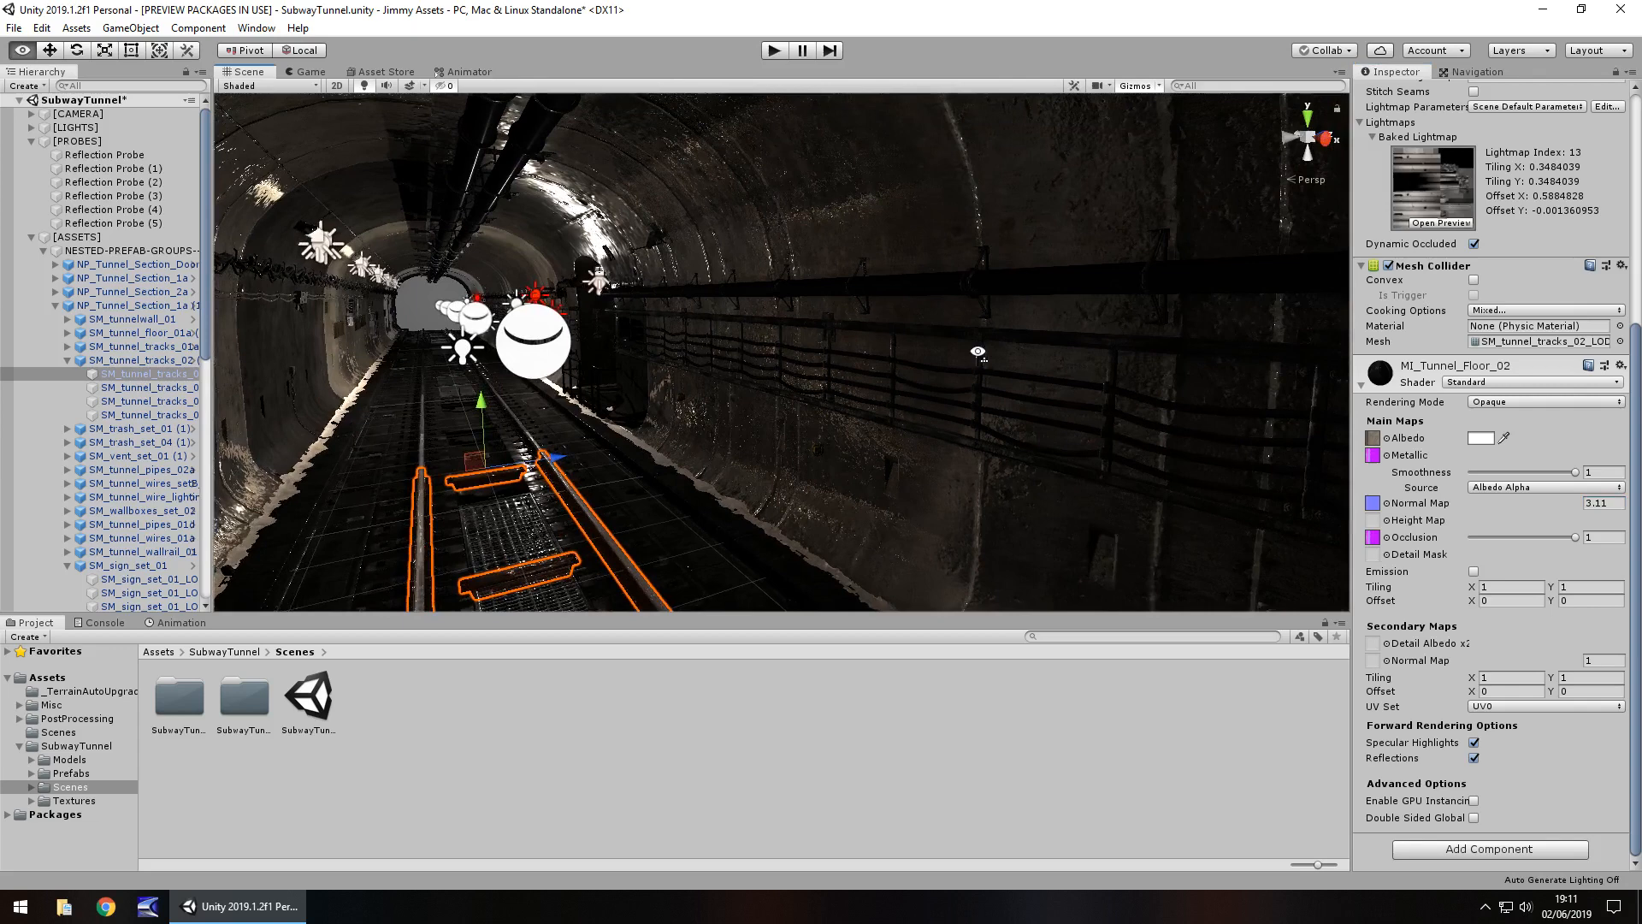
{"action": "mouse_move", "coordinate": [1071, 398]}
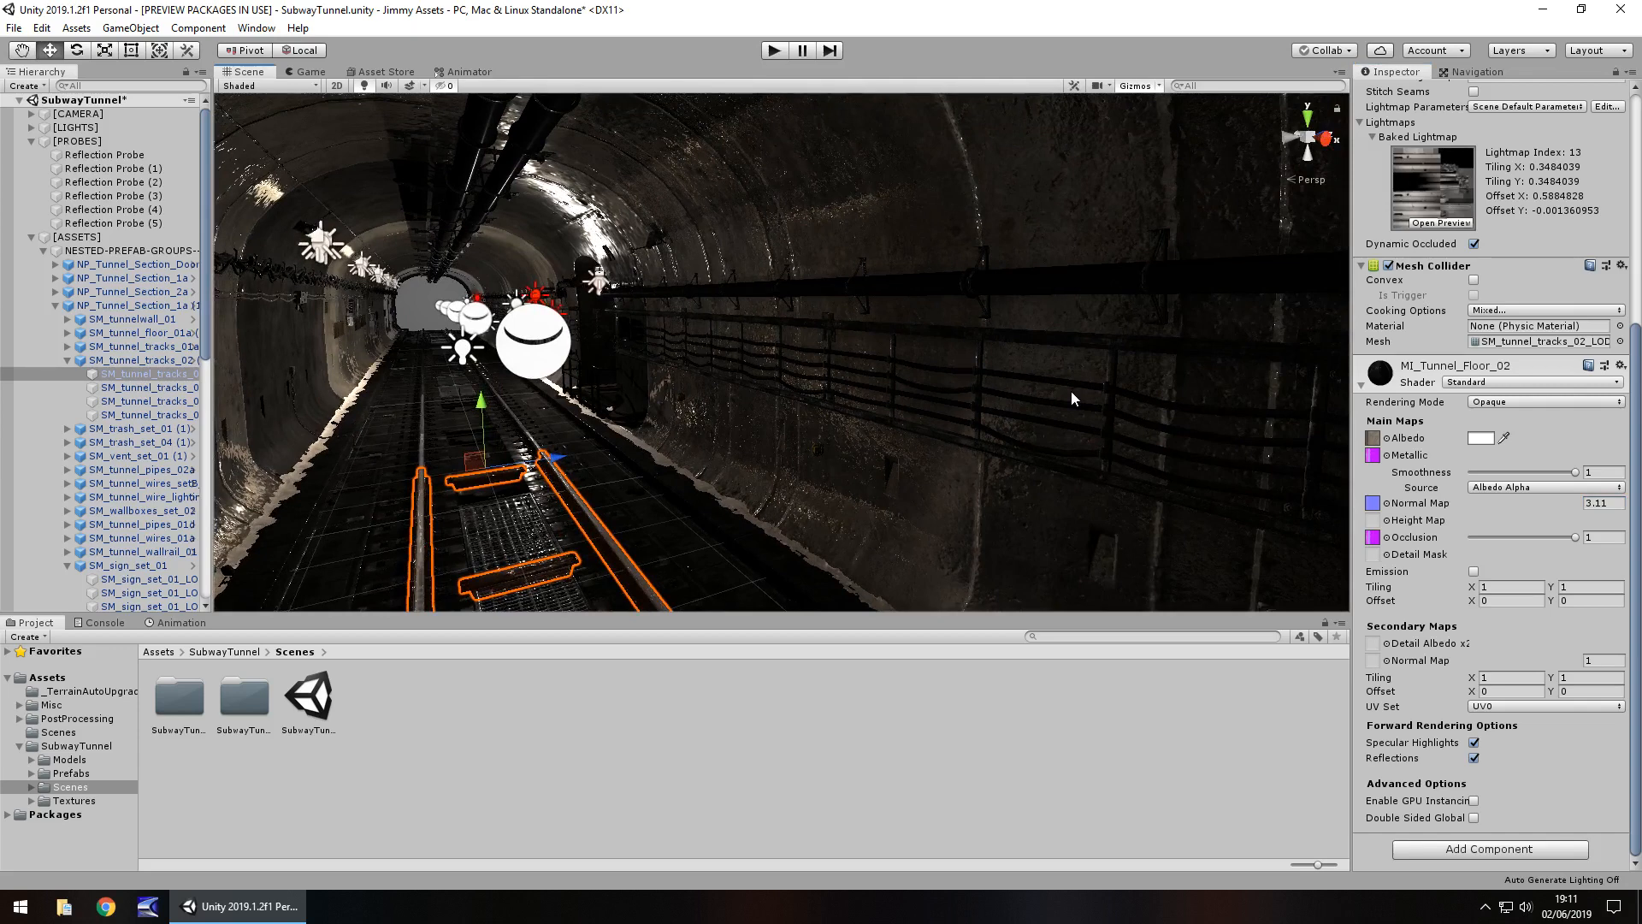
{"action": "mouse_move", "coordinate": [994, 302]}
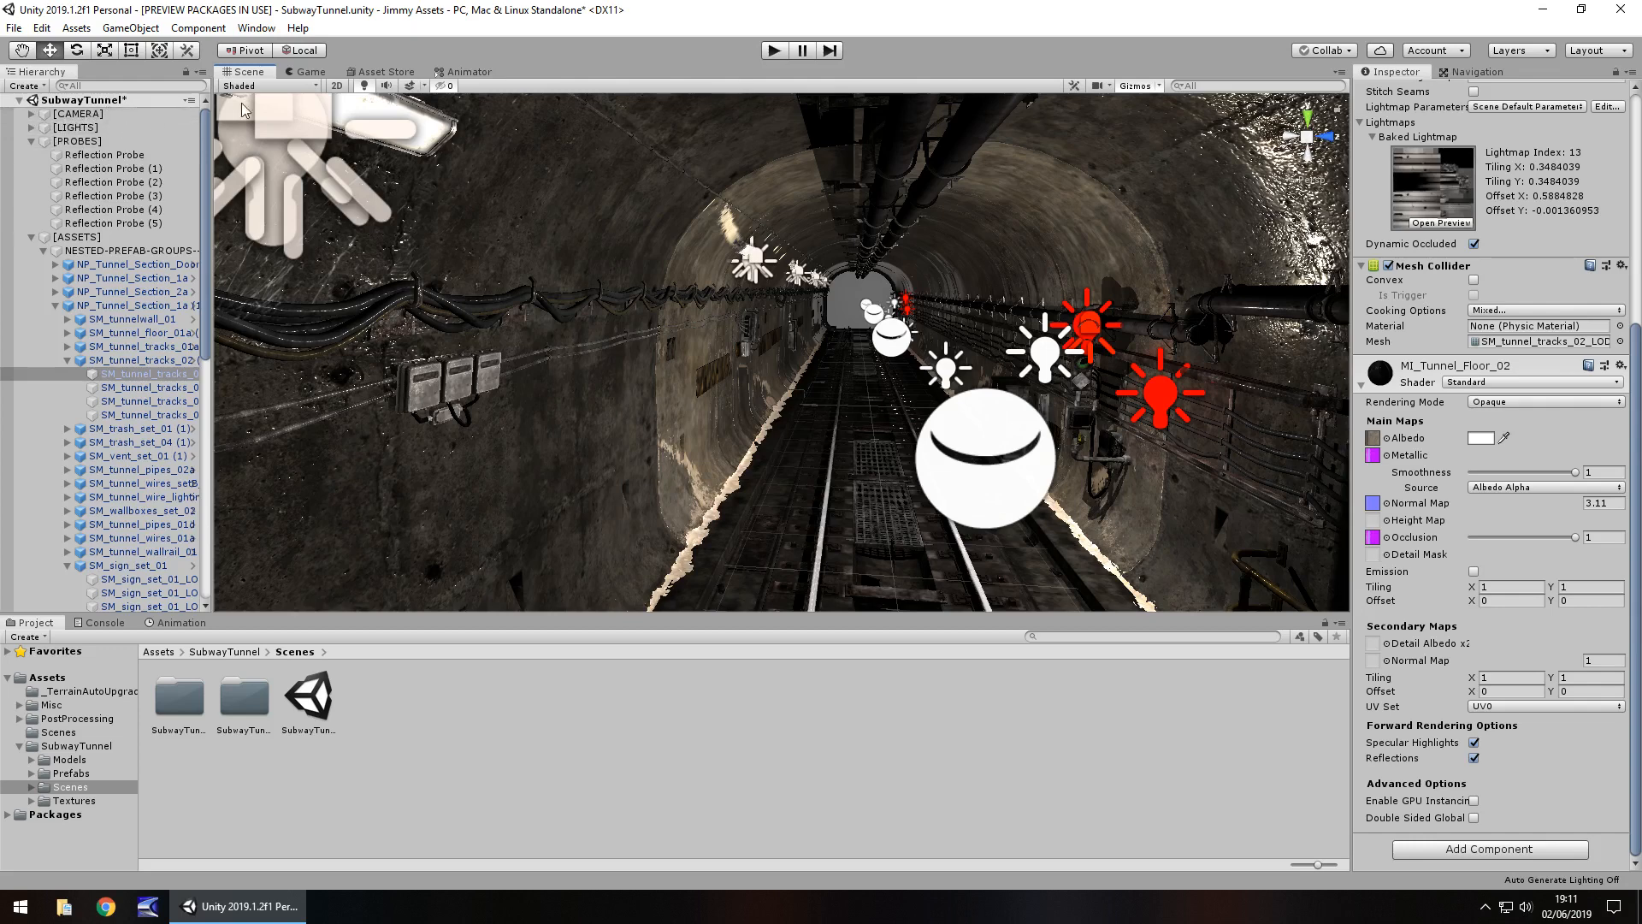
- Switch to the Game view to see the dimly lit tunnel from the camera
{"action": "left_click", "coordinate": [306, 71]}
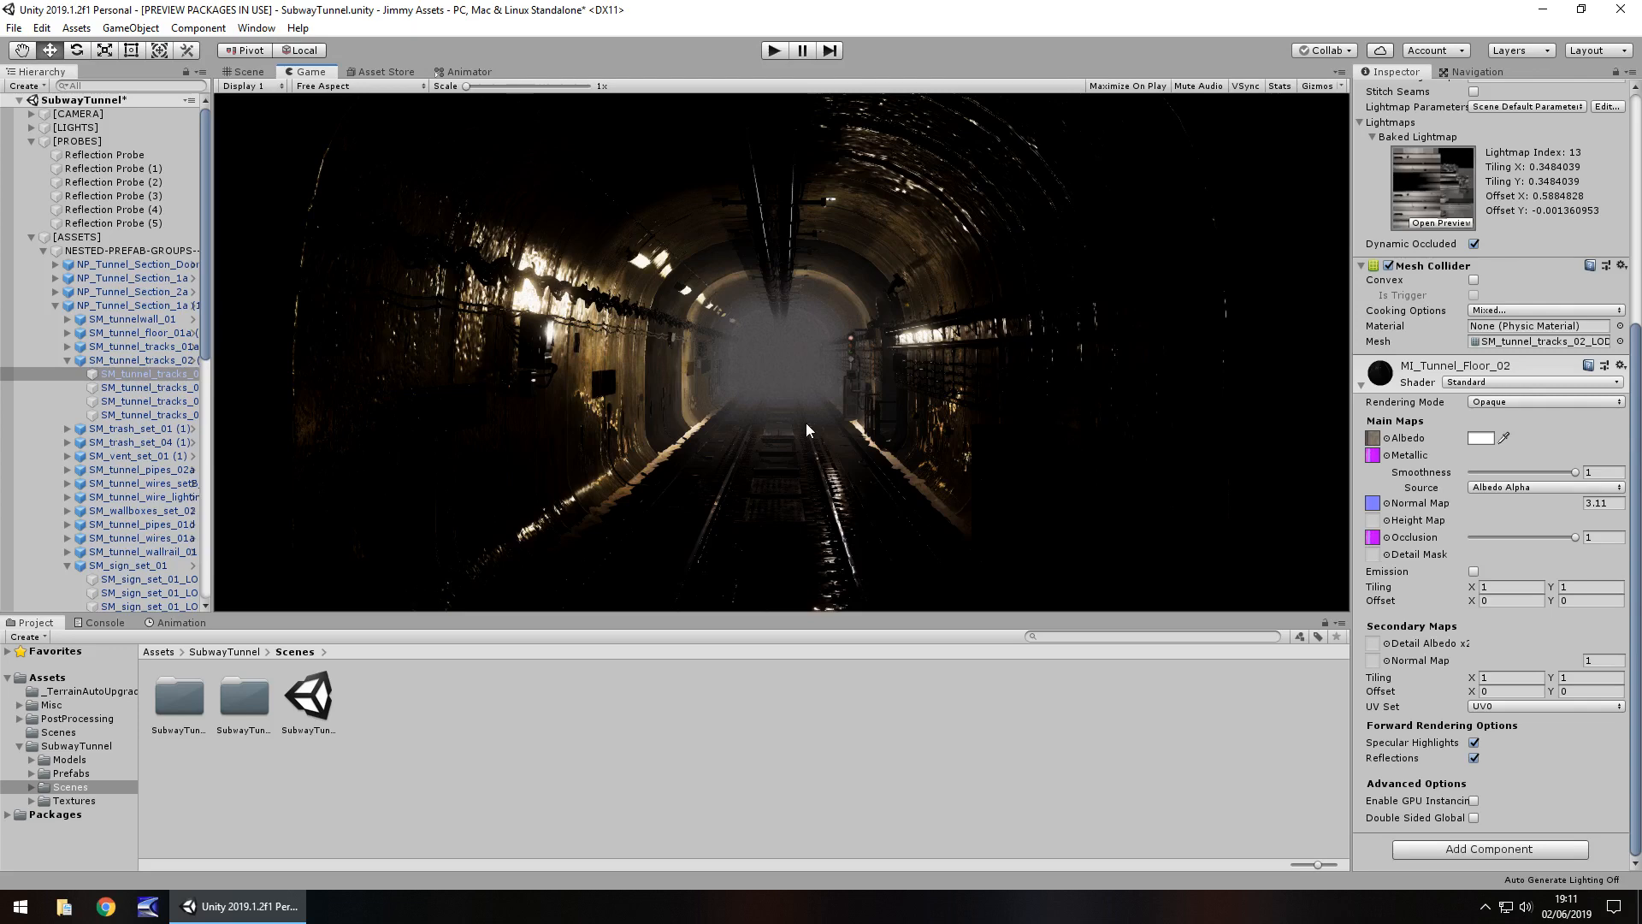
{"action": "mouse_move", "coordinate": [877, 391]}
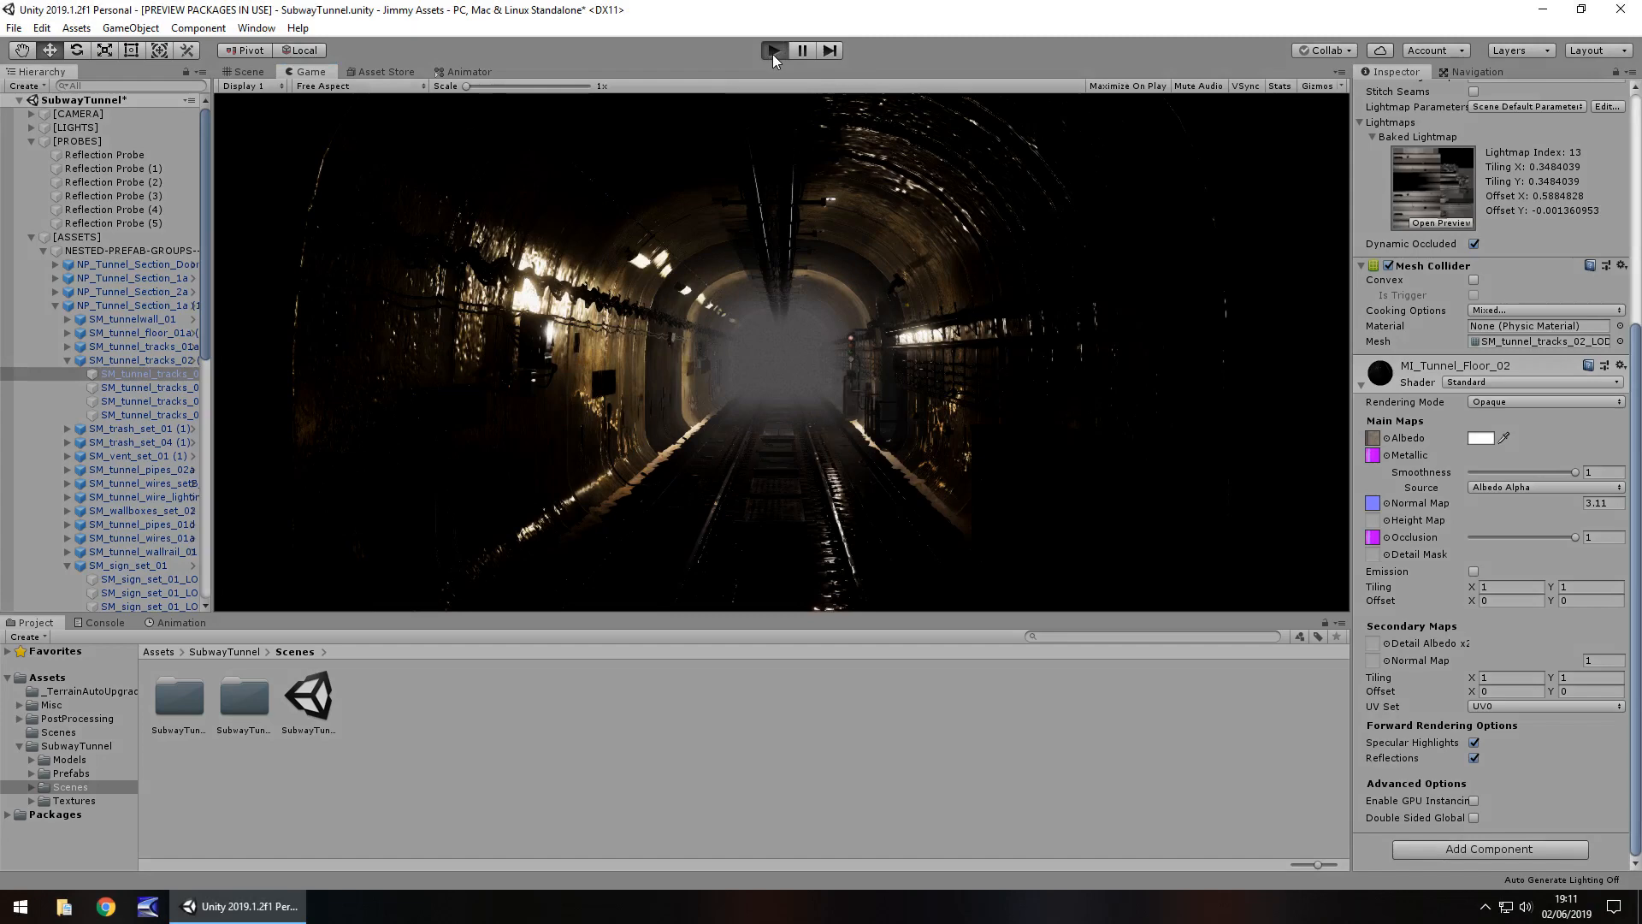
- Enter Play mode and travel past the signal light and wall pipes
{"action": "left_click", "coordinate": [777, 50]}
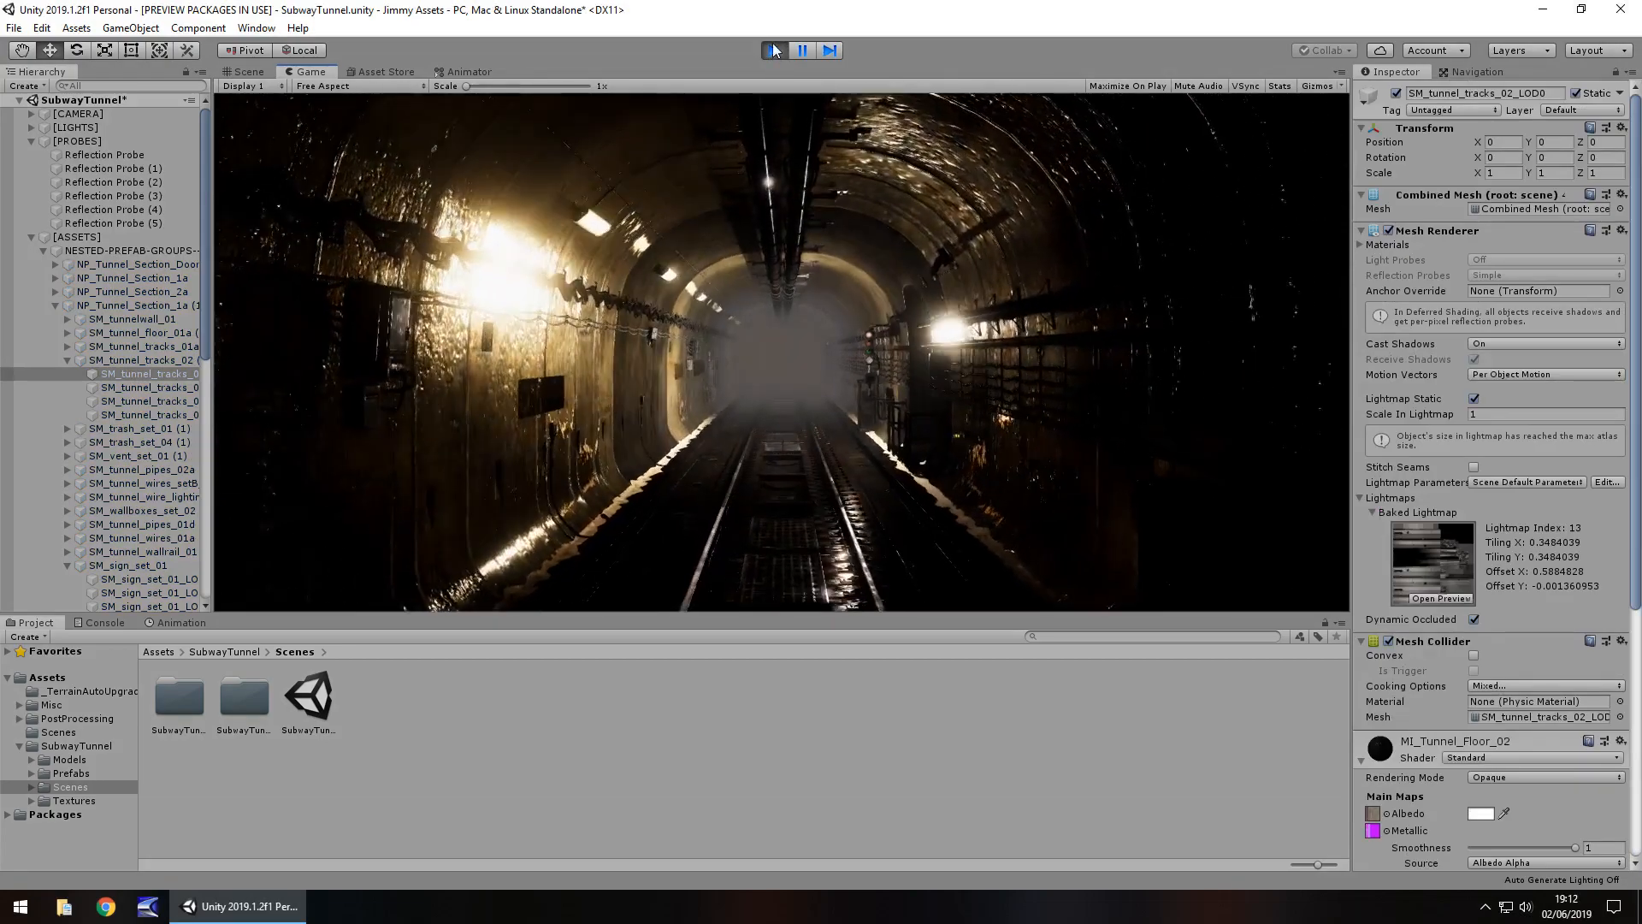
{"action": "left_click", "coordinate": [775, 50]}
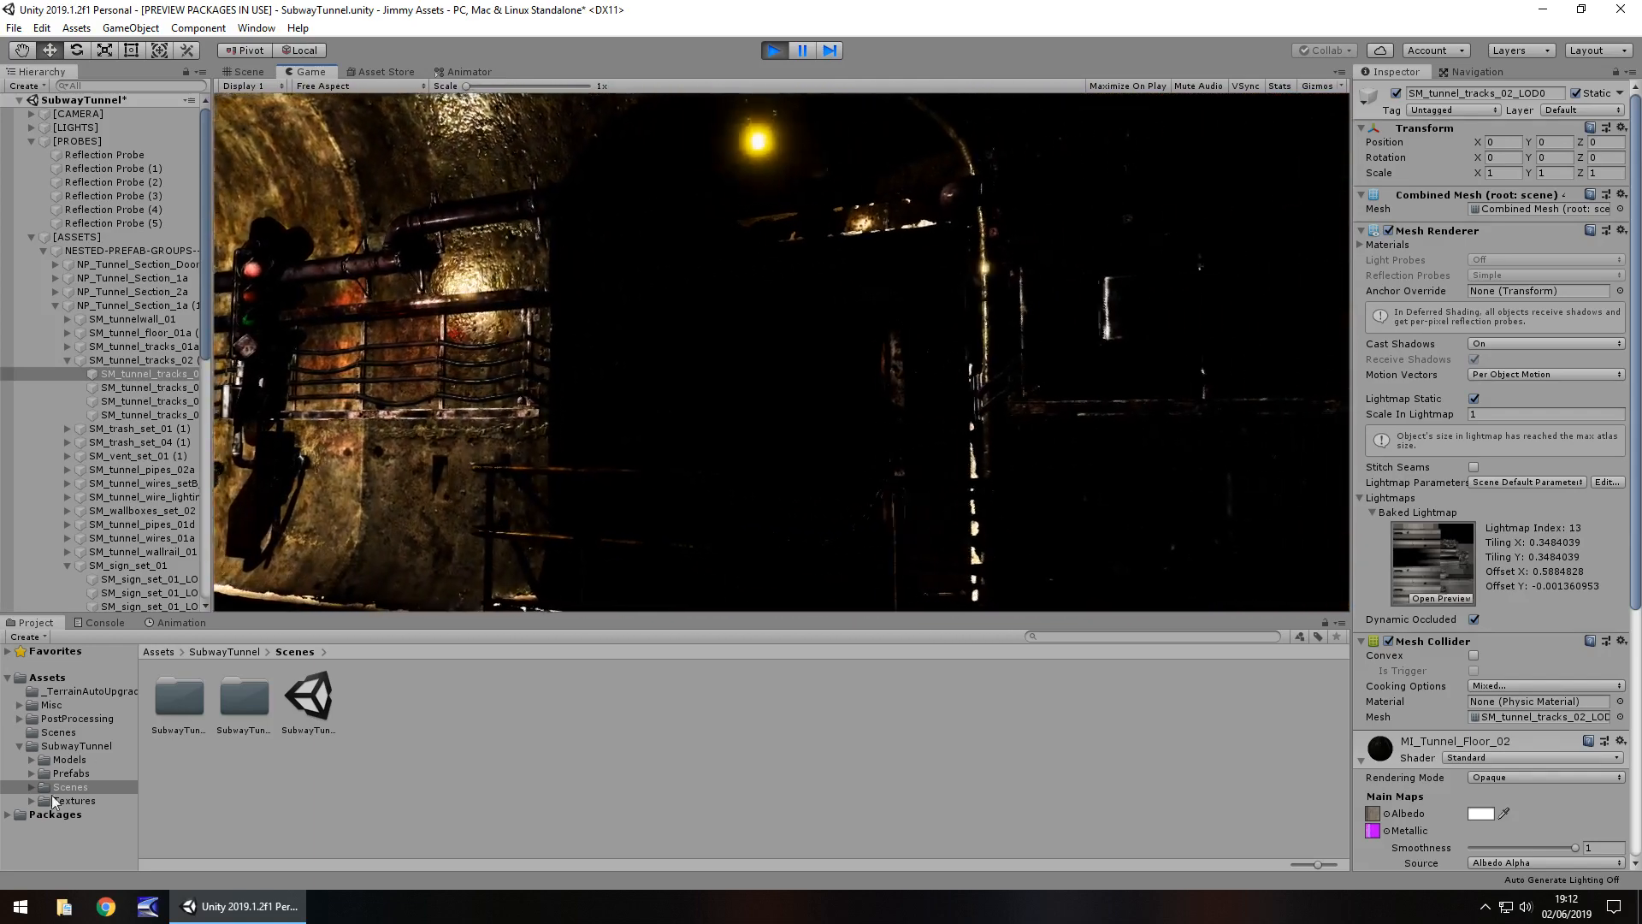
- Browse the EDGES_DIRT and PIPES prefab folders, inspecting the edge dirt prefabs
{"action": "left_click", "coordinate": [70, 774]}
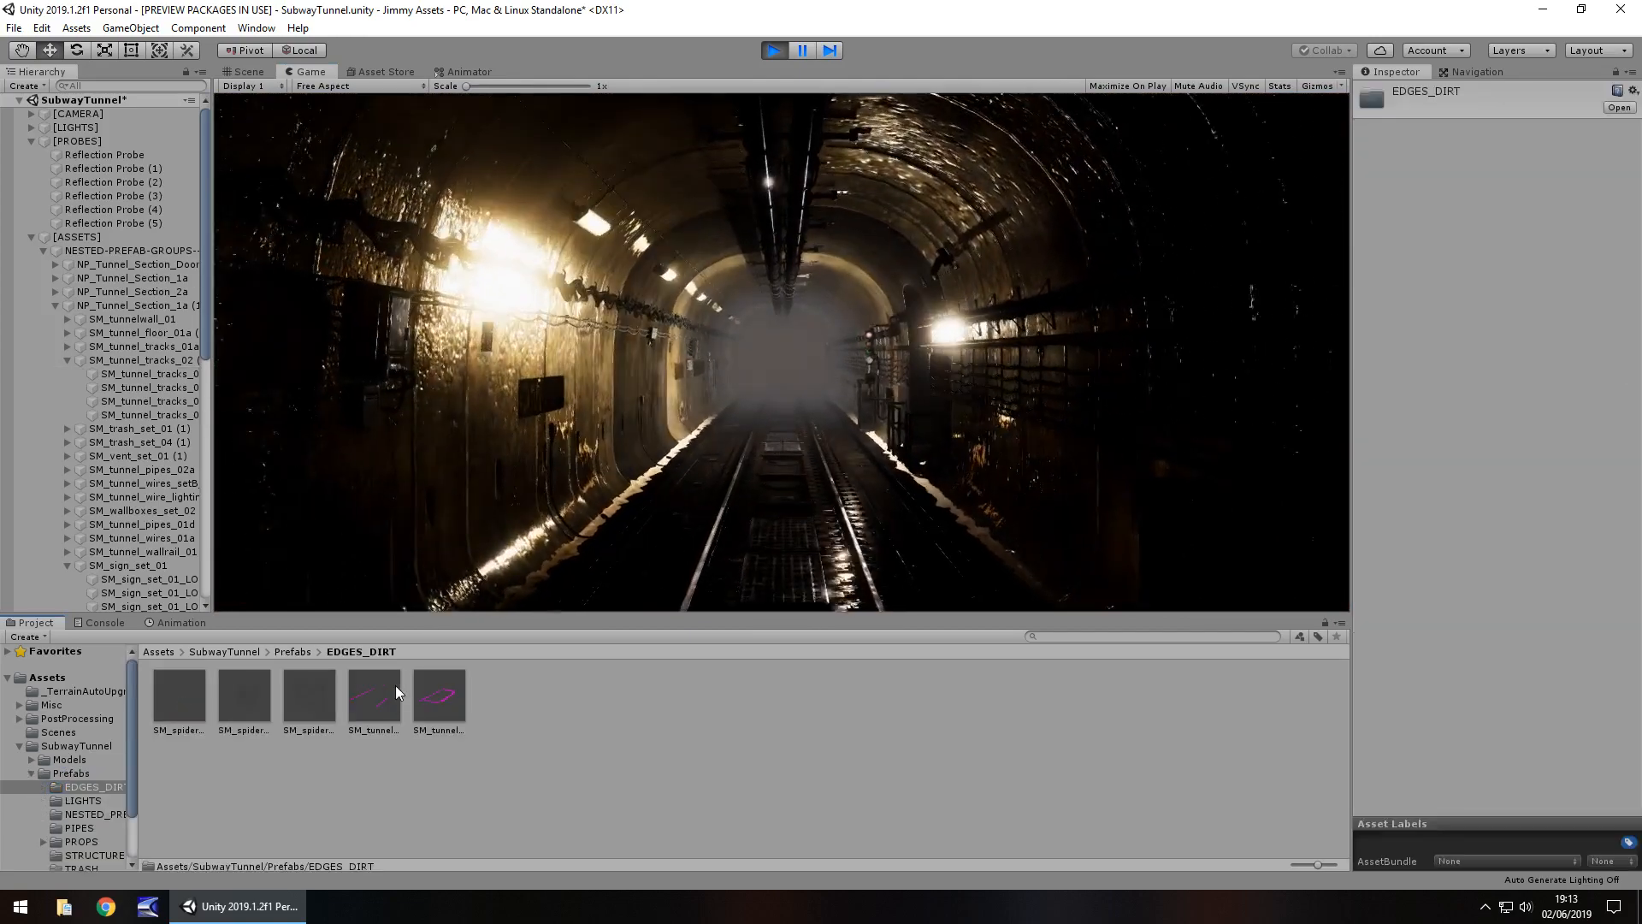
{"action": "left_click", "coordinate": [374, 695]}
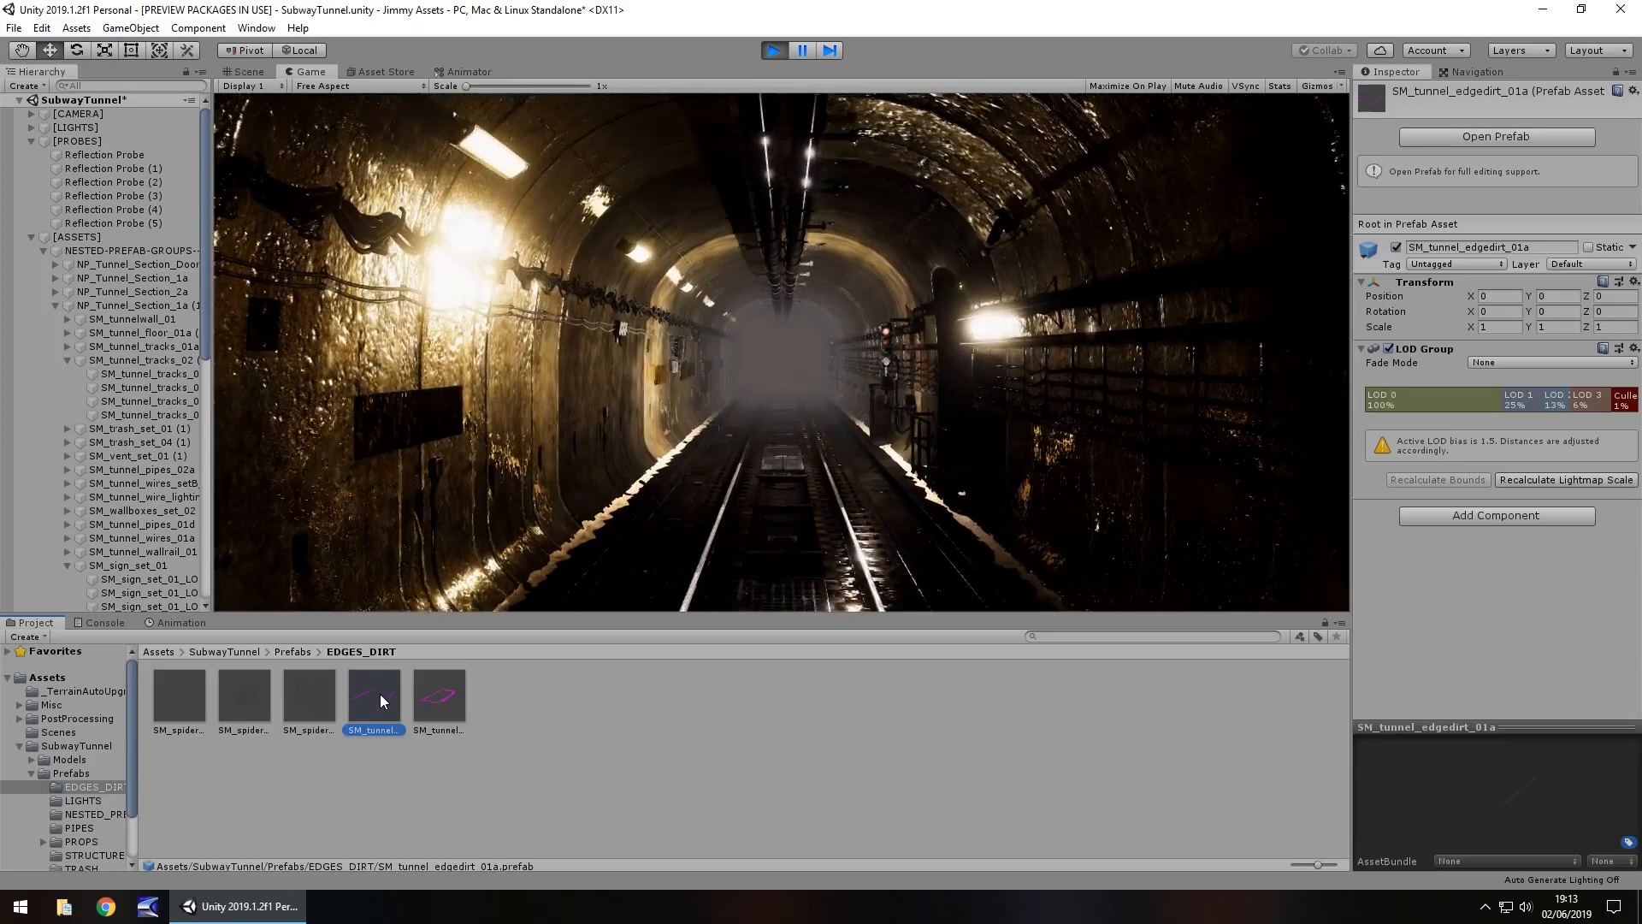
{"action": "left_click", "coordinate": [439, 694]}
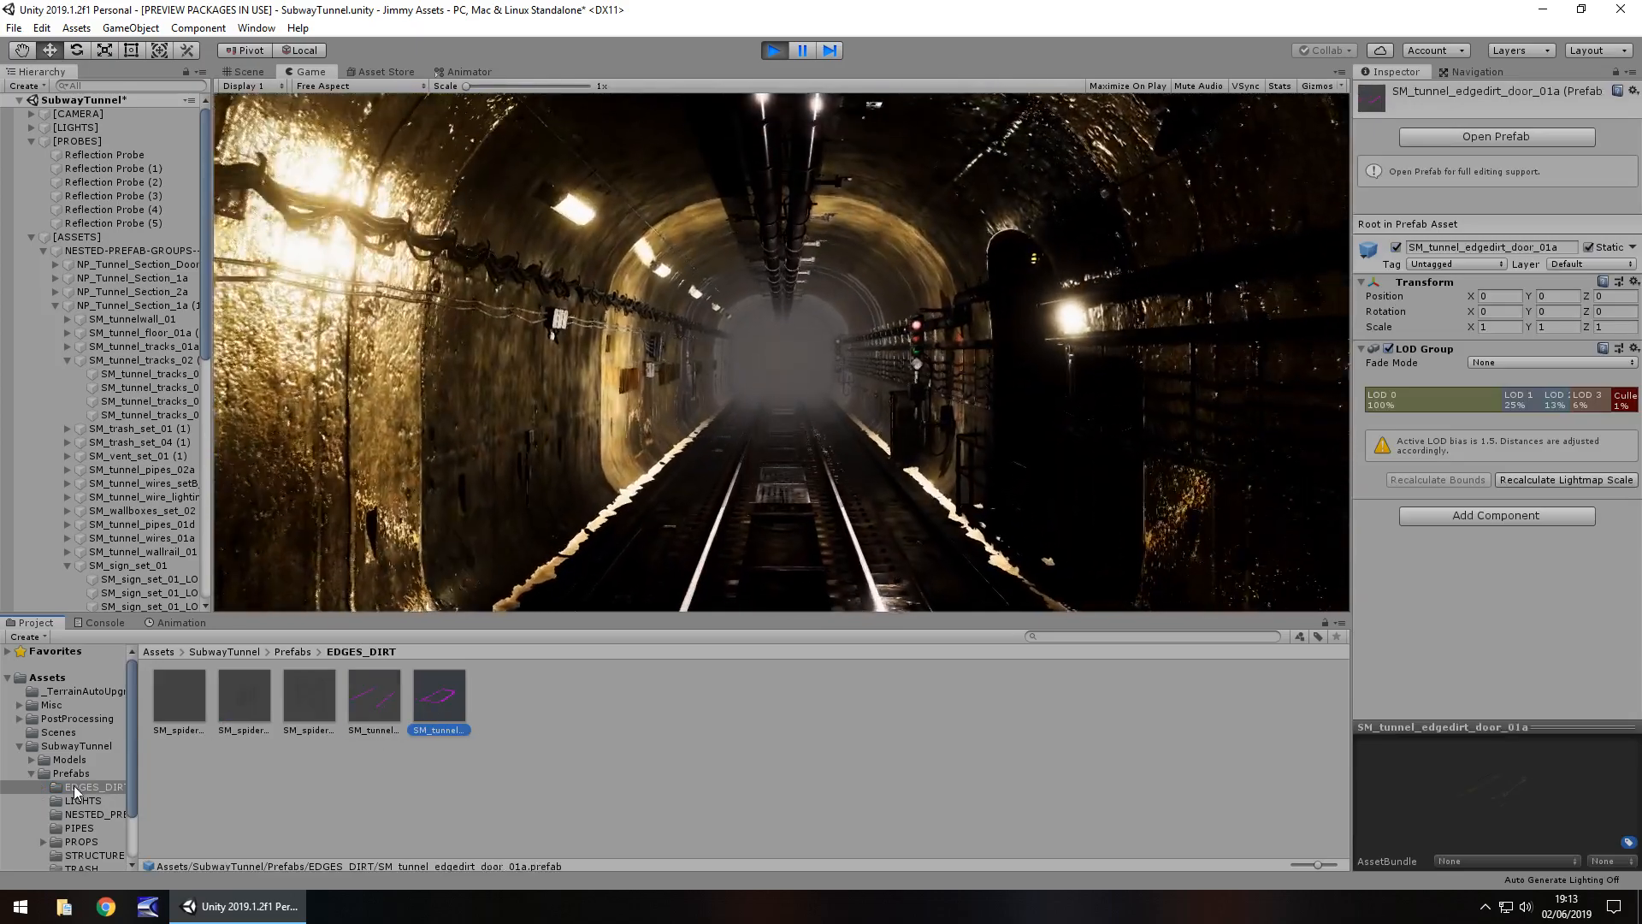
{"action": "left_click", "coordinate": [67, 827]}
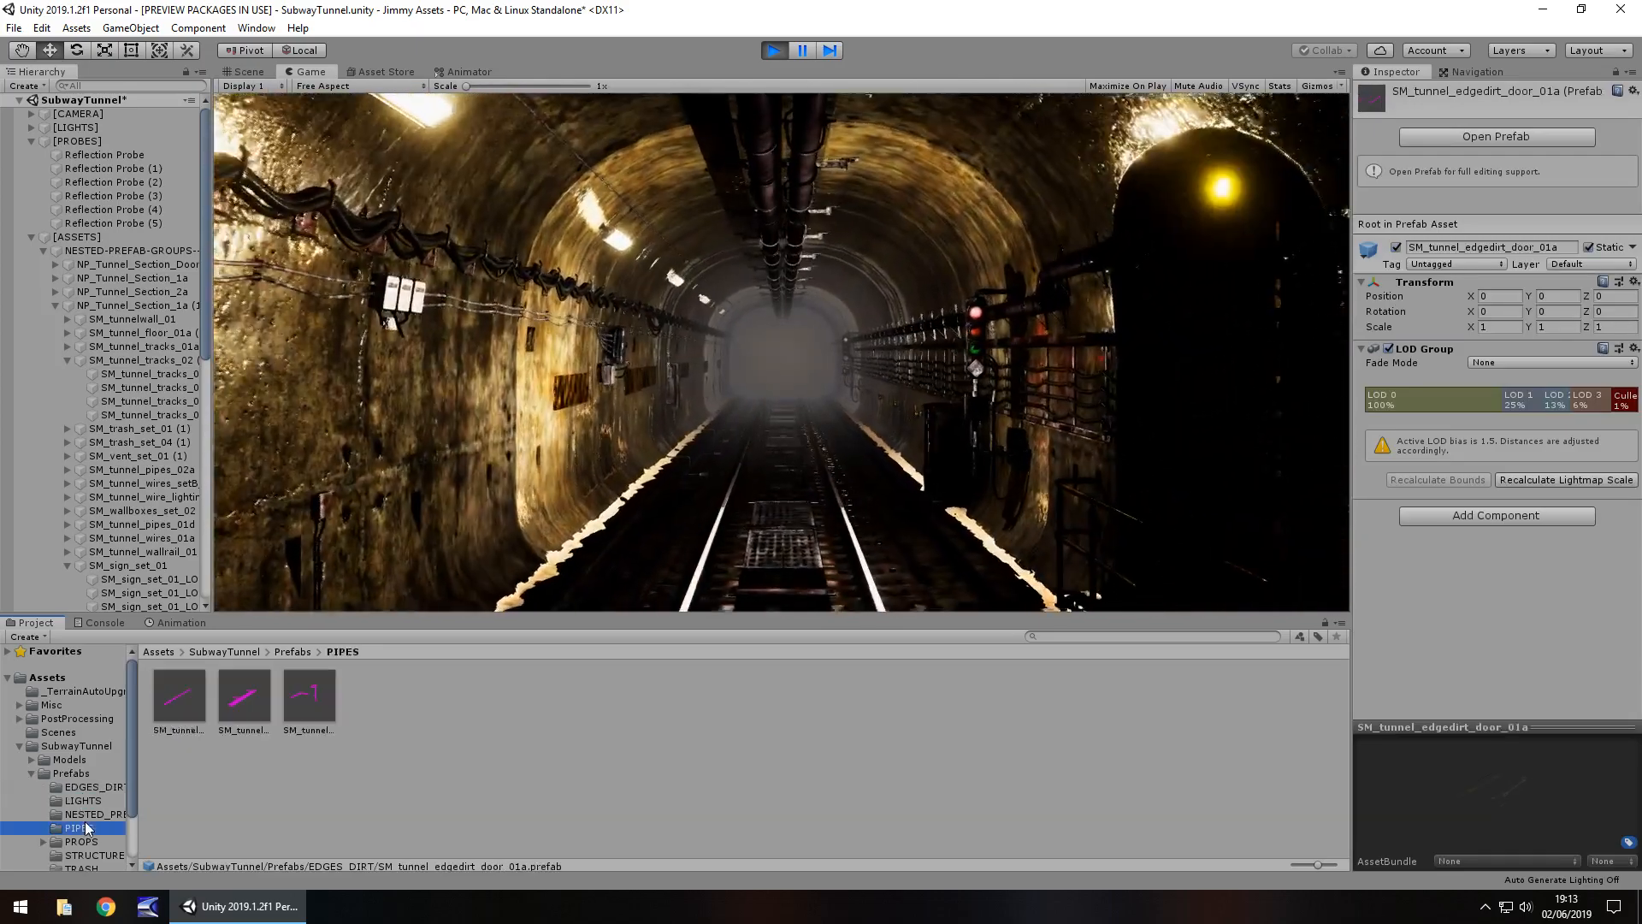
{"action": "left_click", "coordinate": [84, 855]}
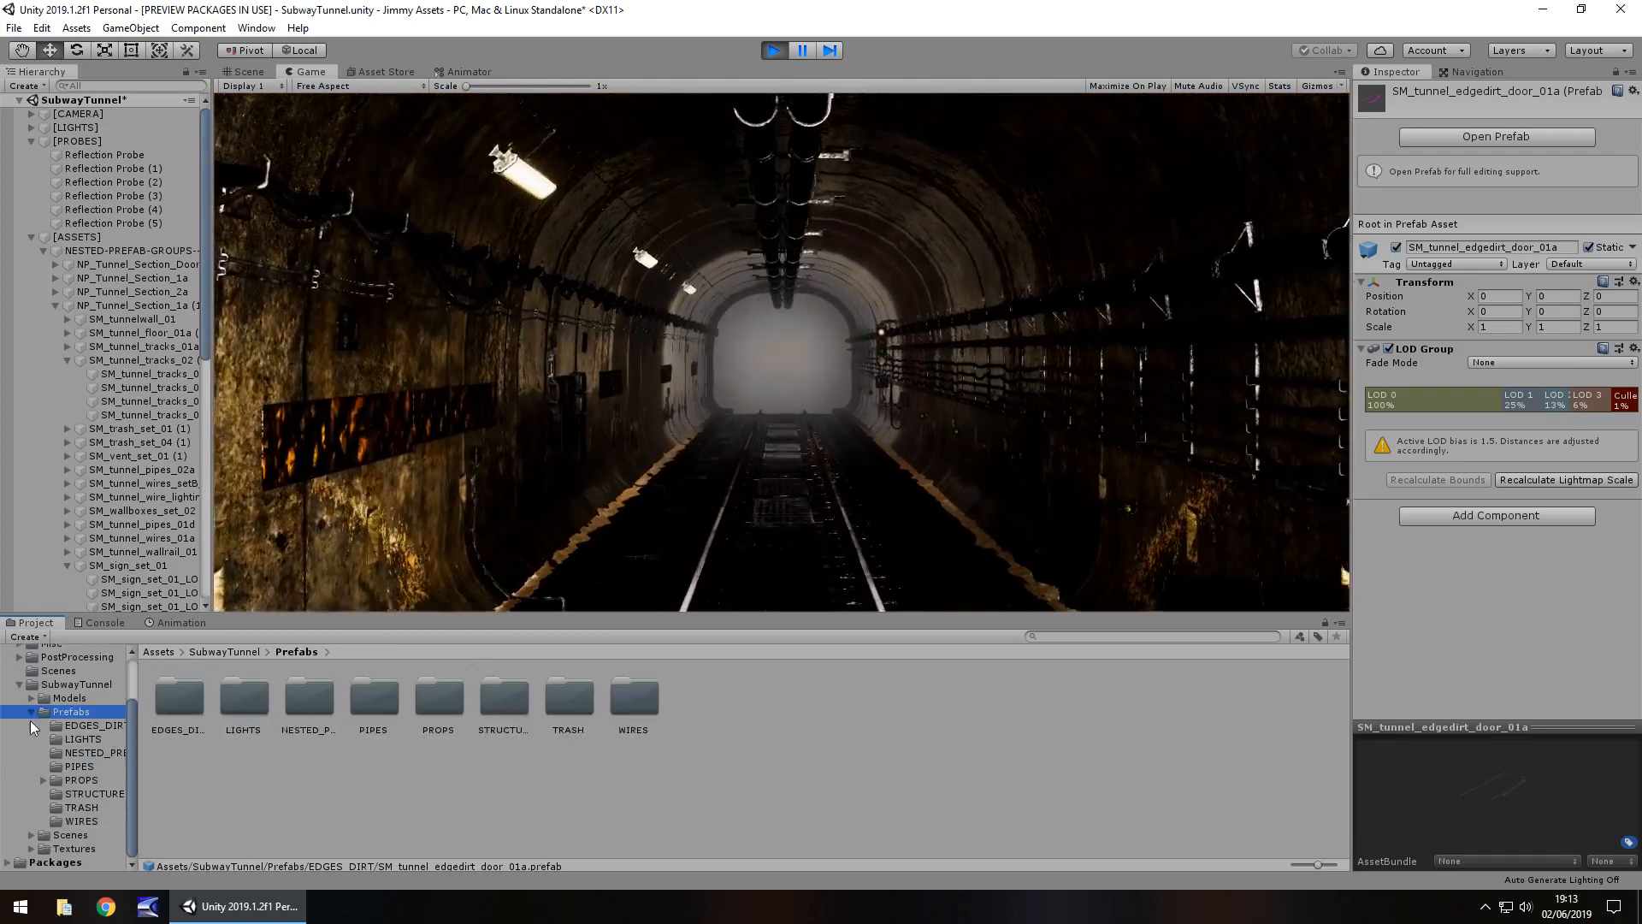
- Open the Models > Materials folder with its concrete, trash and tunnel materials
{"action": "left_click", "coordinate": [68, 759]}
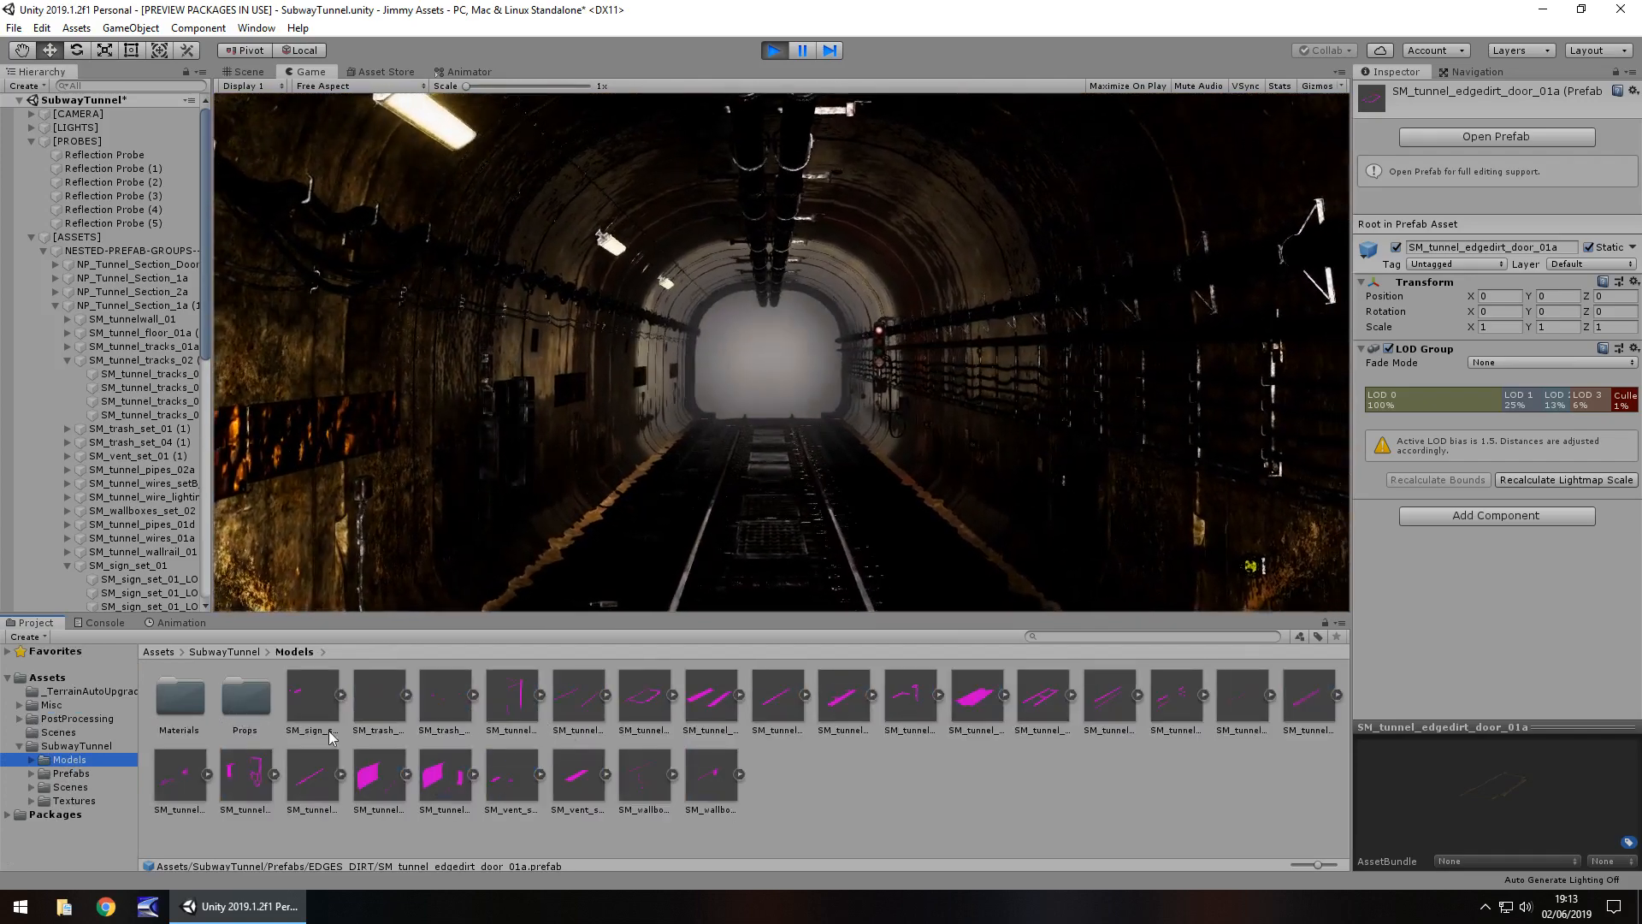
{"action": "double_click", "coordinate": [179, 695]}
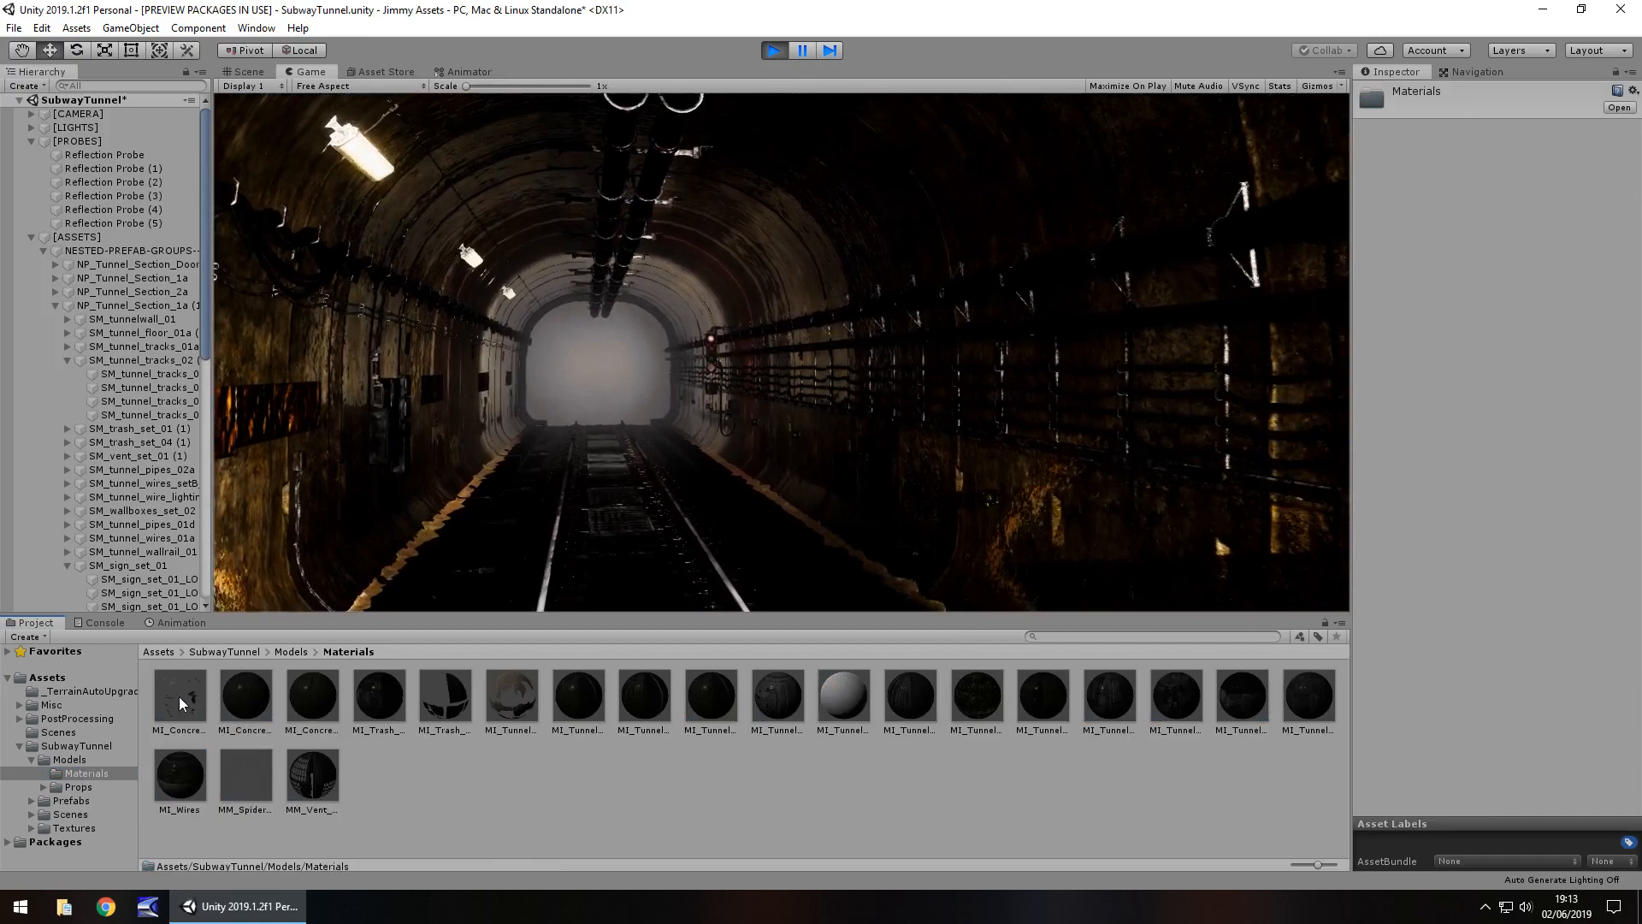
{"action": "left_click", "coordinate": [246, 695]}
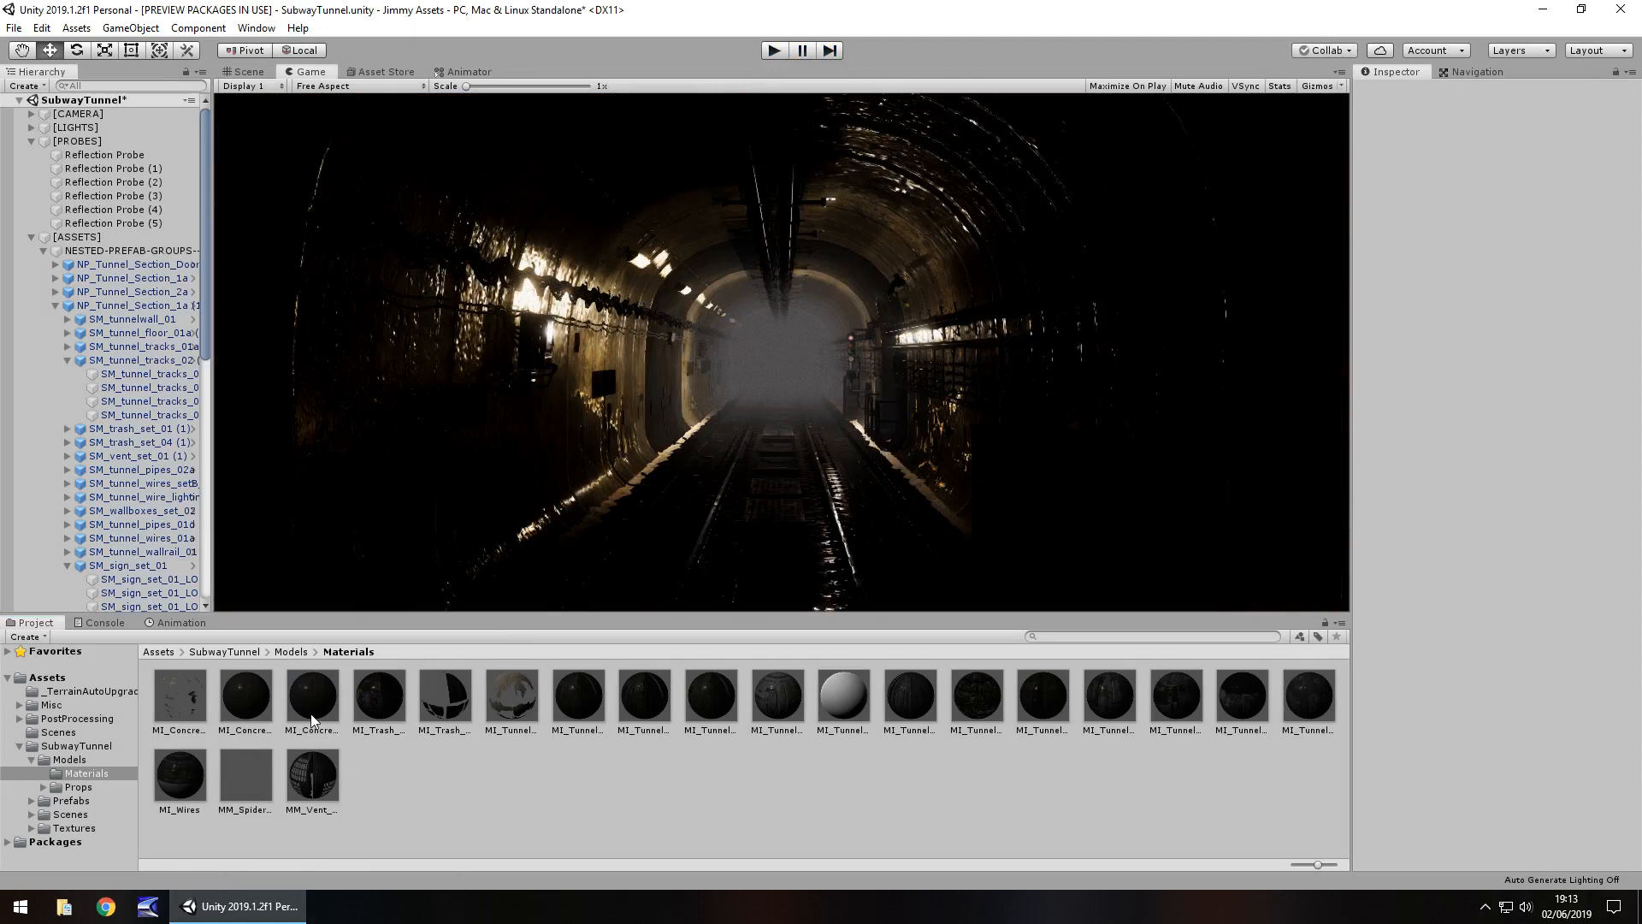
{"action": "left_click", "coordinate": [312, 695]}
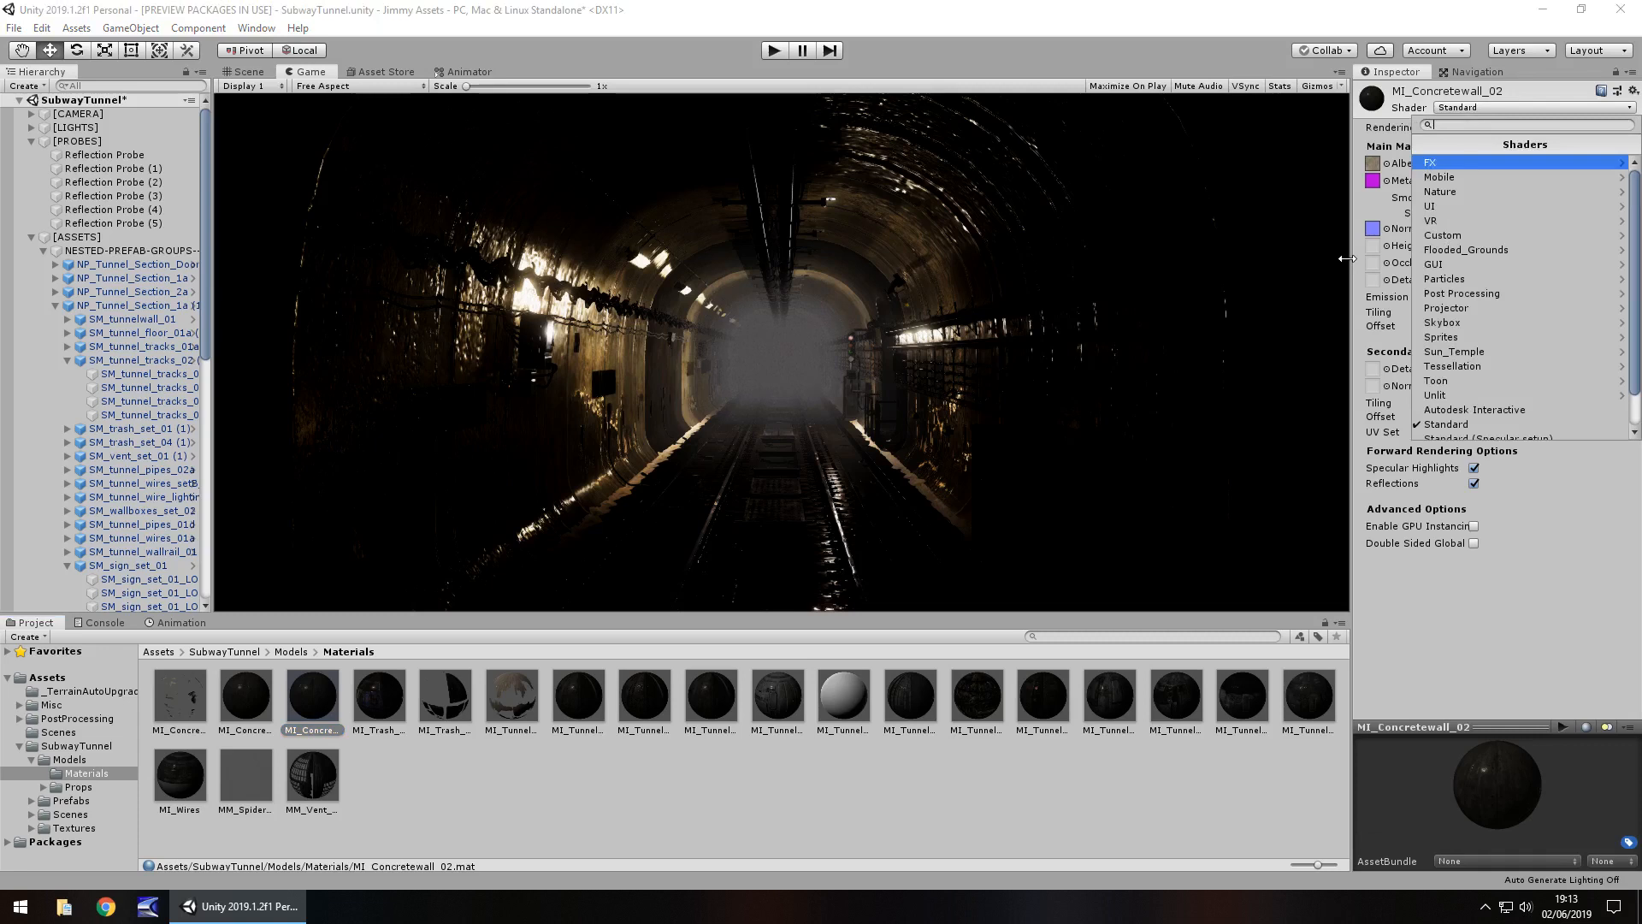
{"action": "mouse_move", "coordinate": [1446, 423]}
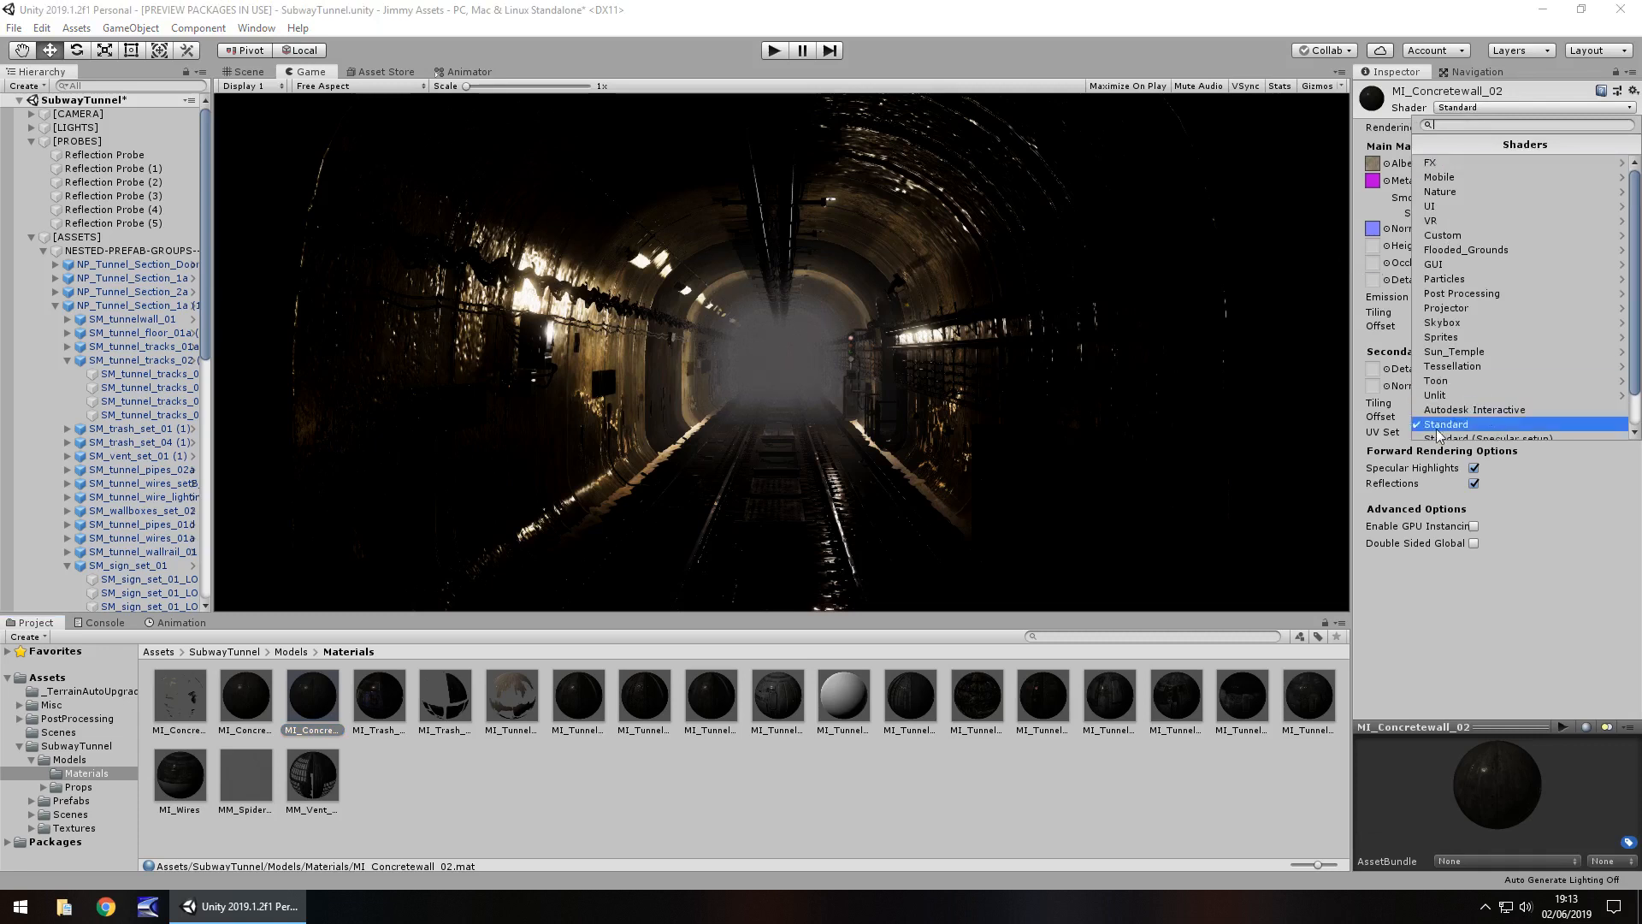
{"action": "left_click", "coordinate": [1445, 424]}
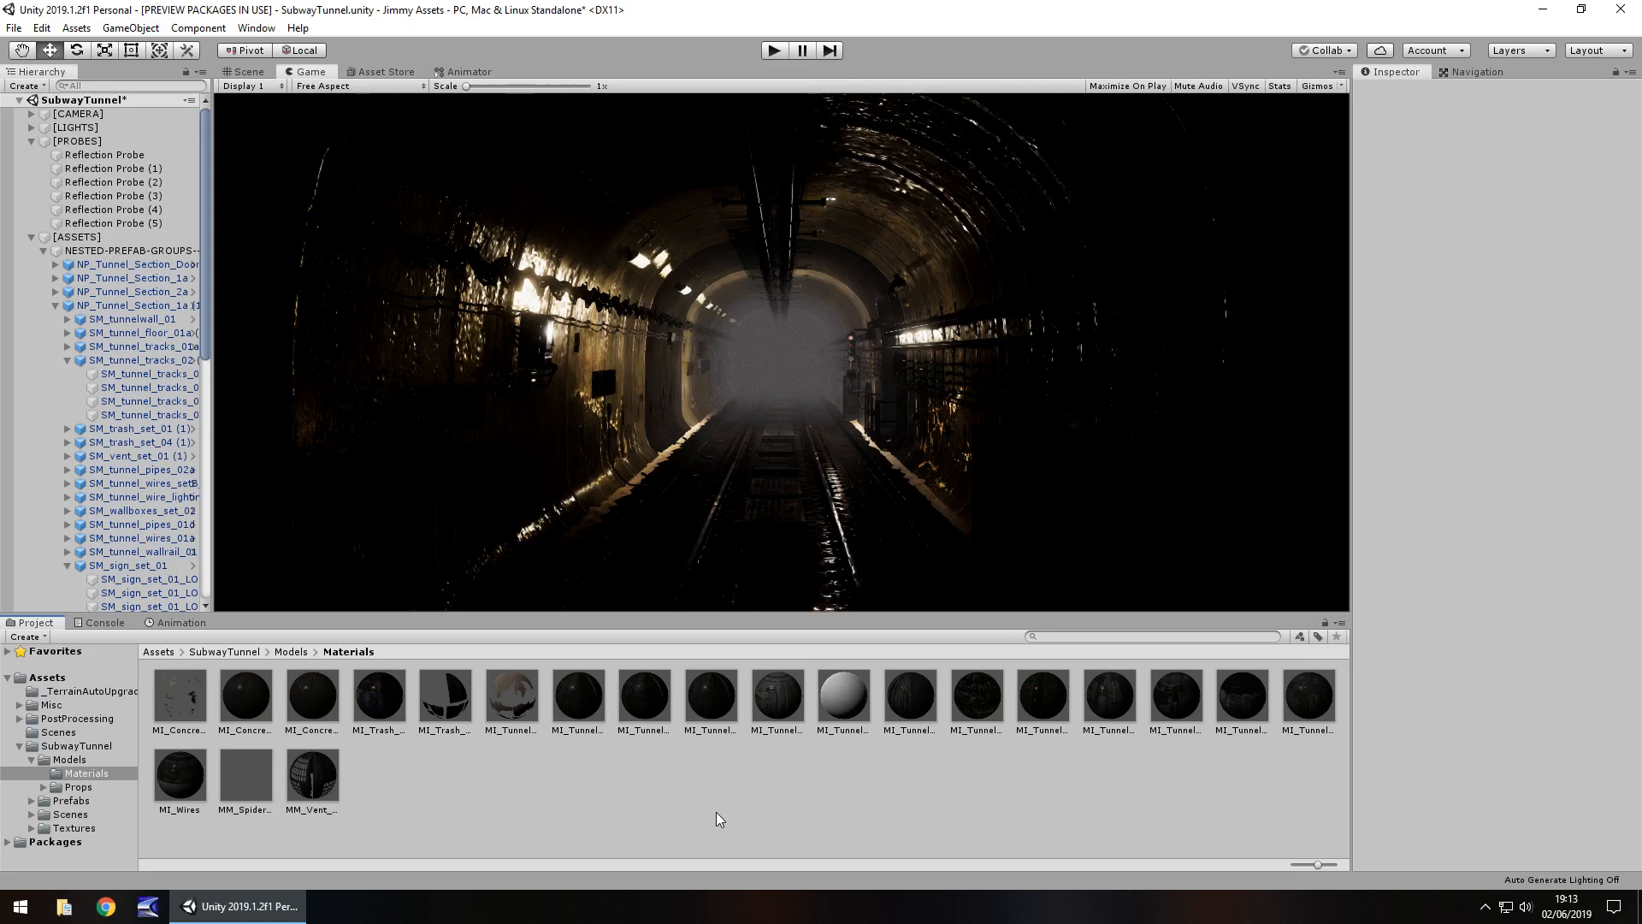
{"action": "mouse_move", "coordinate": [737, 667]}
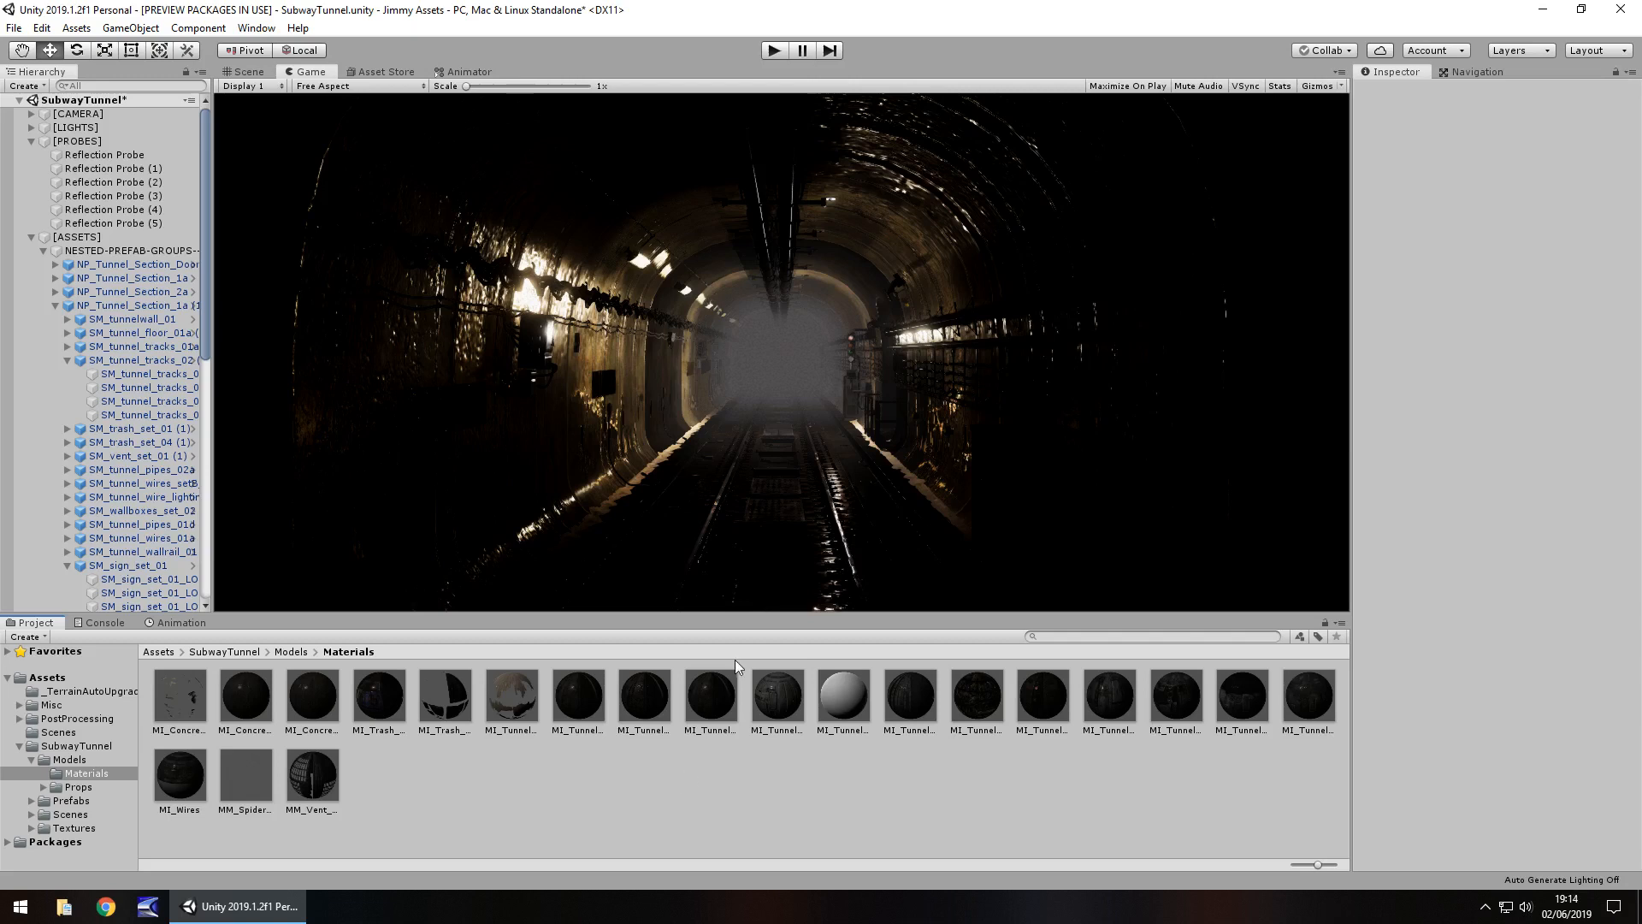
{"action": "mouse_move", "coordinate": [756, 317]}
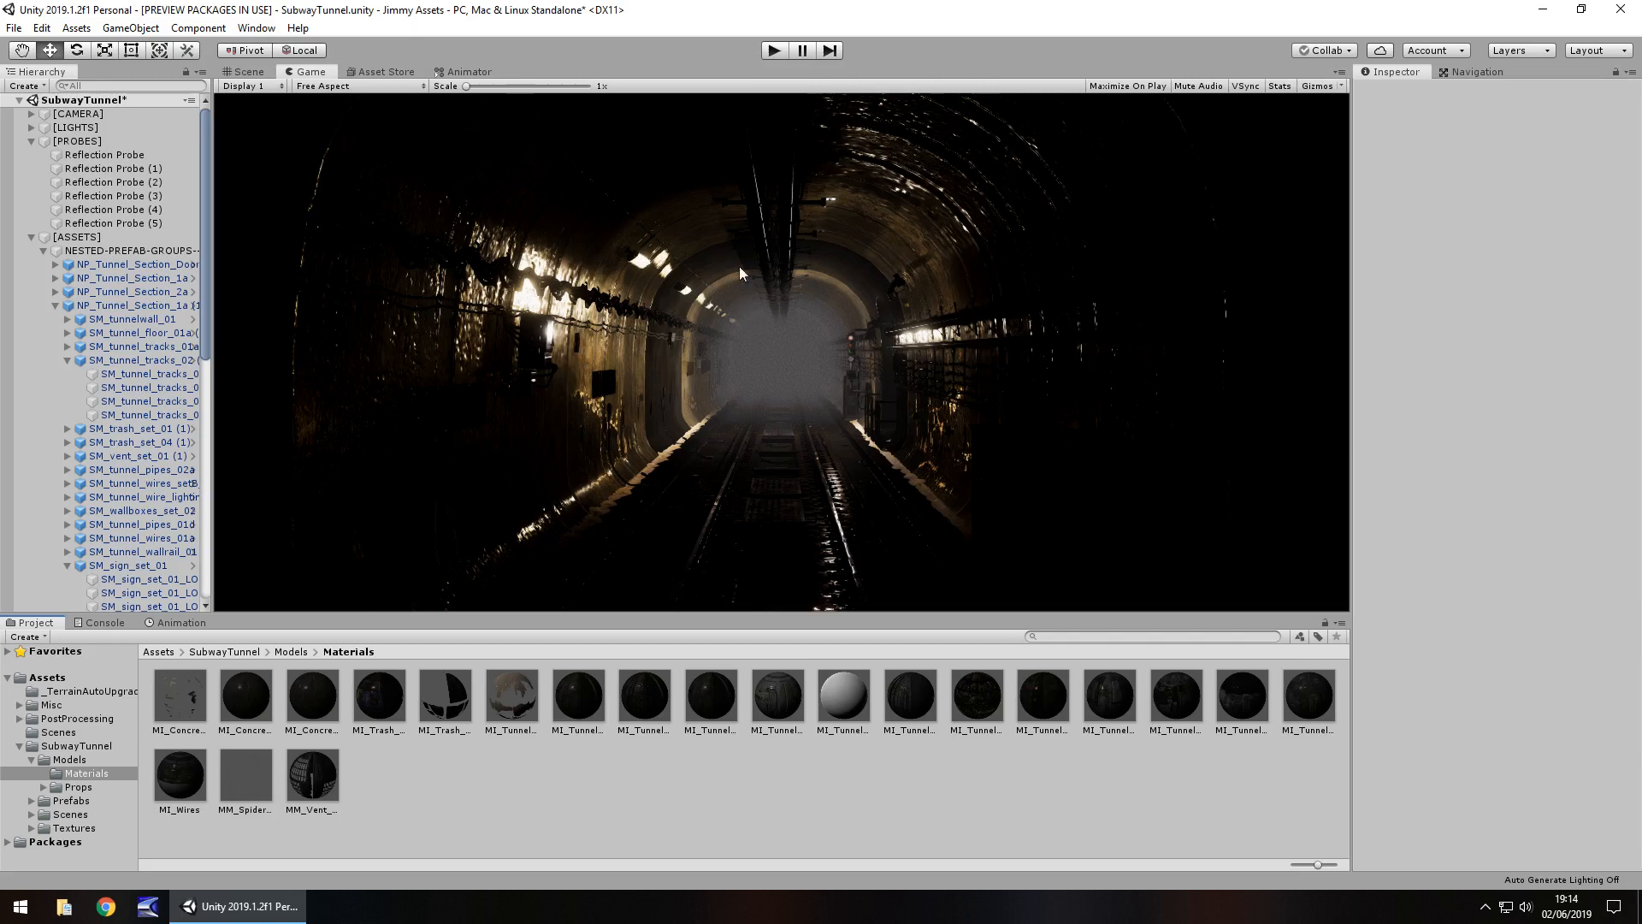
{"action": "mouse_move", "coordinate": [1070, 492]}
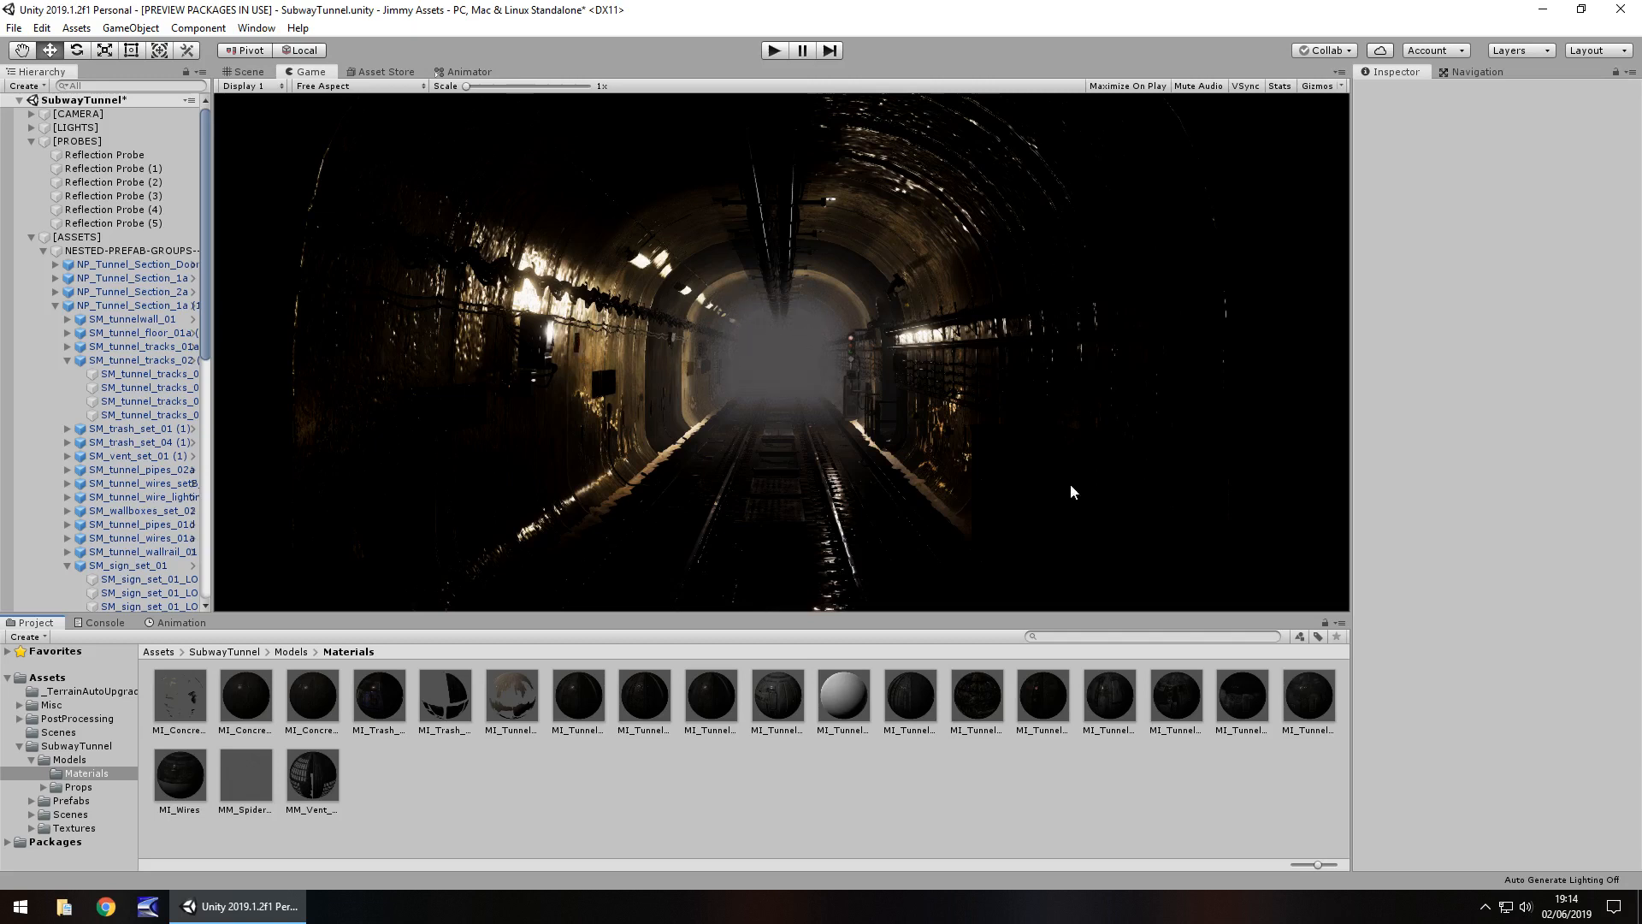
{"action": "mouse_move", "coordinate": [775, 354]}
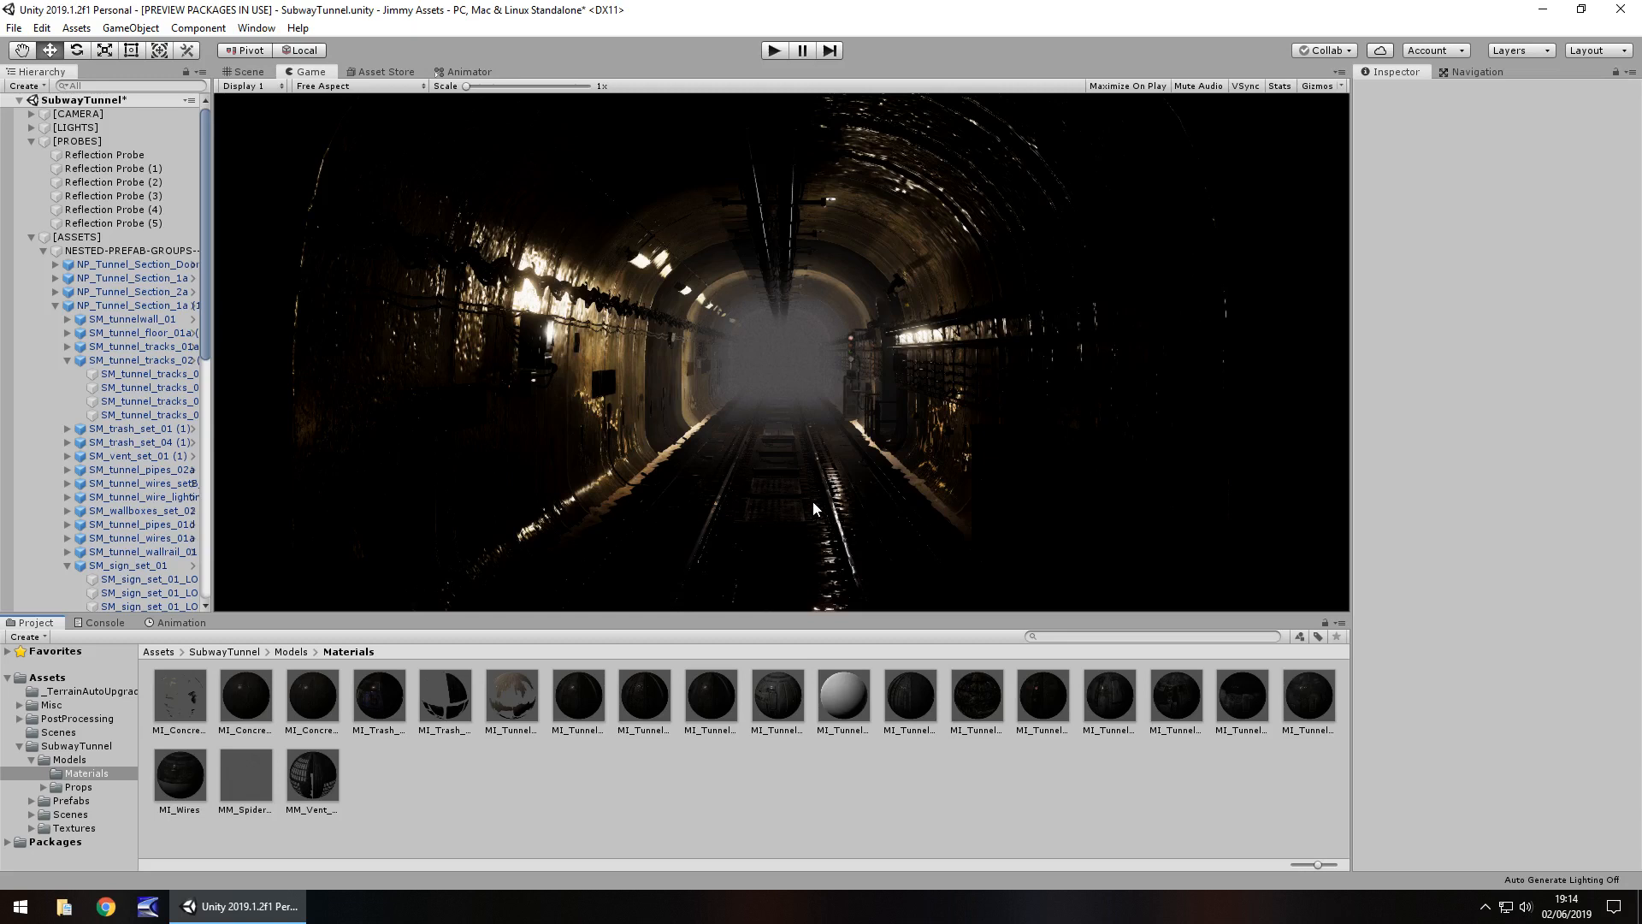
{"action": "mouse_move", "coordinate": [845, 455]}
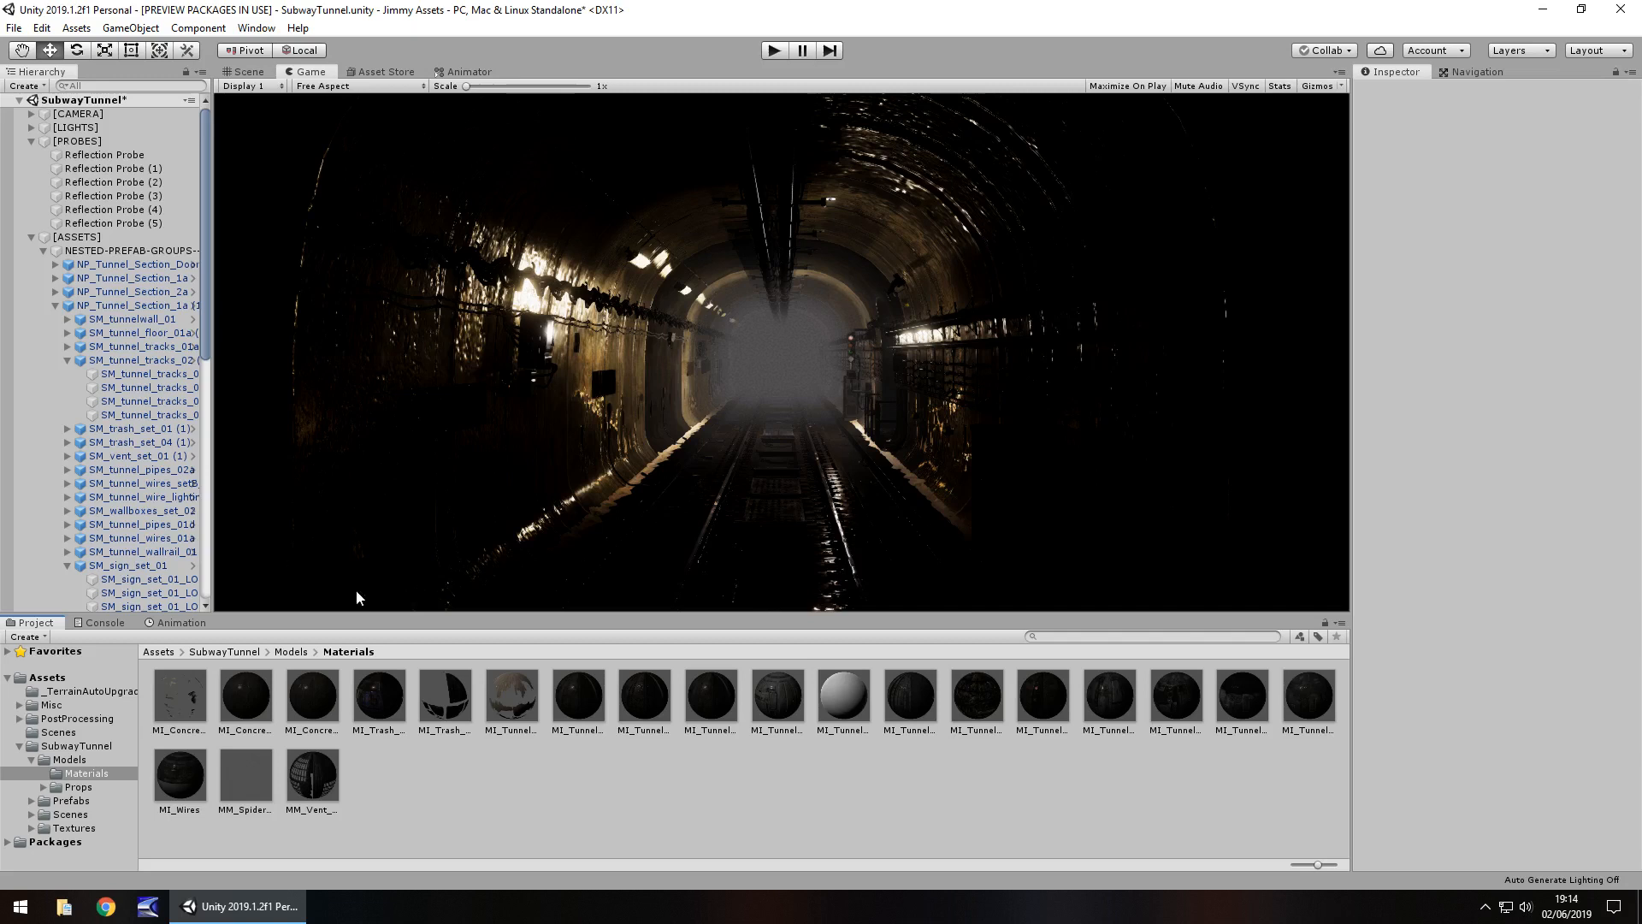
{"action": "mouse_move", "coordinate": [713, 842]}
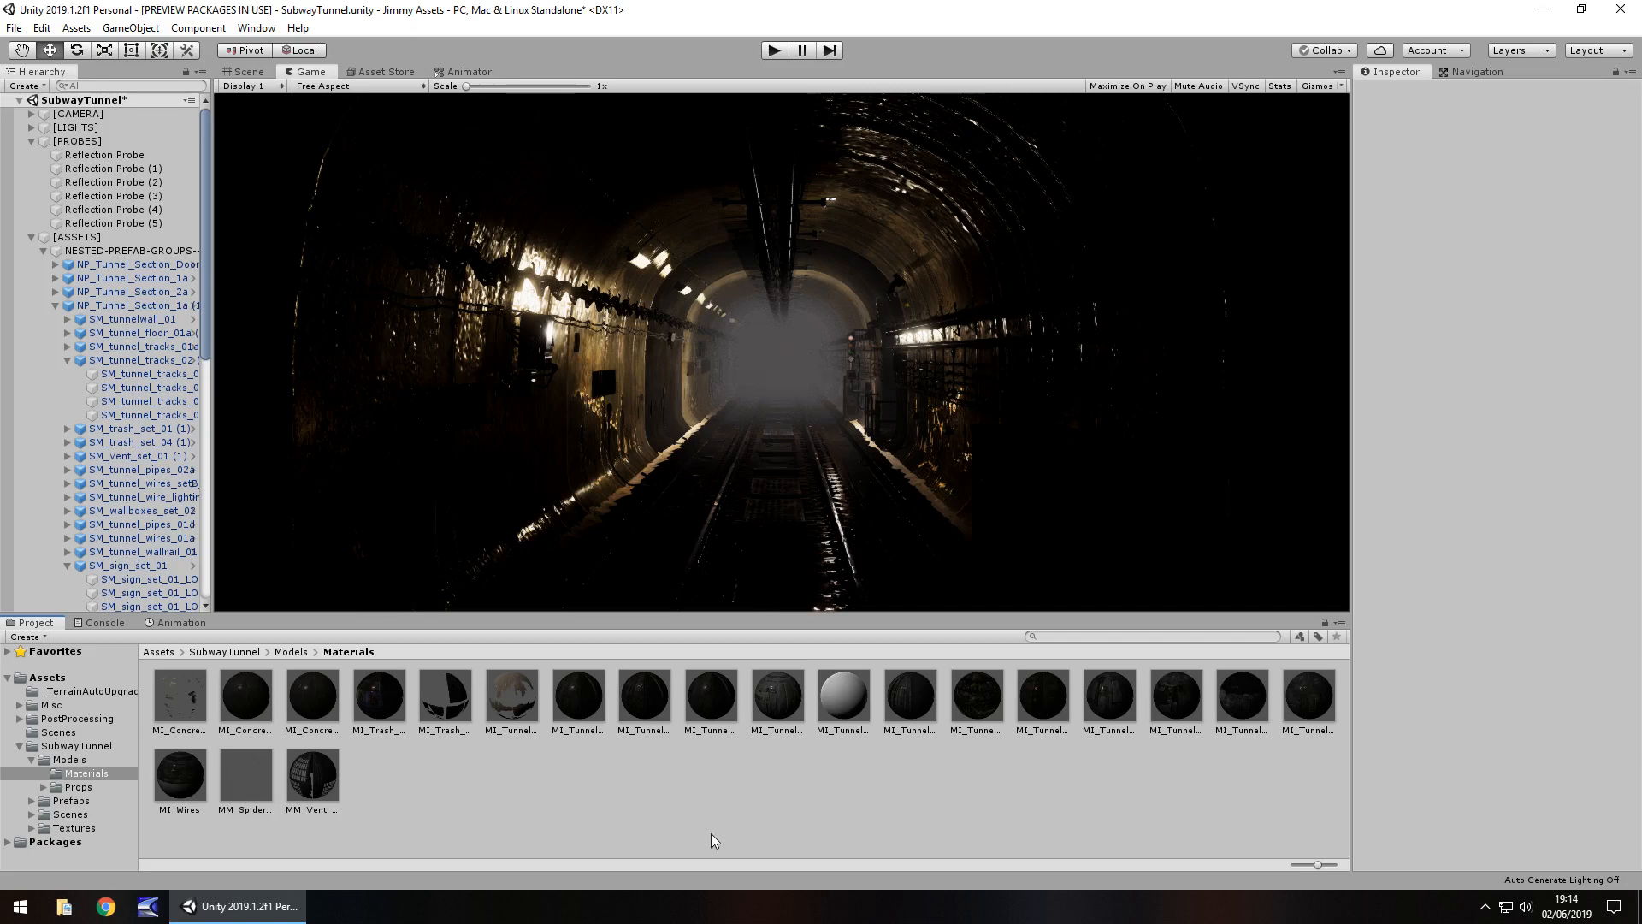
{"action": "mouse_move", "coordinate": [663, 823]}
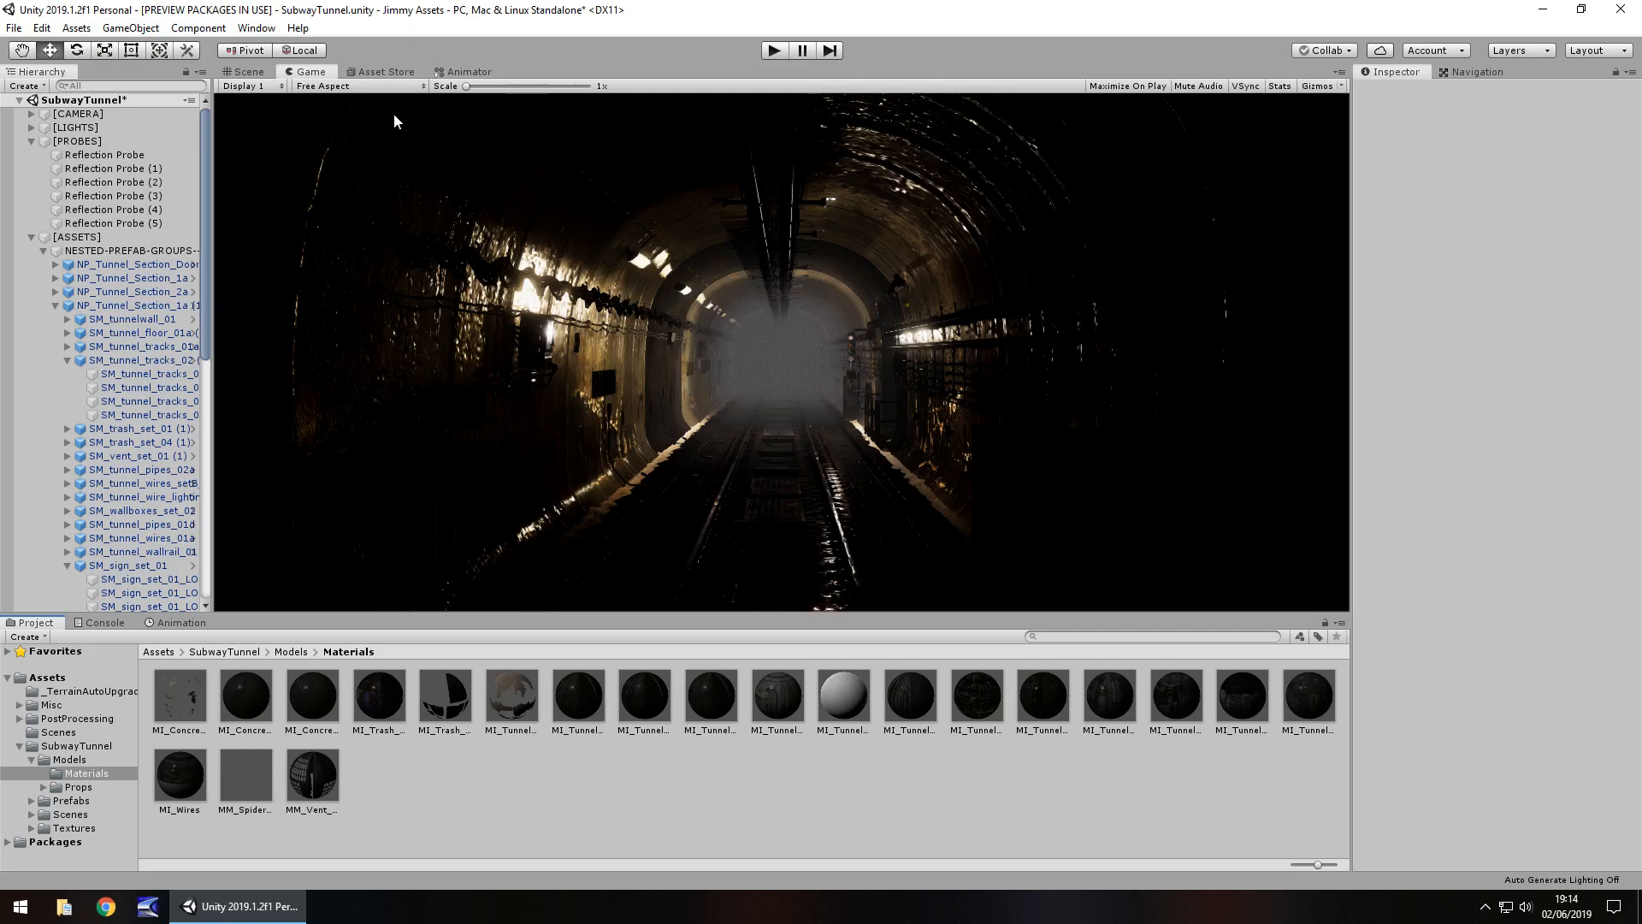
- Check the tunnel asset's store page, then go back to the Scene view
{"action": "left_click", "coordinate": [384, 71]}
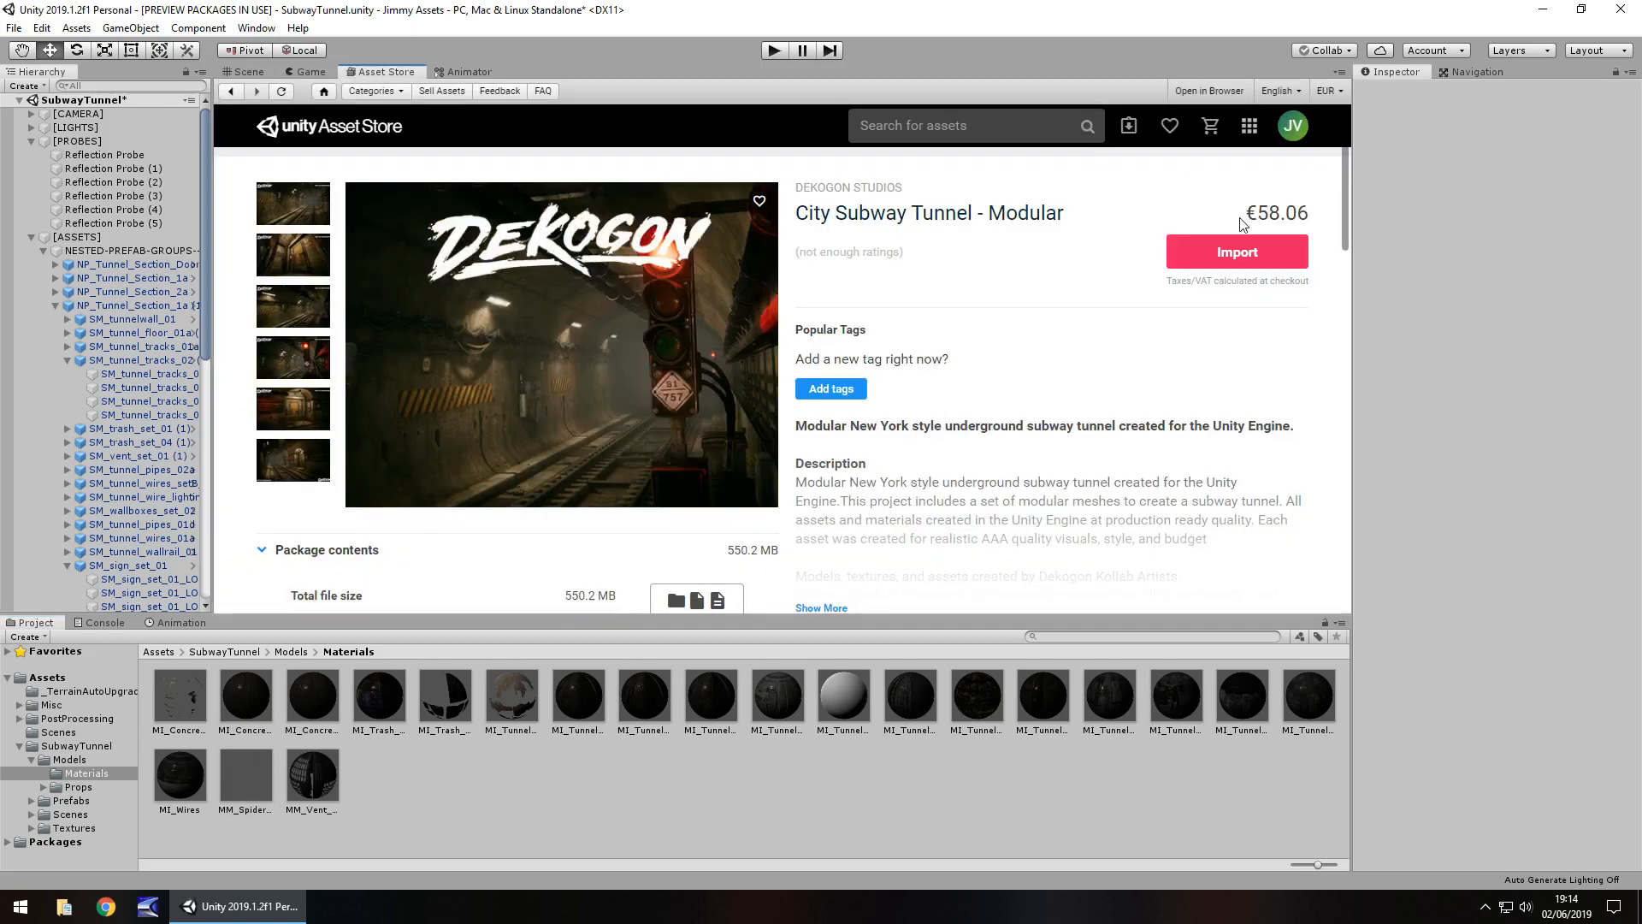
{"action": "mouse_move", "coordinate": [1094, 379]}
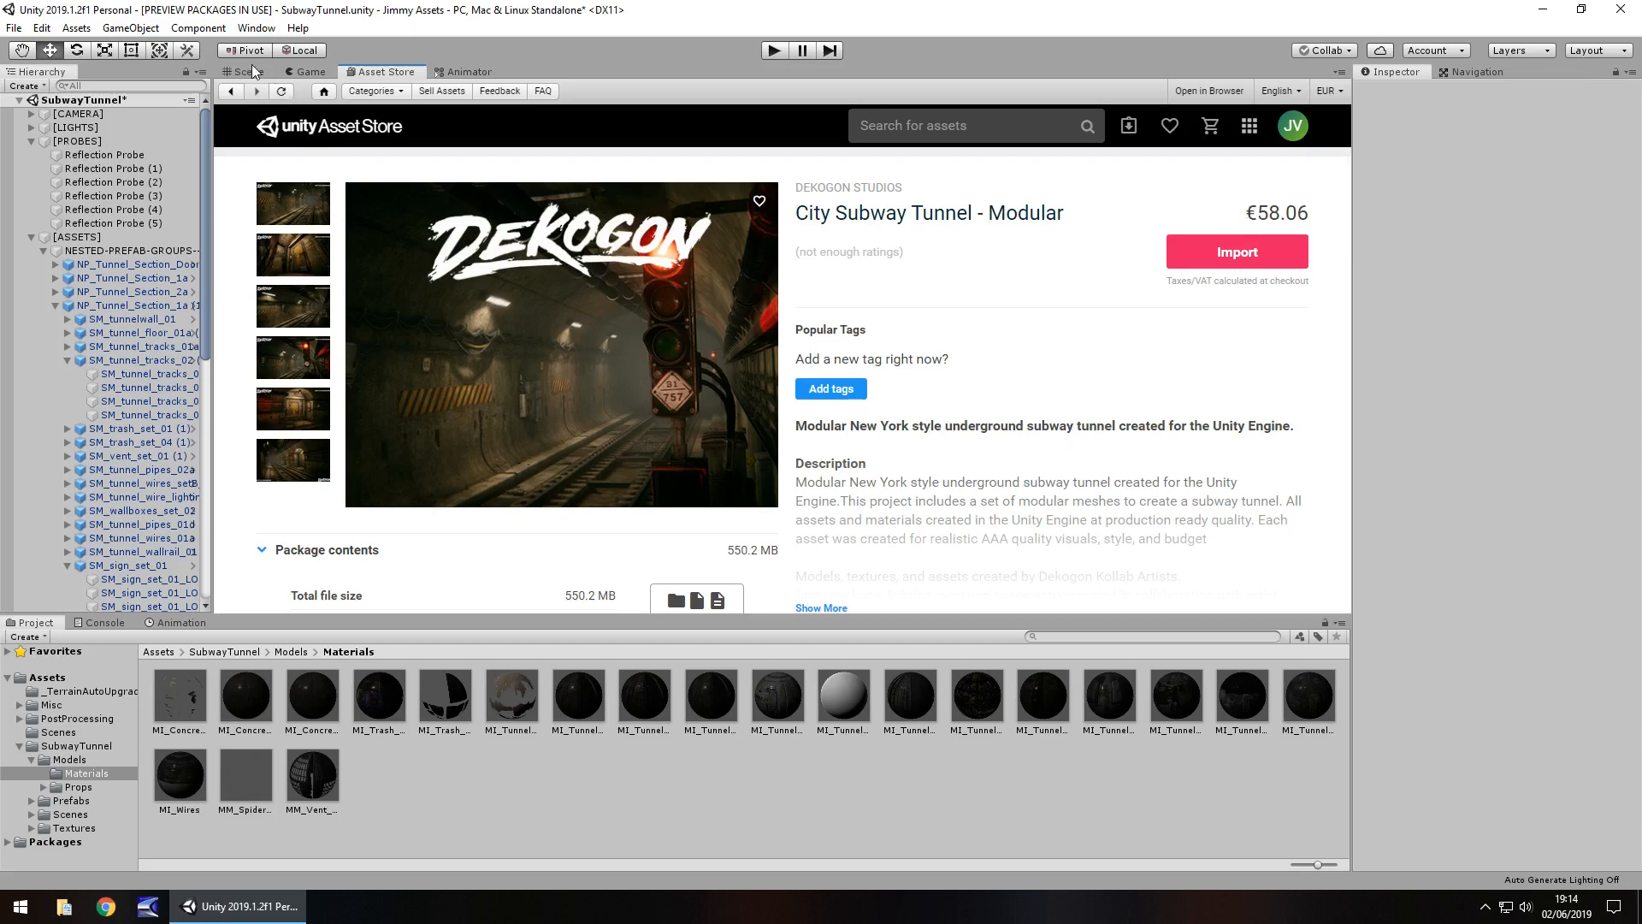
{"action": "left_click", "coordinate": [258, 72]}
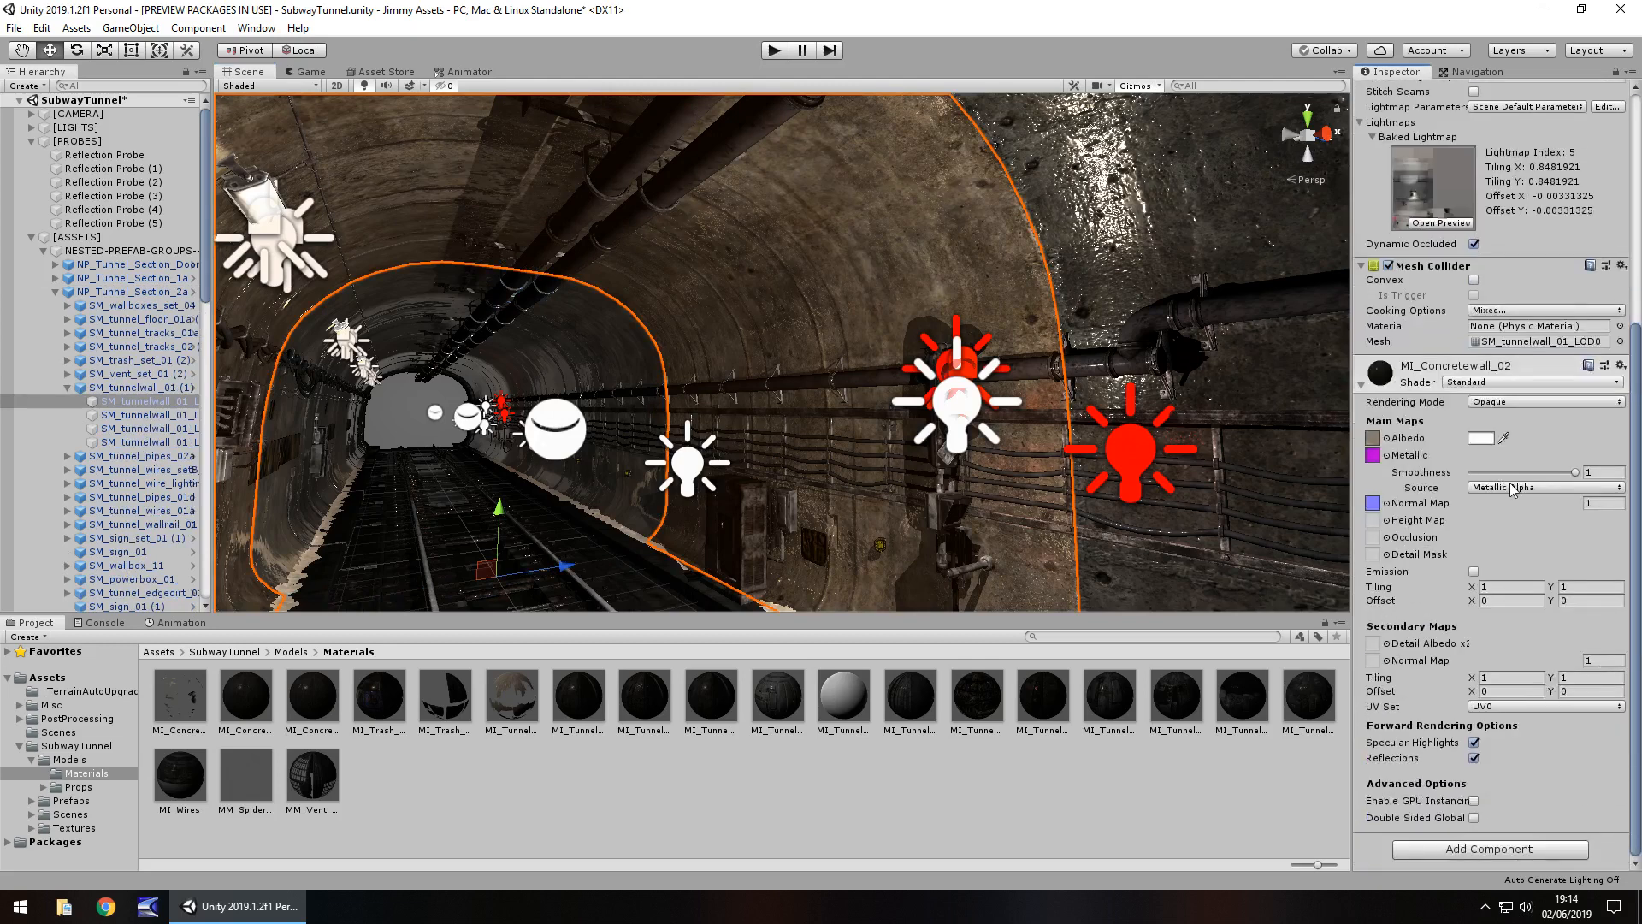
- Set MI_Concretewall_02 smoothness to Albedo Alpha at 0.295 and view it through the game camera
{"action": "left_click", "coordinate": [1544, 487]}
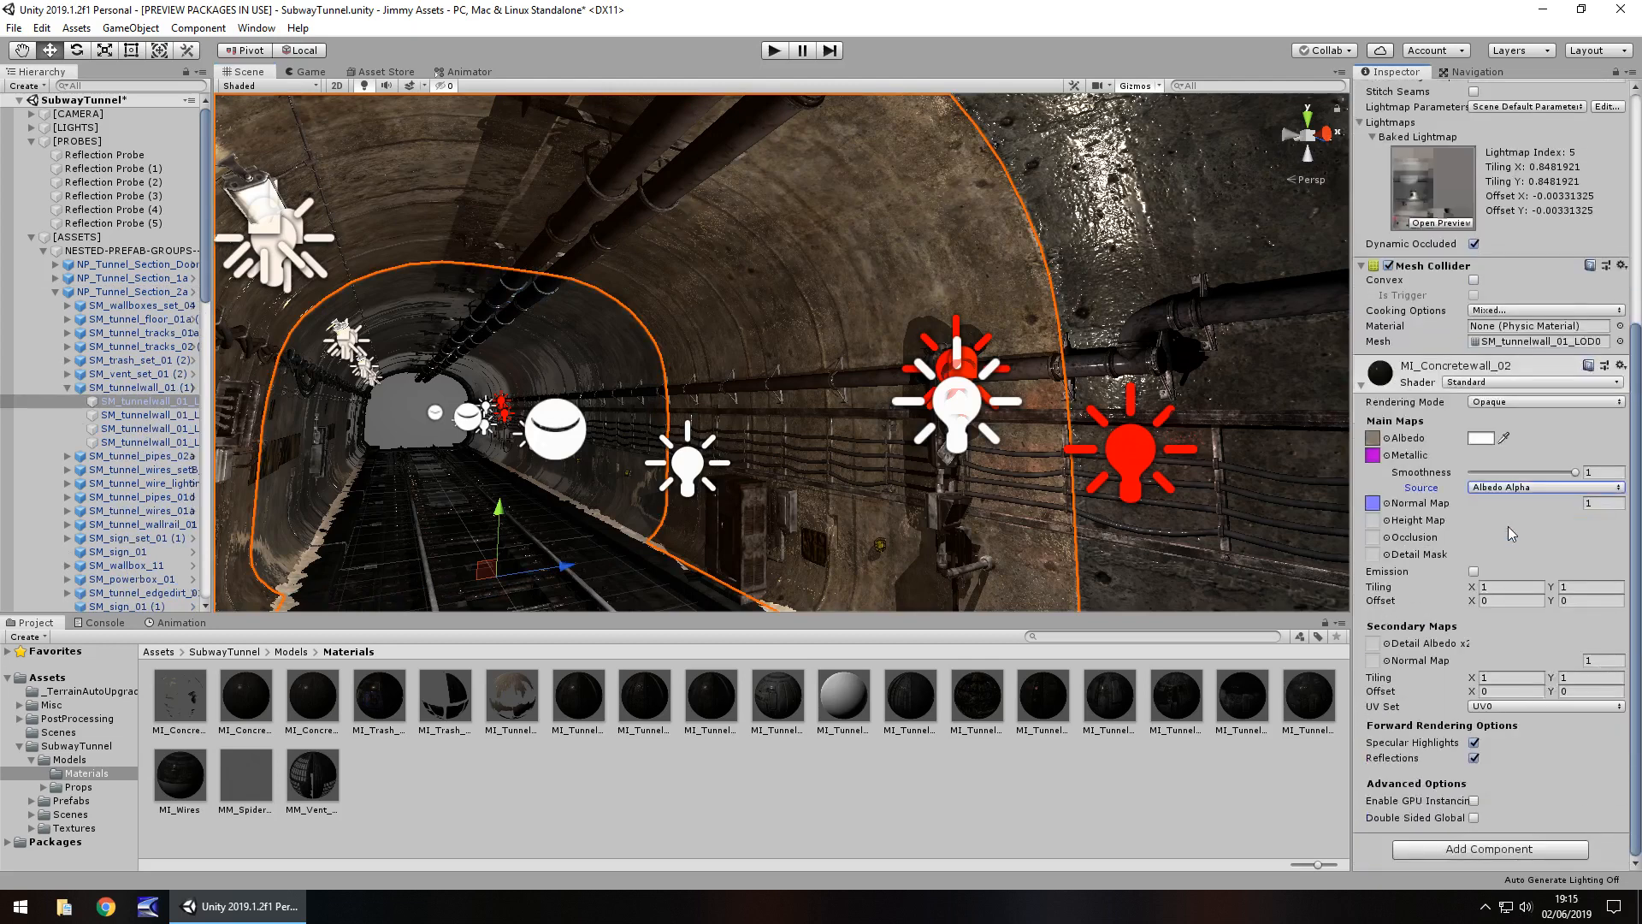
{"action": "left_click_drag", "start_coordinate": [1576, 472], "coordinate": [1498, 473]}
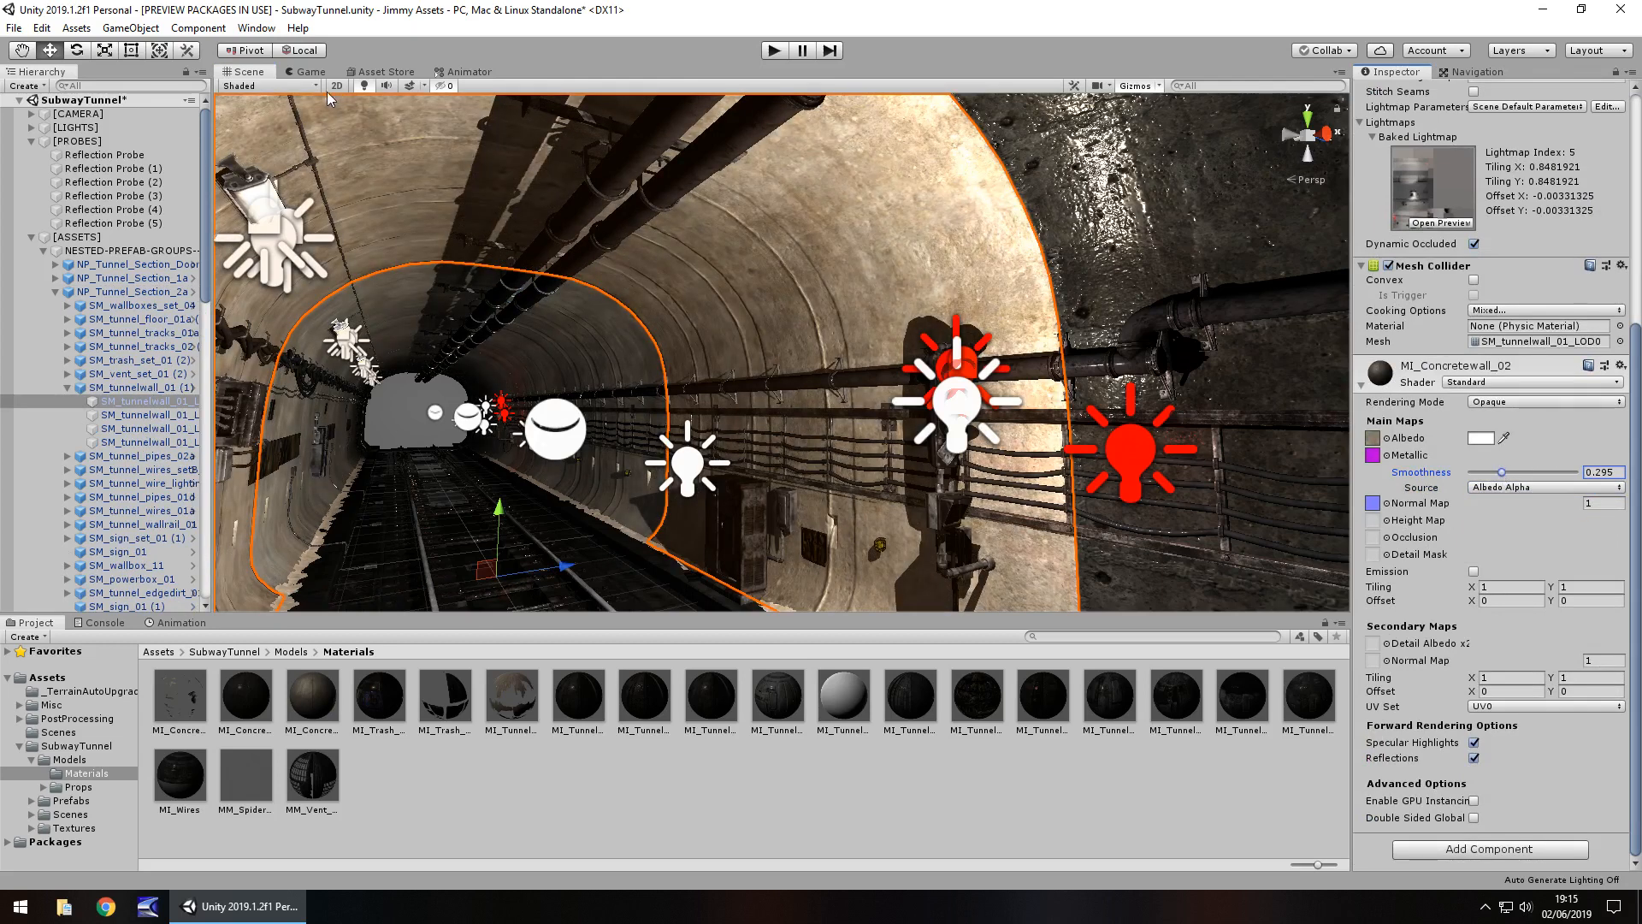
{"action": "left_click", "coordinate": [308, 71]}
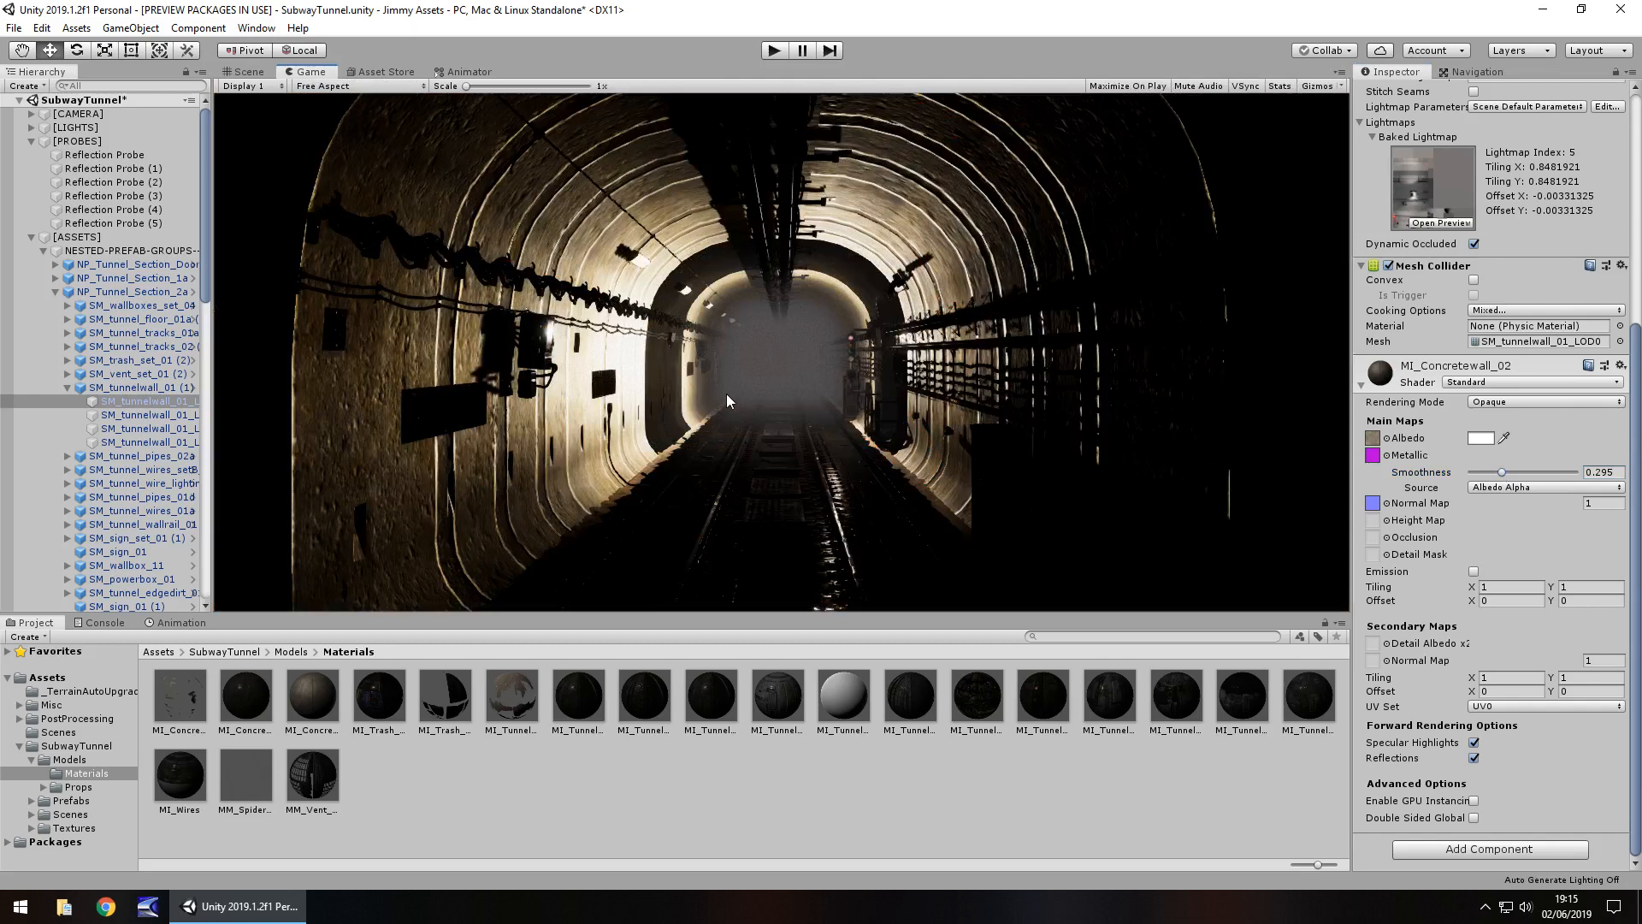
{"action": "mouse_move", "coordinate": [746, 409]}
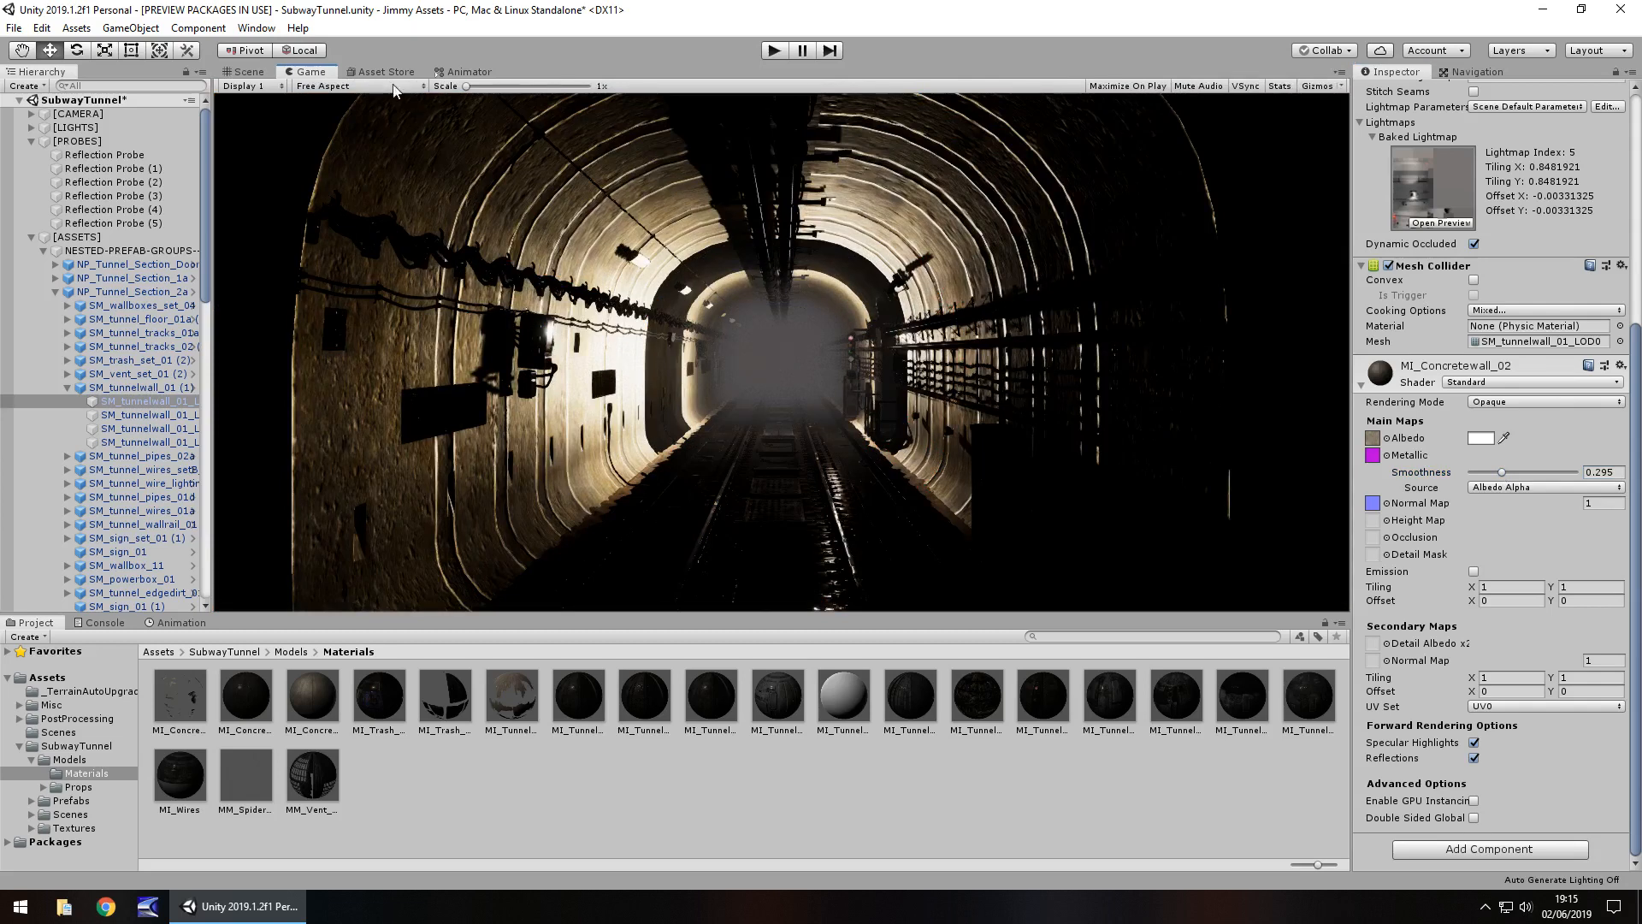
- Revisit the Asset Store product page, then return to the tunnel Scene view
{"action": "left_click", "coordinate": [383, 71]}
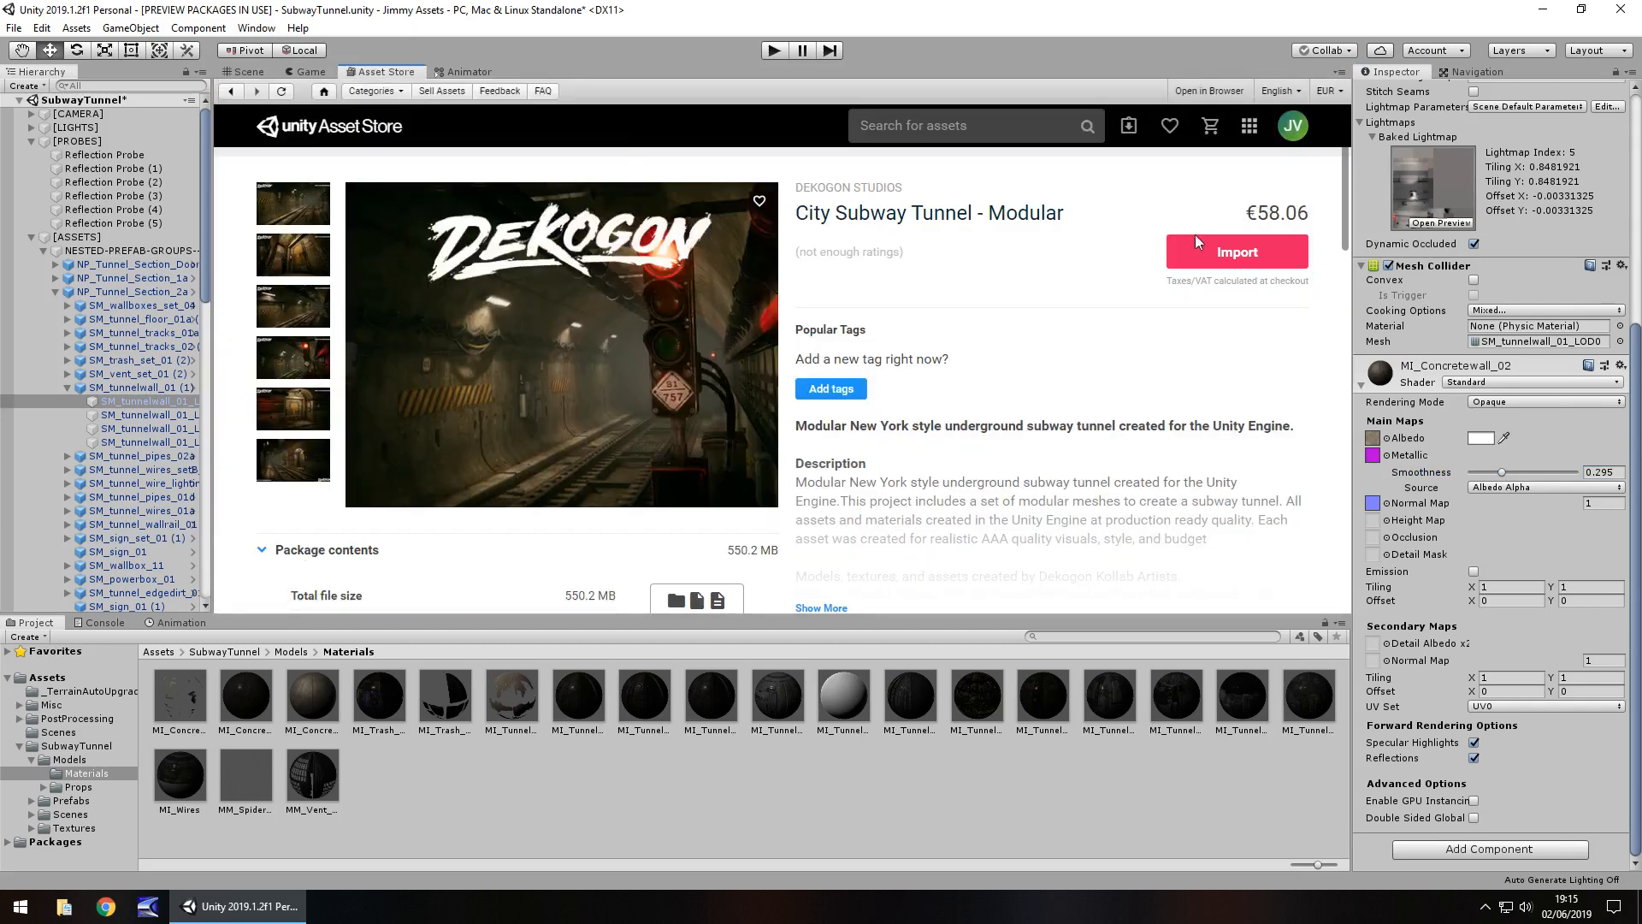
{"action": "mouse_move", "coordinate": [1079, 309]}
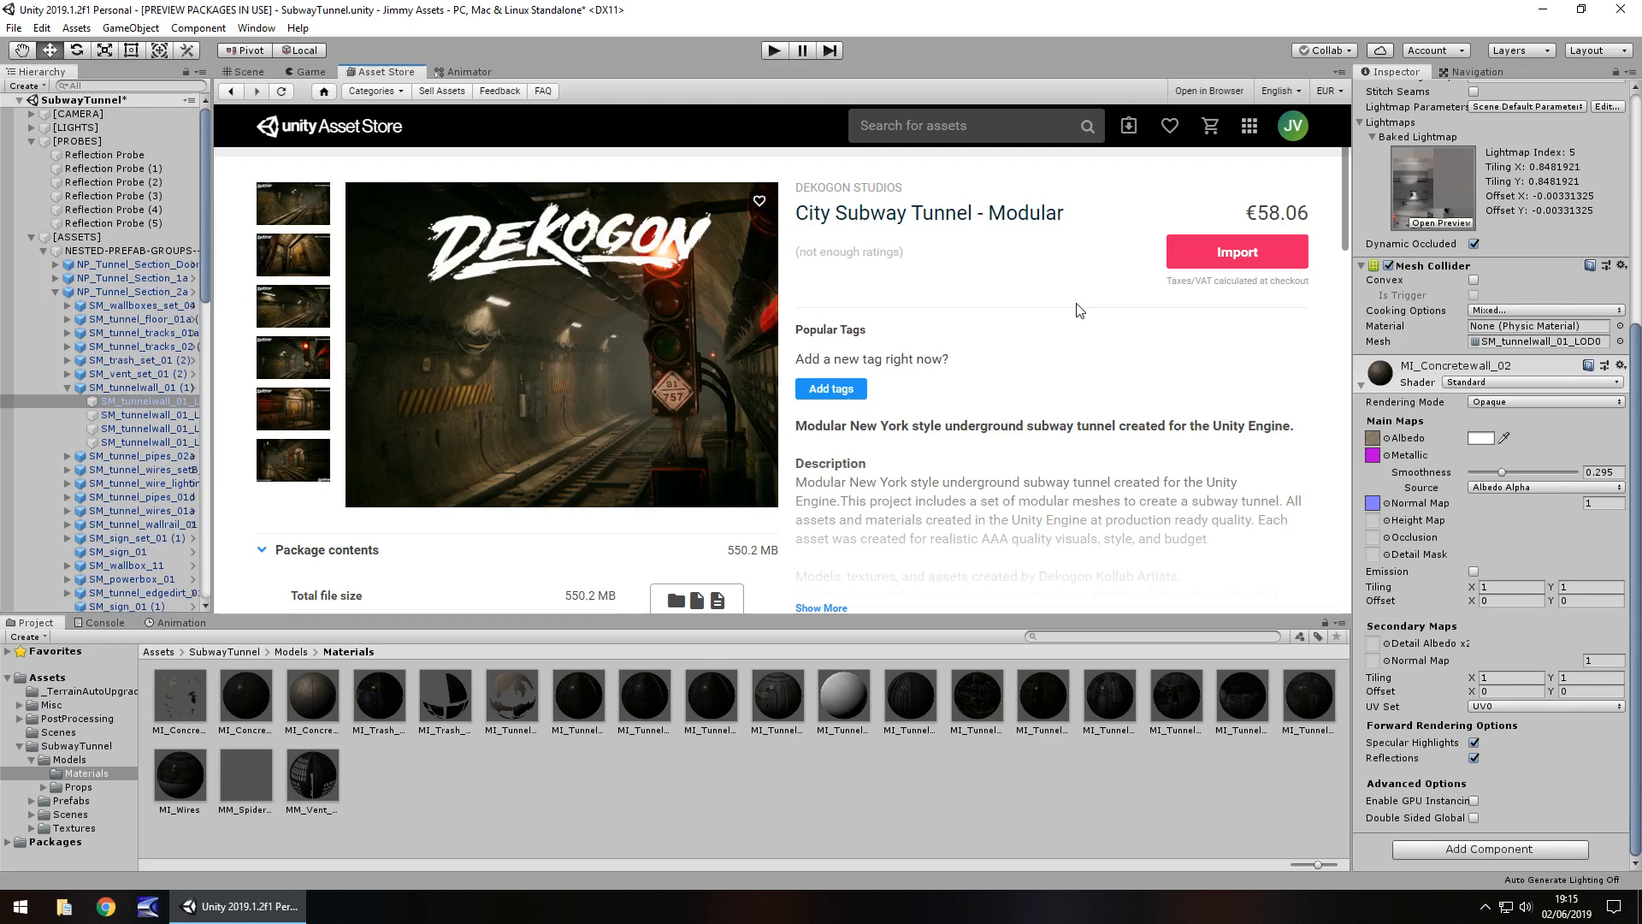
{"action": "mouse_move", "coordinate": [1043, 402]}
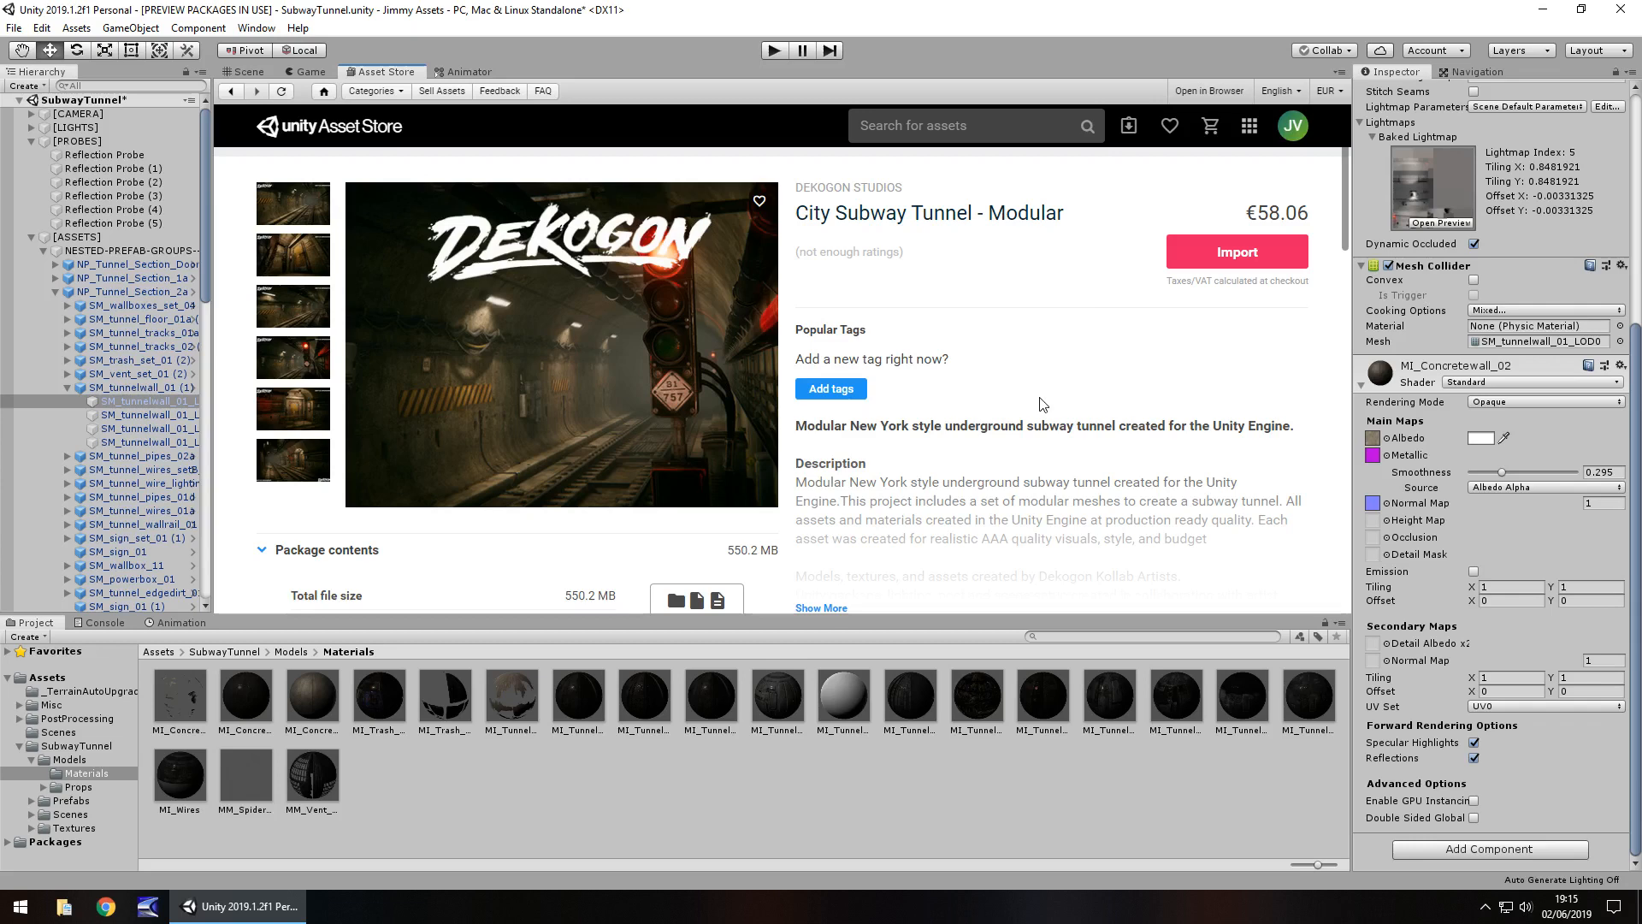
{"action": "mouse_move", "coordinate": [1055, 404]}
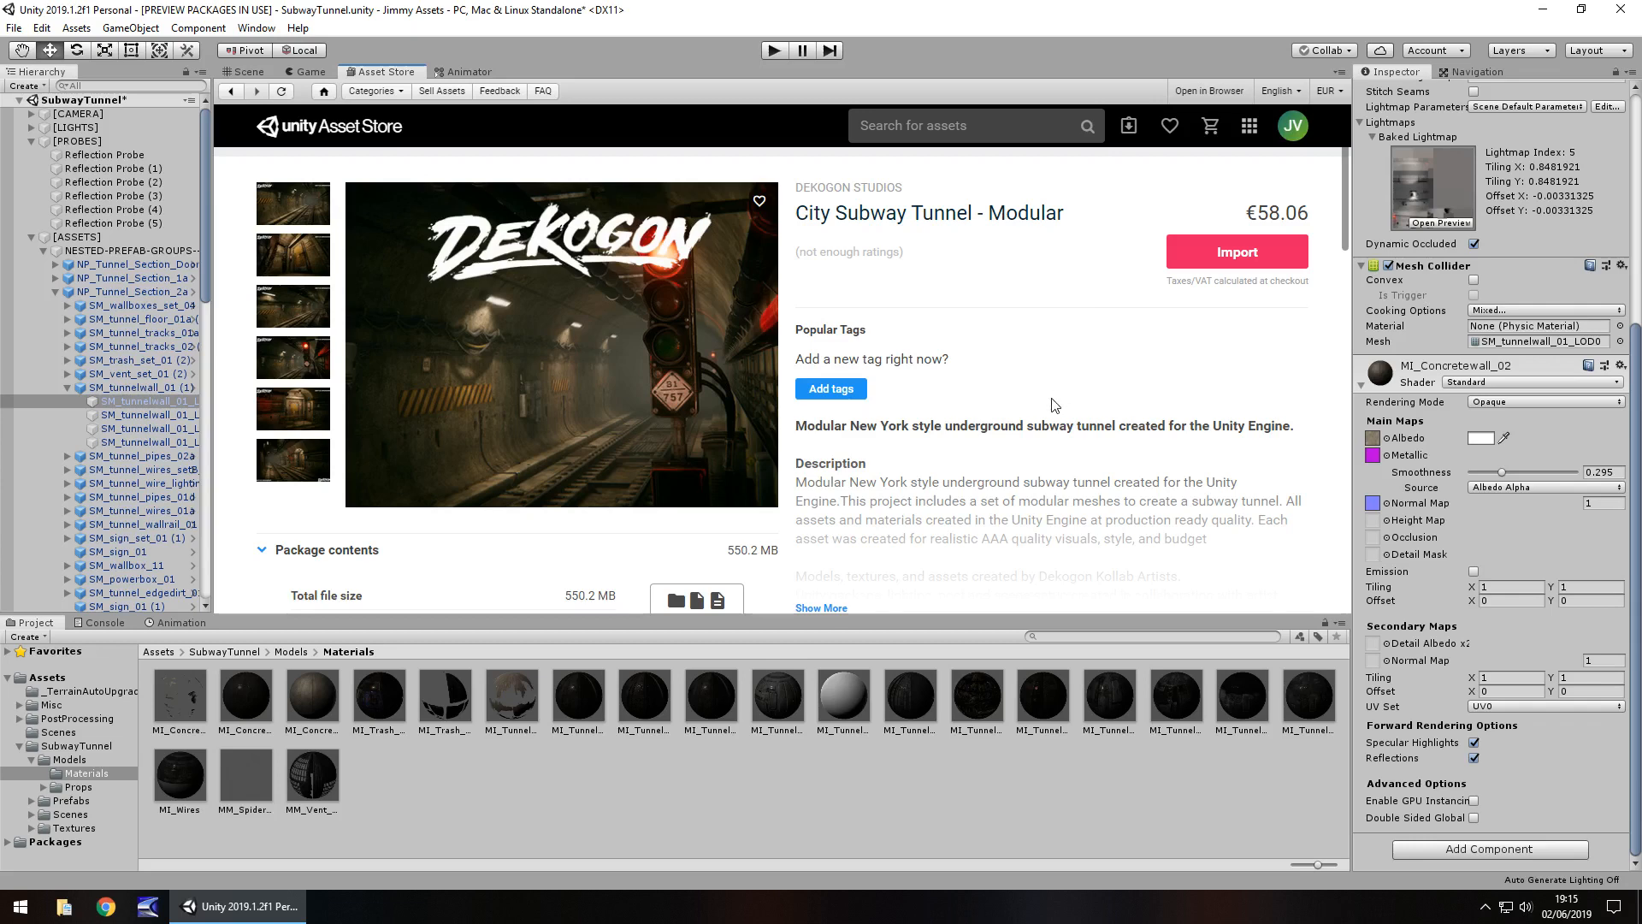
{"action": "left_click", "coordinate": [244, 72]}
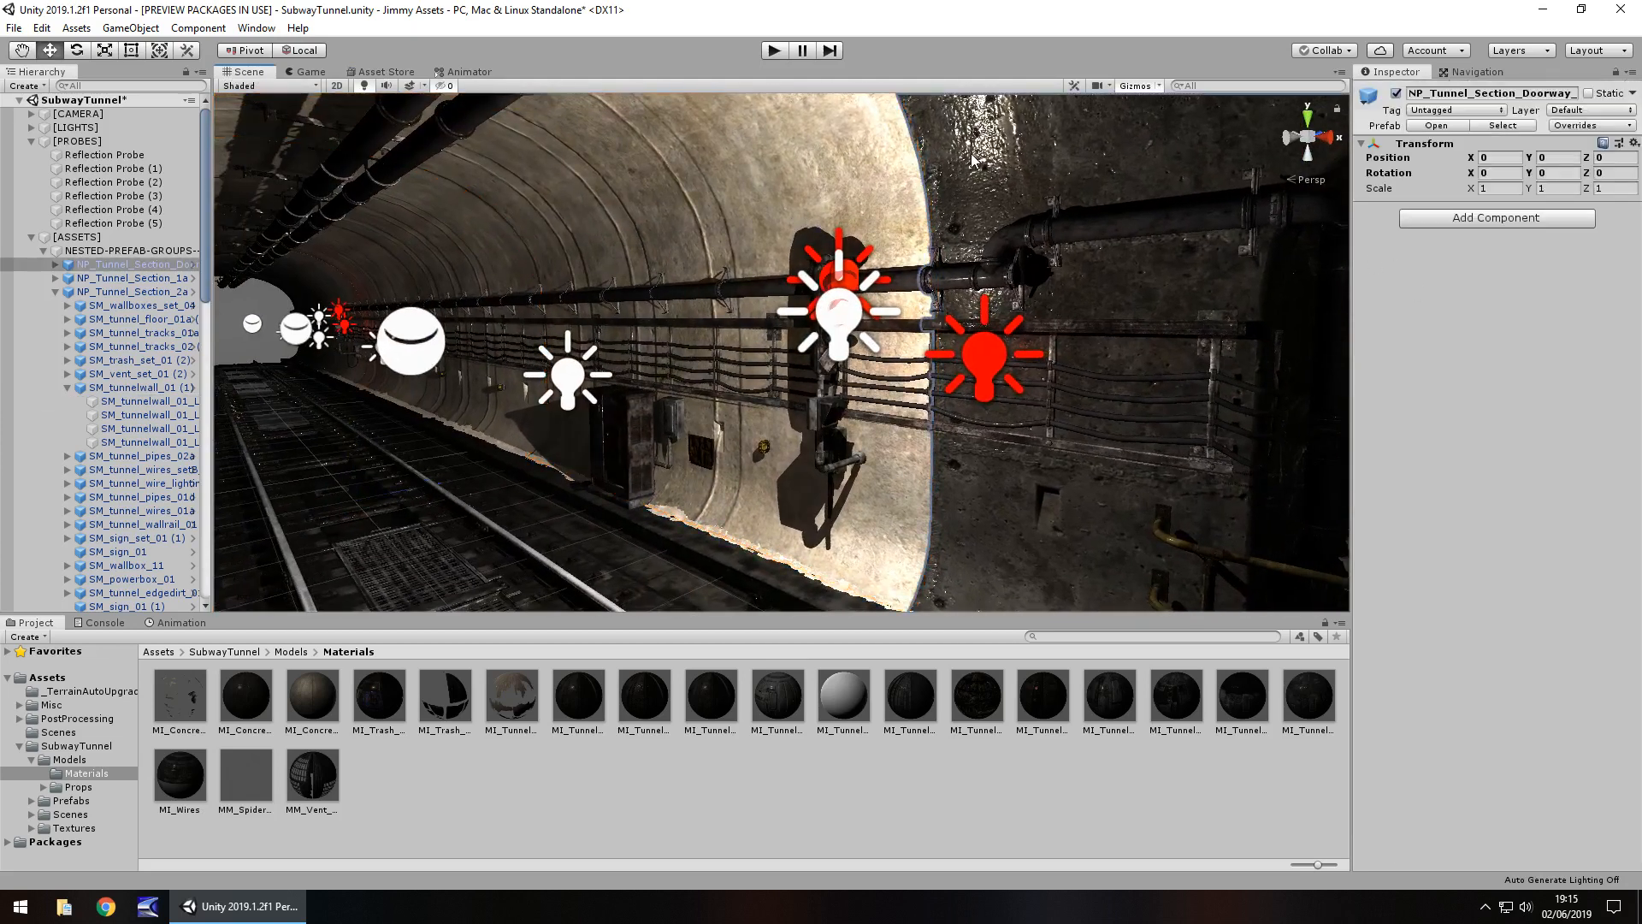
- Give MI_Concretewall_01 Albedo Alpha smoothness at a lower value, then play the scene
{"action": "left_click", "coordinate": [137, 304]}
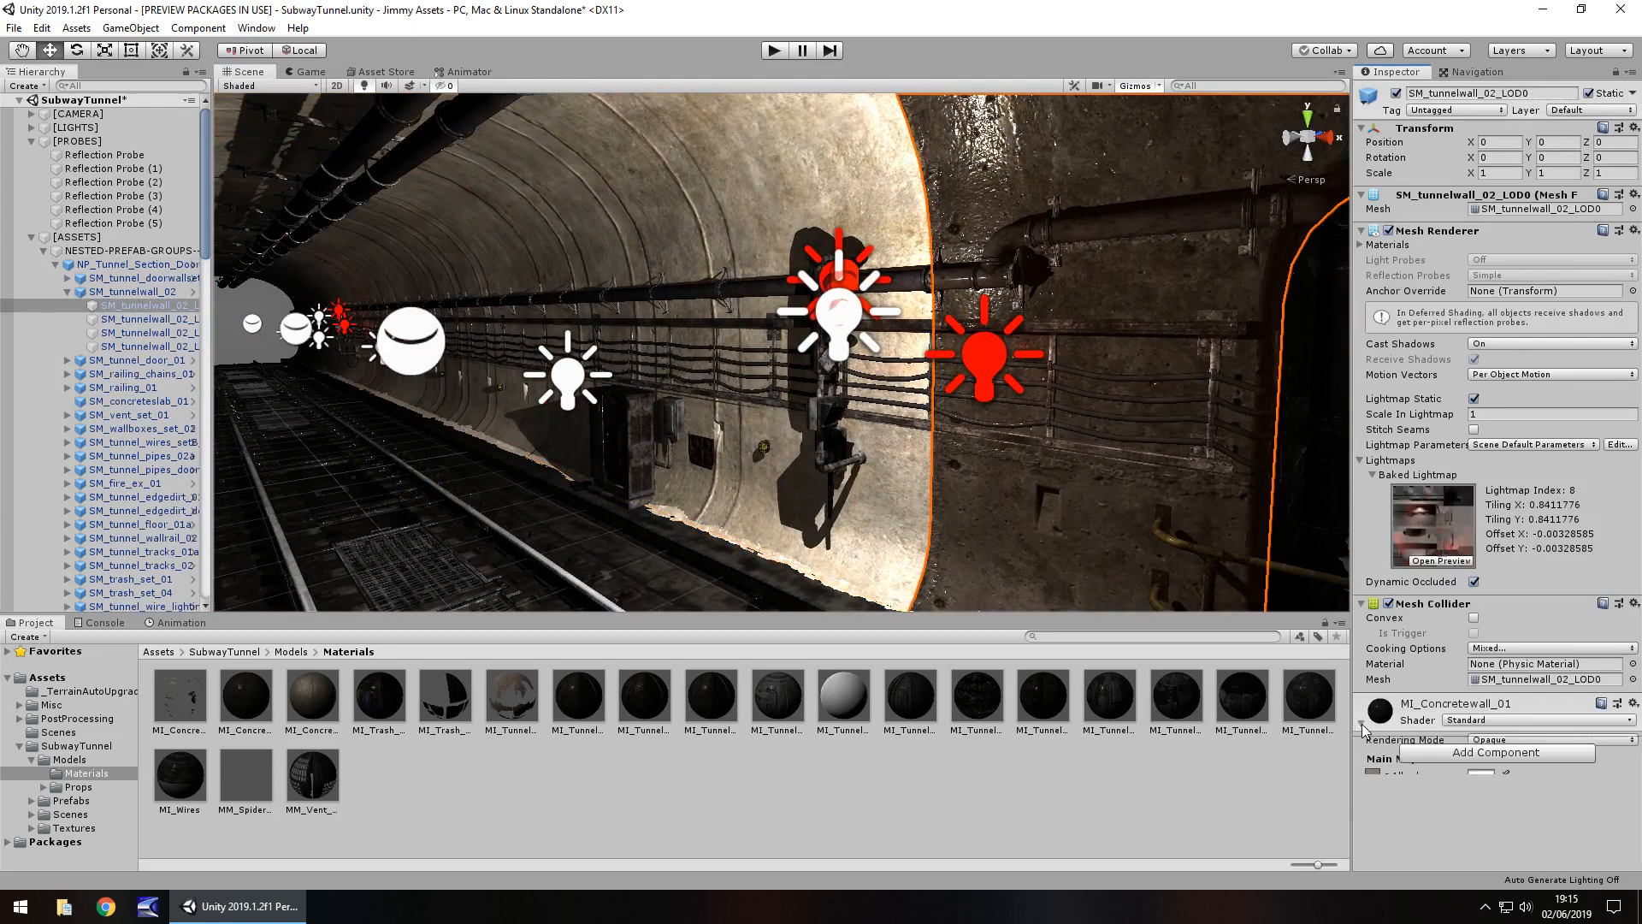
{"action": "left_click", "coordinate": [1546, 516]}
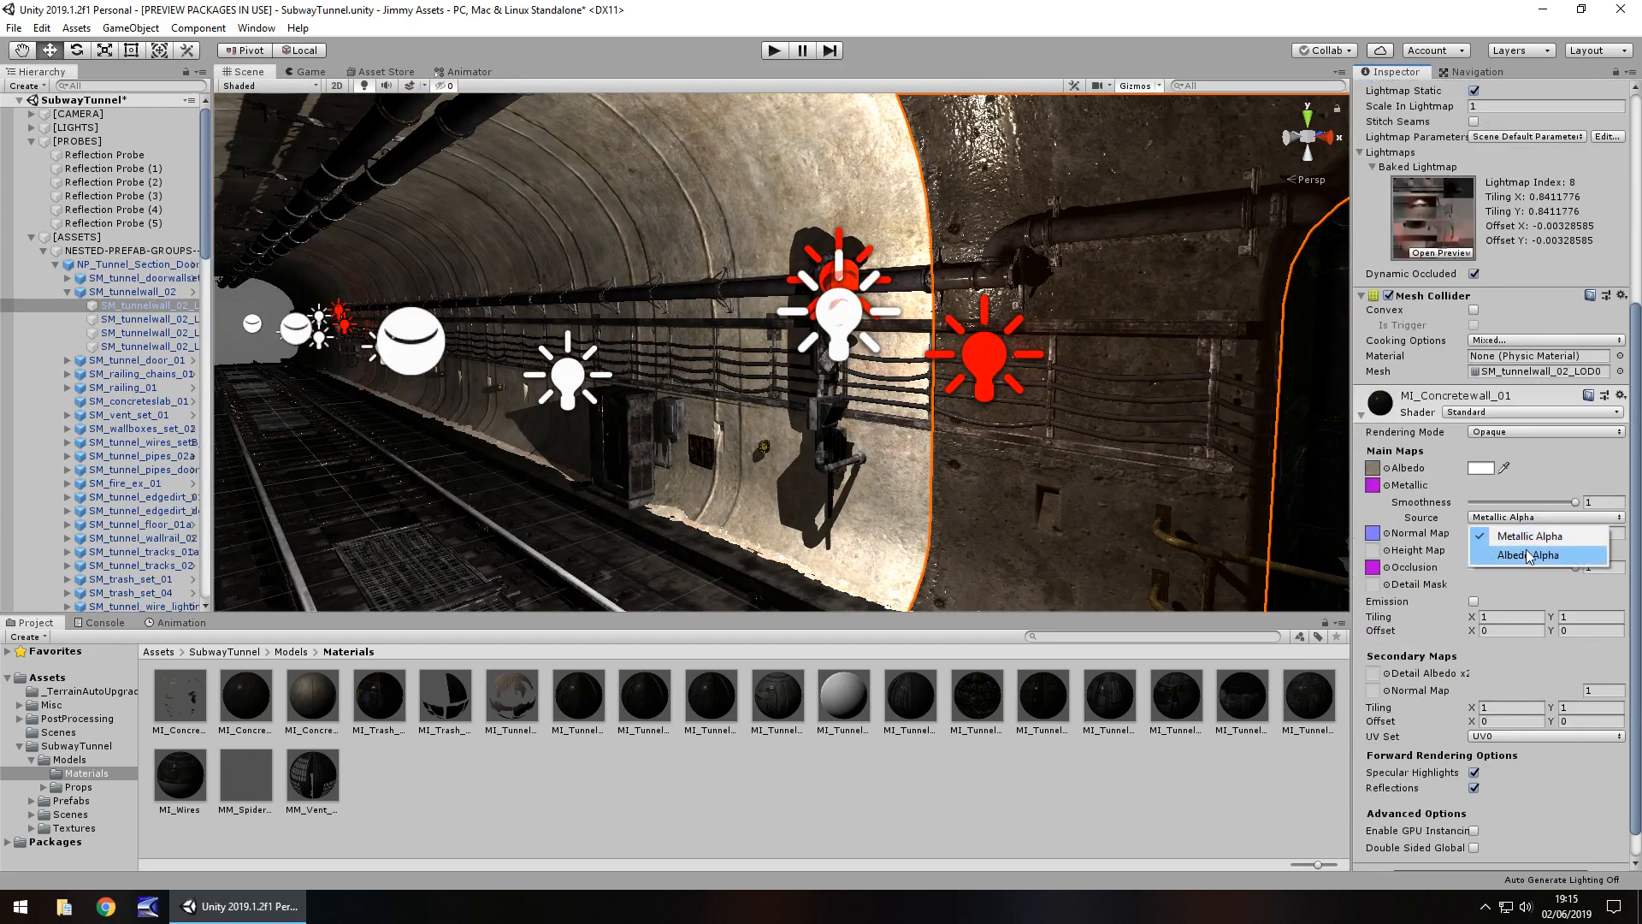
{"action": "left_click", "coordinate": [1529, 554]}
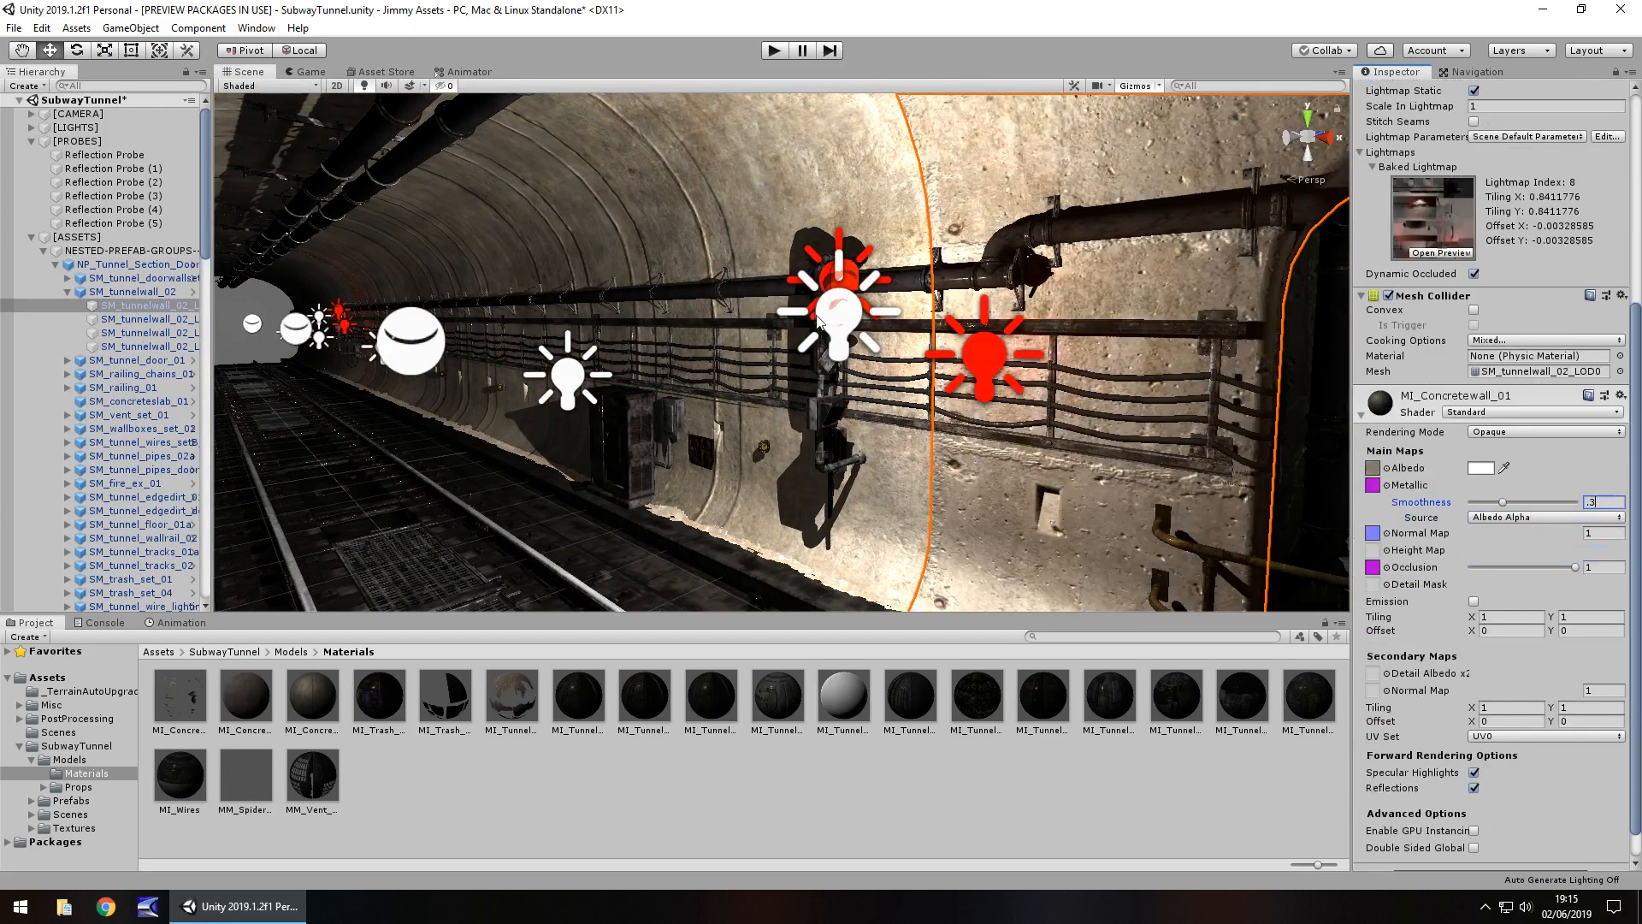
{"action": "left_click", "coordinate": [772, 49]}
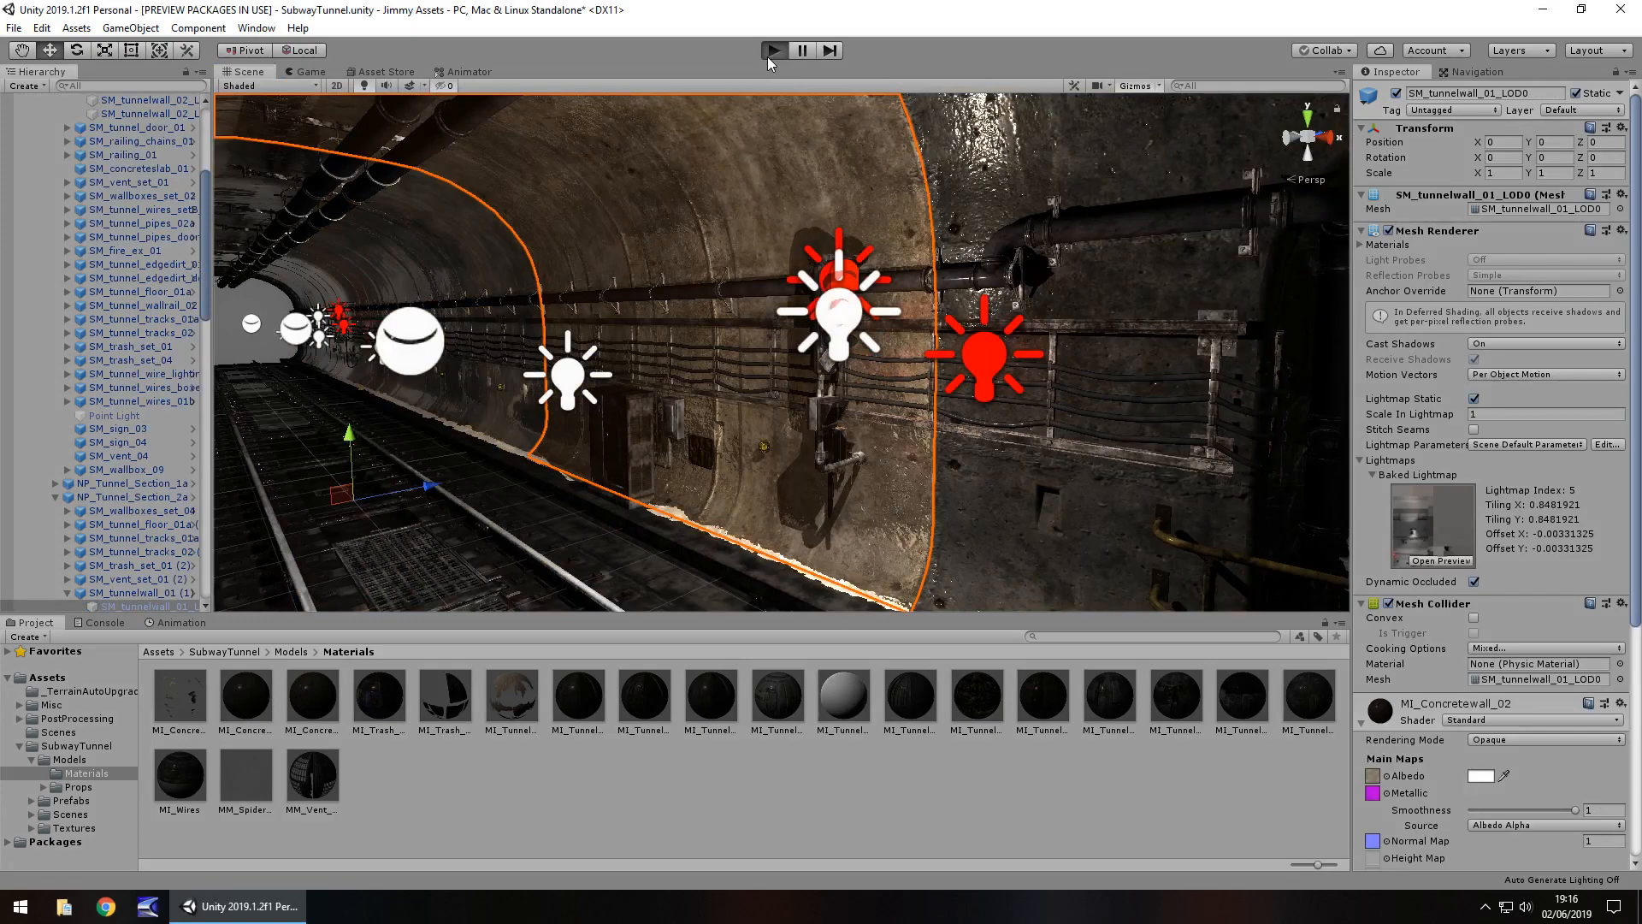
{"action": "left_click", "coordinate": [774, 50]}
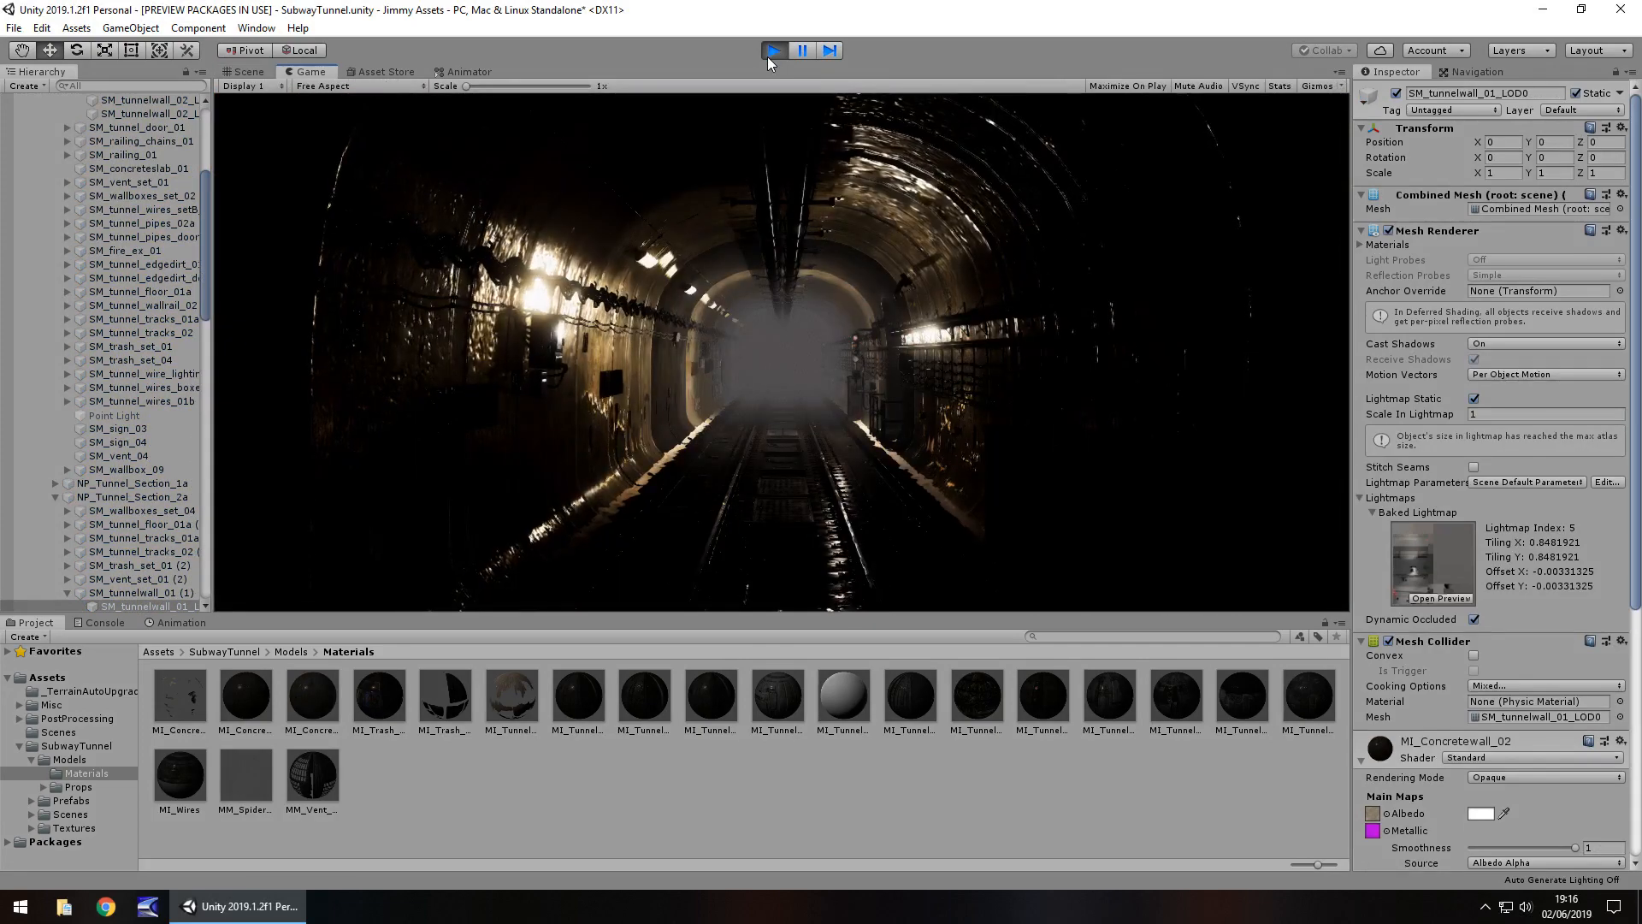